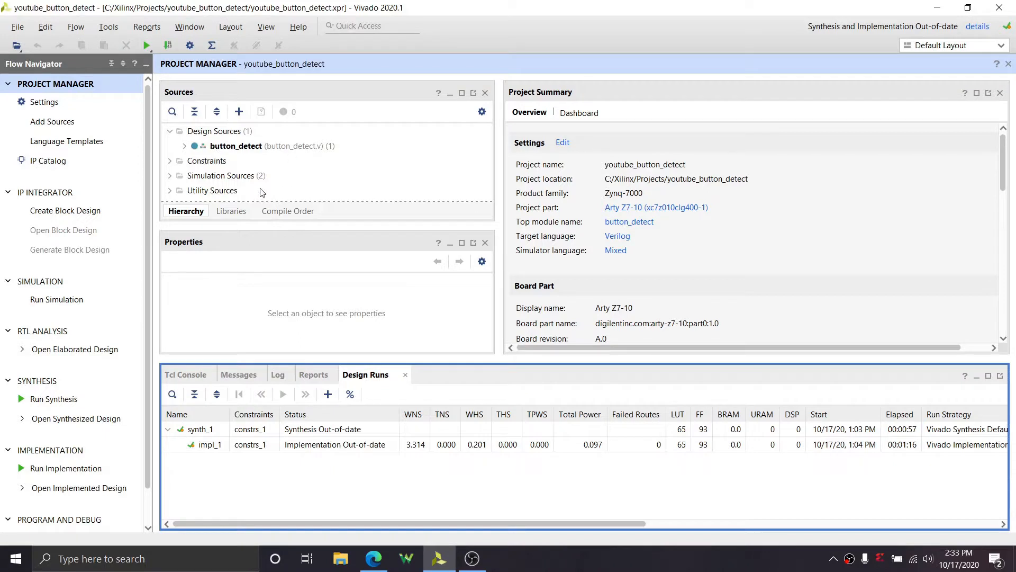
mouse_move(255, 195)
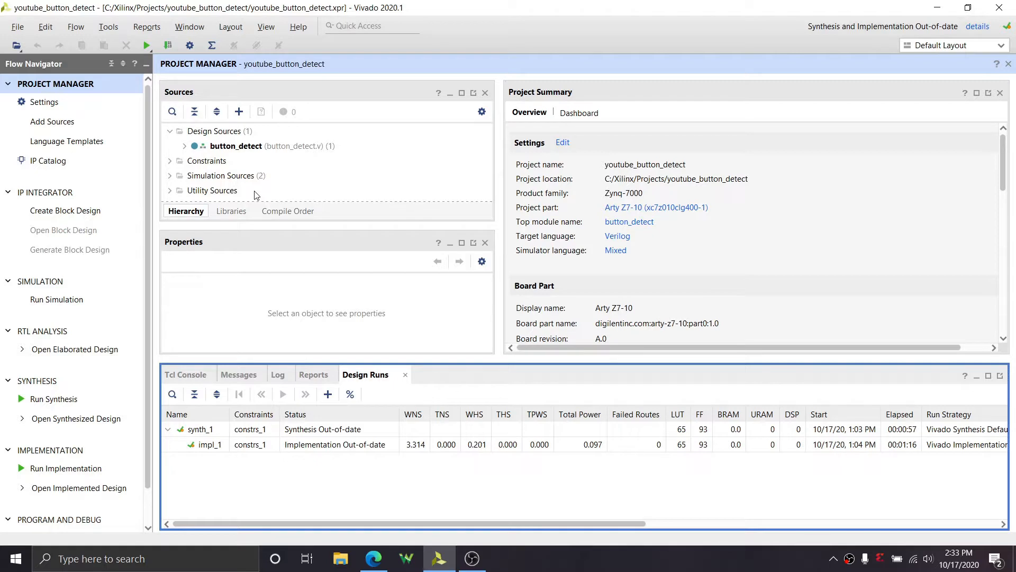
mouse_move(514, 93)
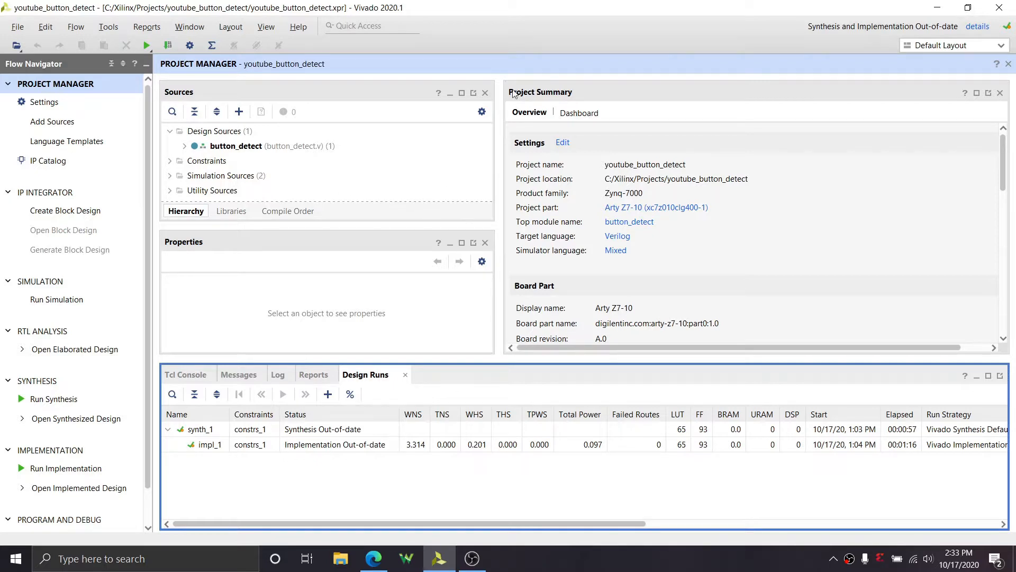
mouse_move(253, 192)
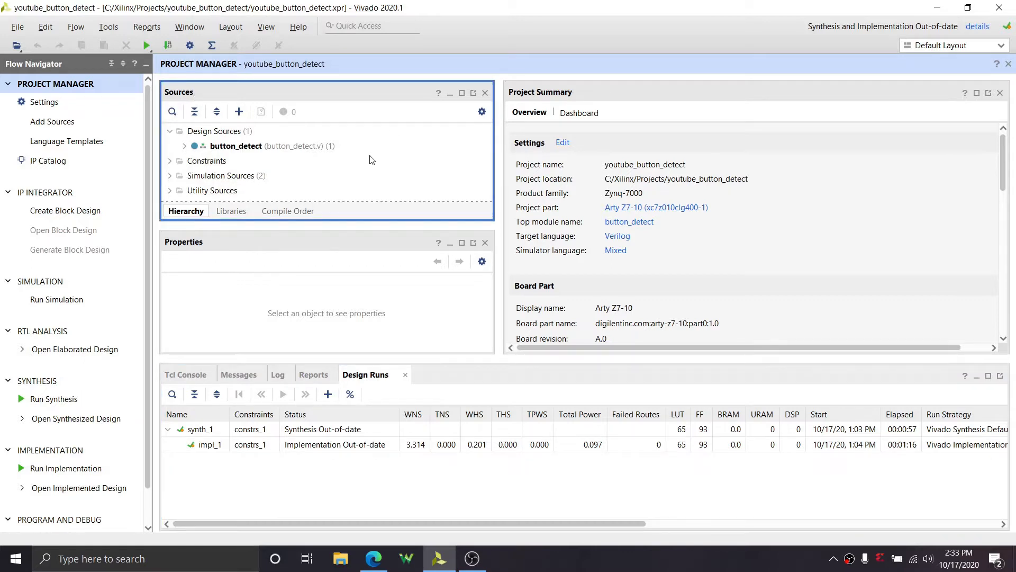
mouse_move(307, 114)
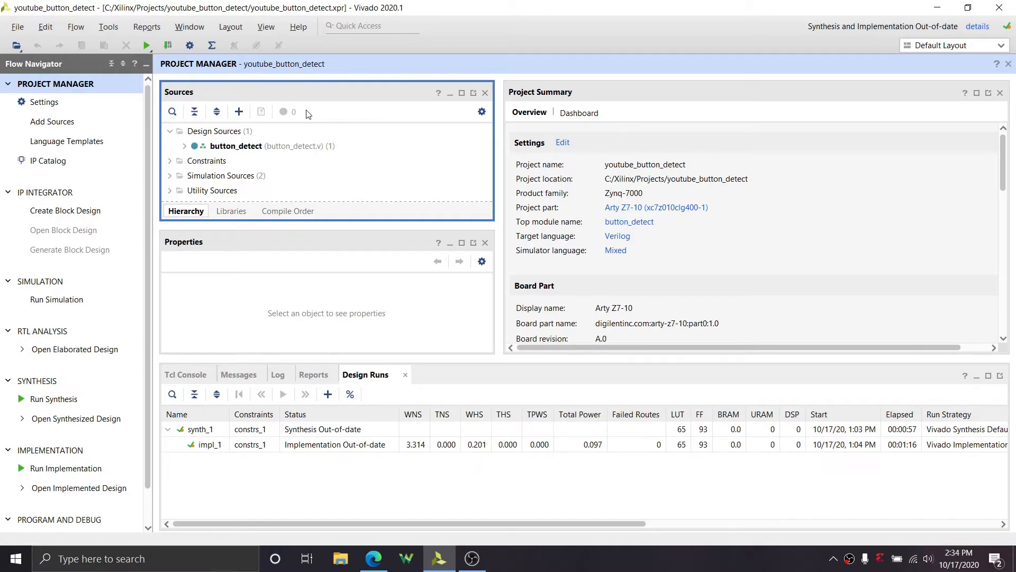
Start the Add Sources wizard for constraints and reach the constraint files page for constrs_1
left_click(238, 111)
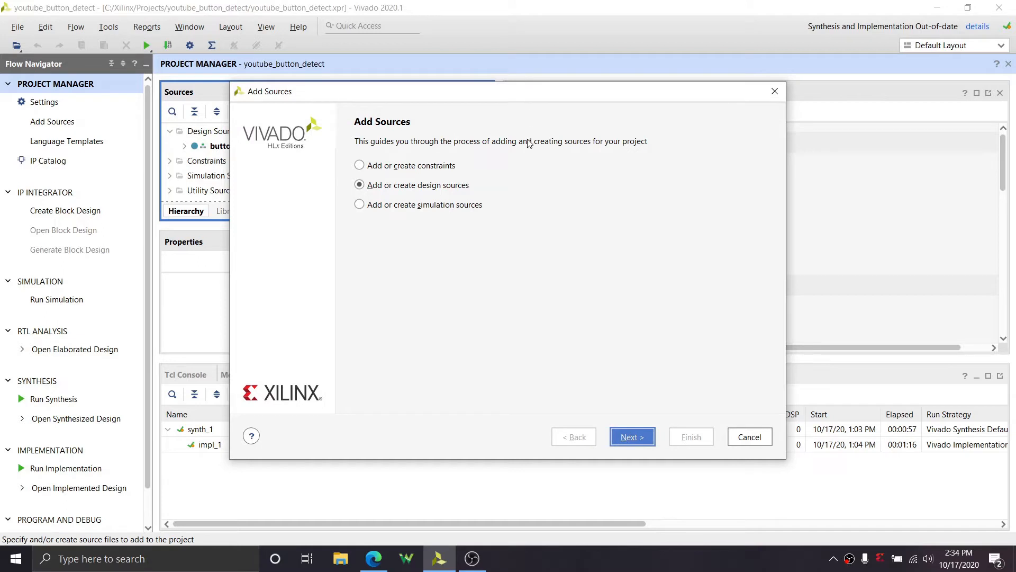
mouse_move(532, 143)
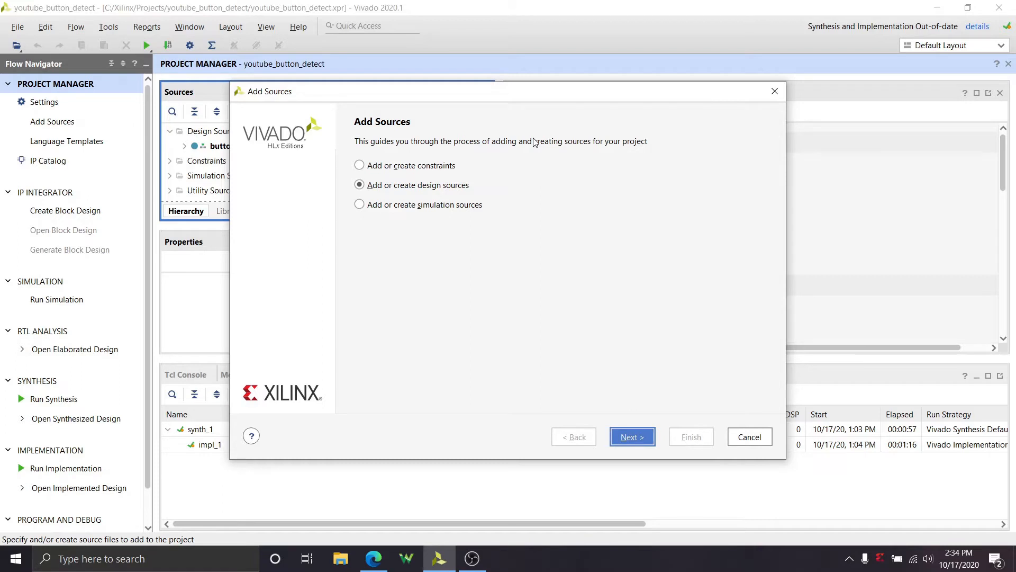
mouse_move(723, 241)
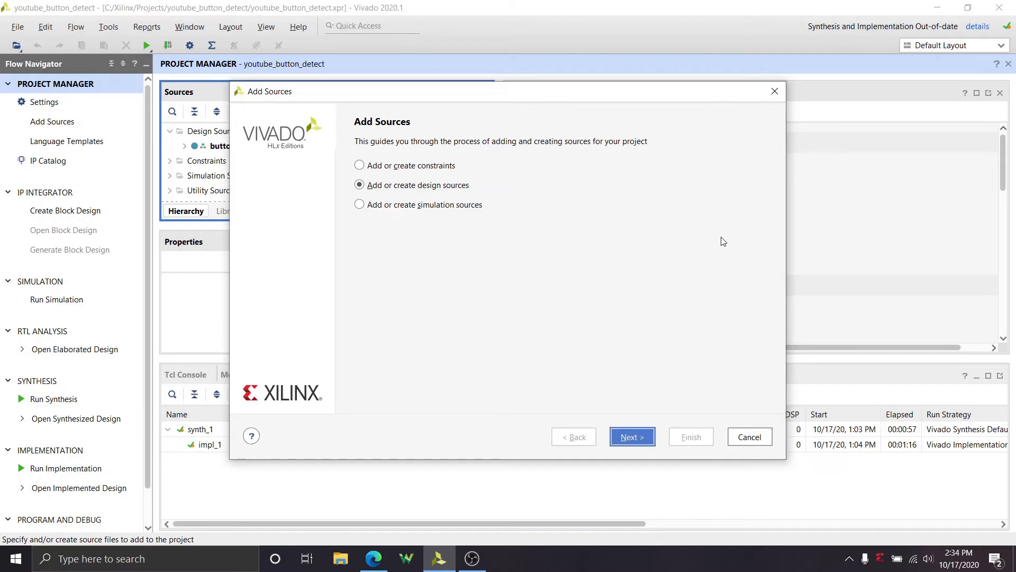
mouse_move(443, 211)
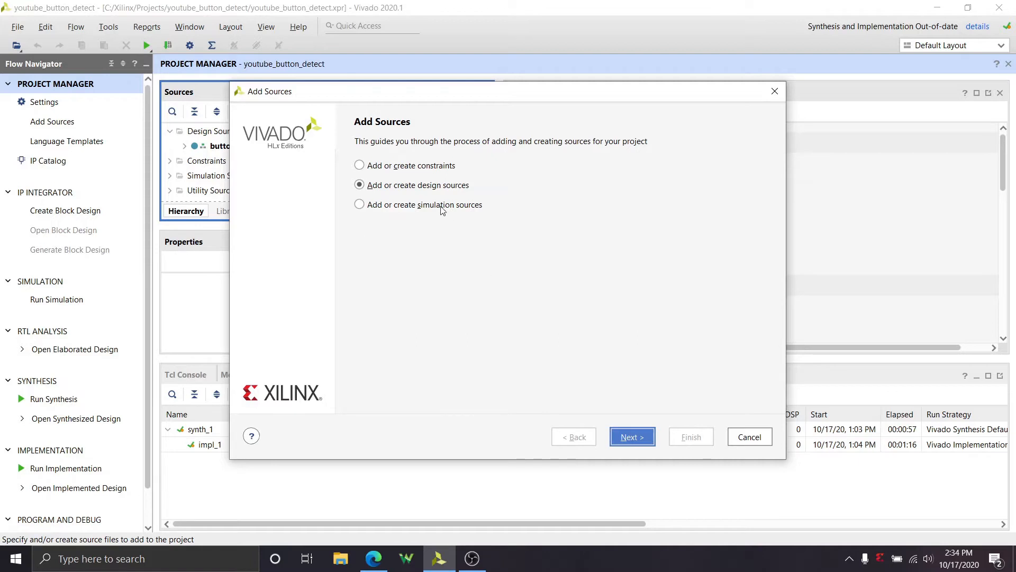
left_click(359, 165)
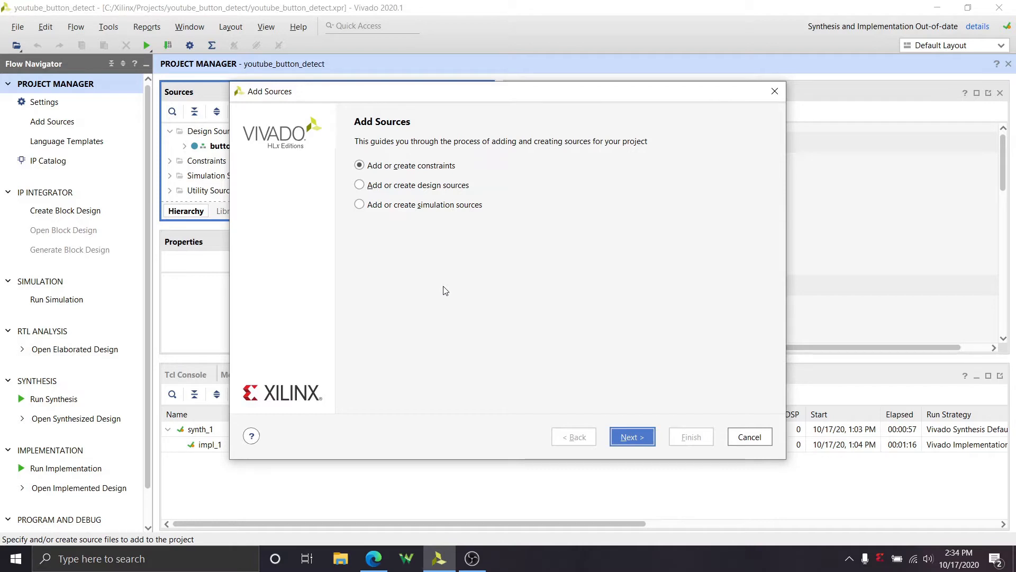
mouse_move(547, 295)
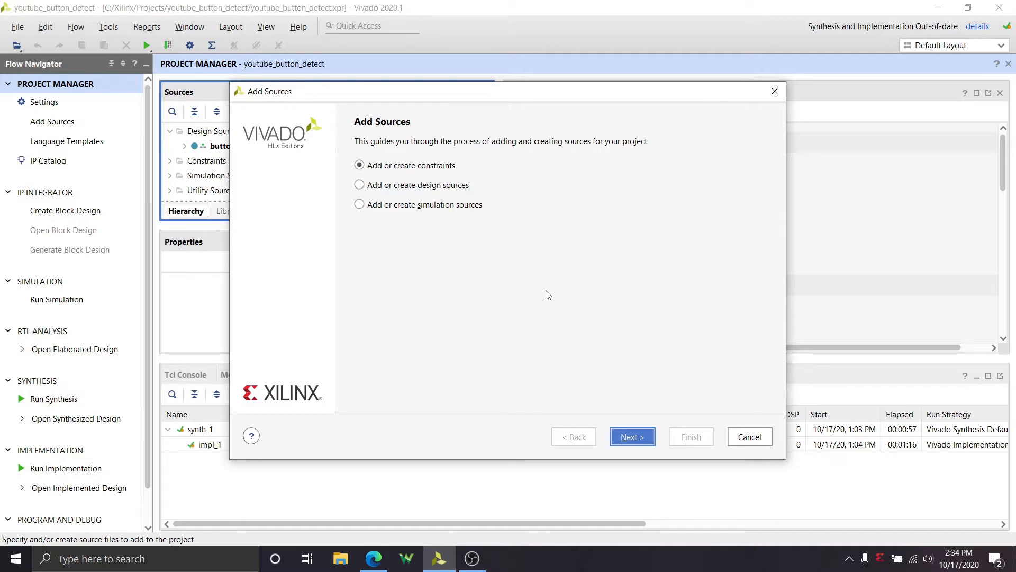
mouse_move(399, 165)
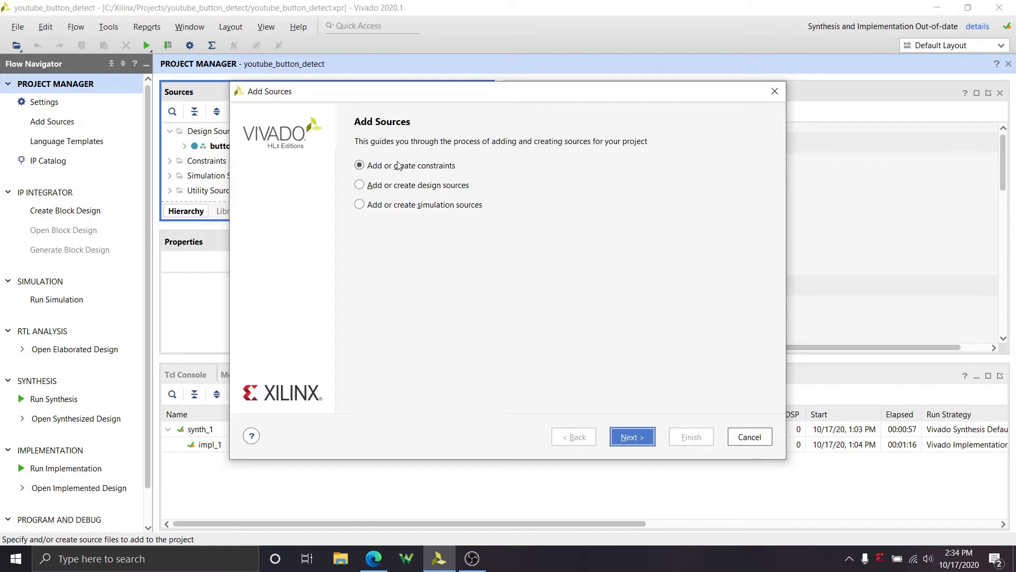
left_click(631, 436)
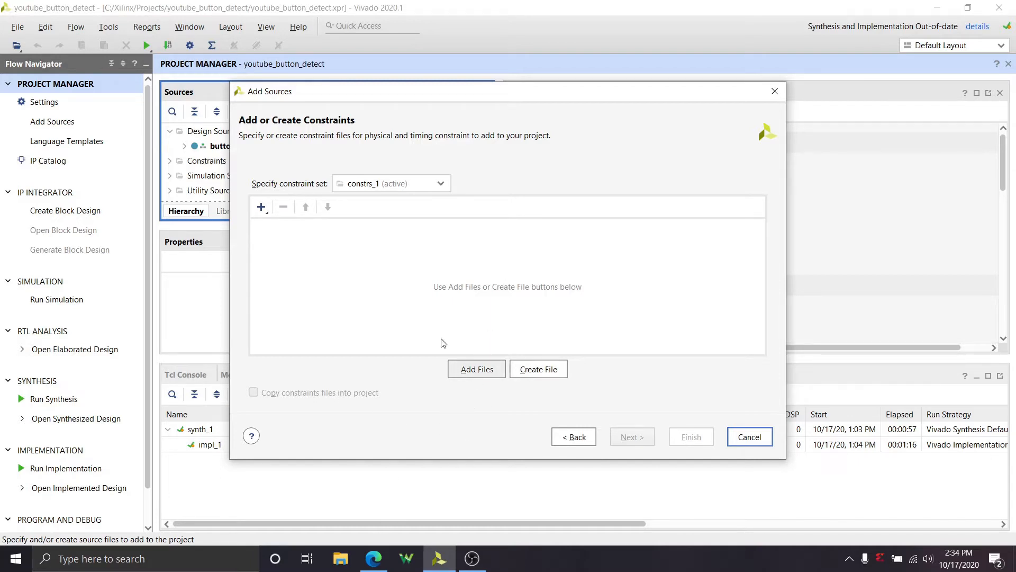
left_click(262, 206)
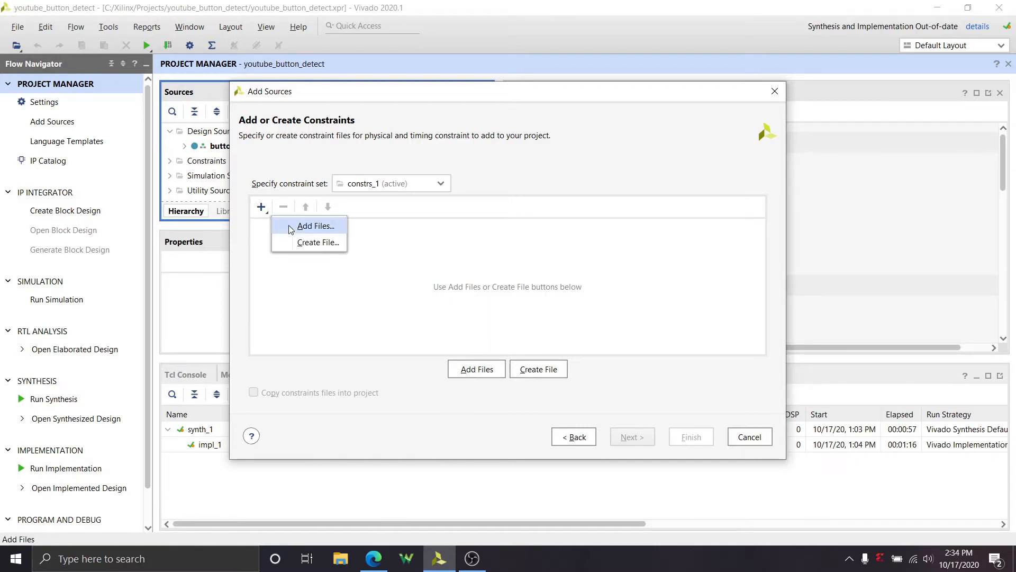
Add the existing io.xdc and timing.xdc files from the constraints folder to constrs_1
left_click(315, 226)
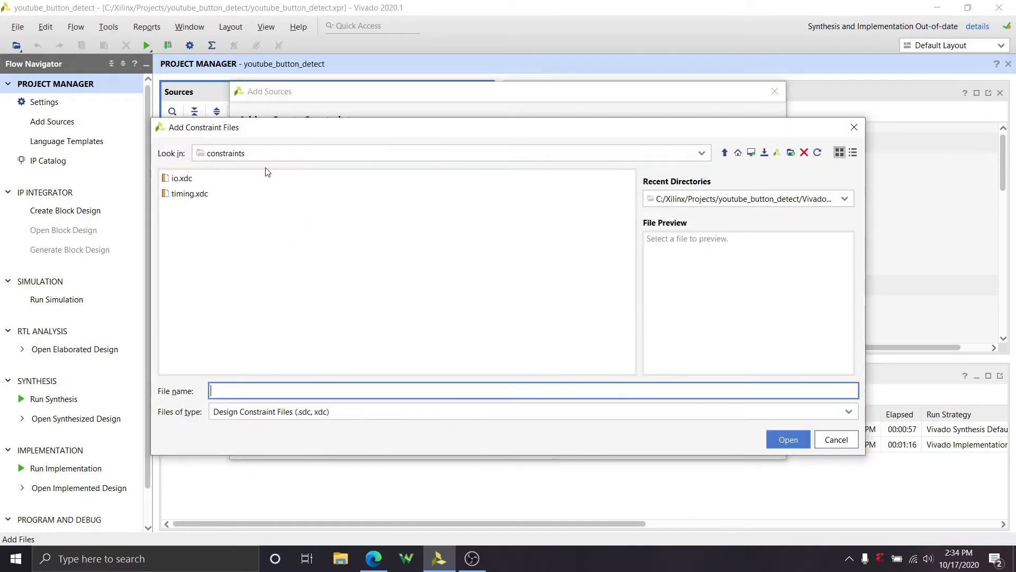
left_click(182, 178)
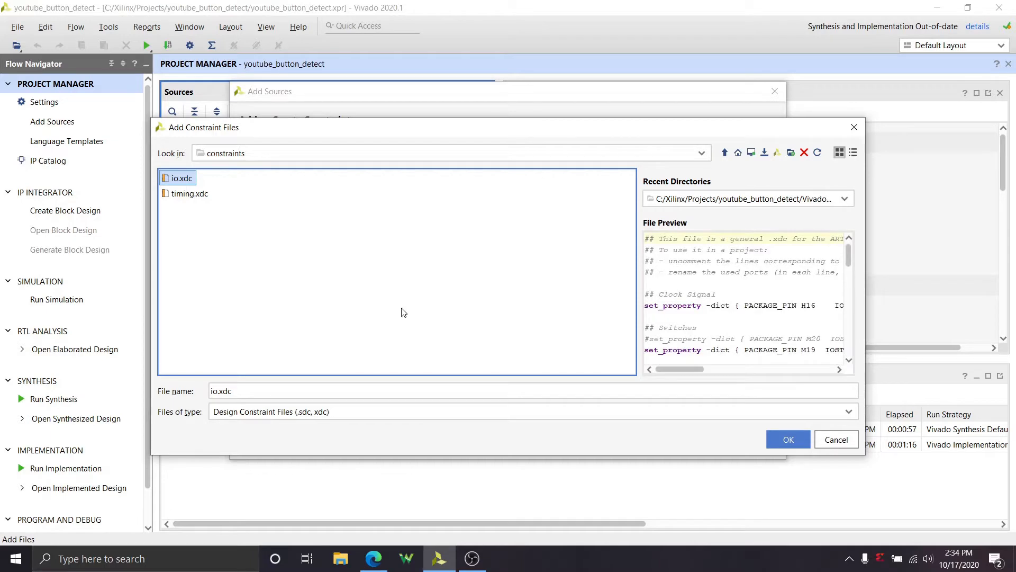
mouse_move(189, 197)
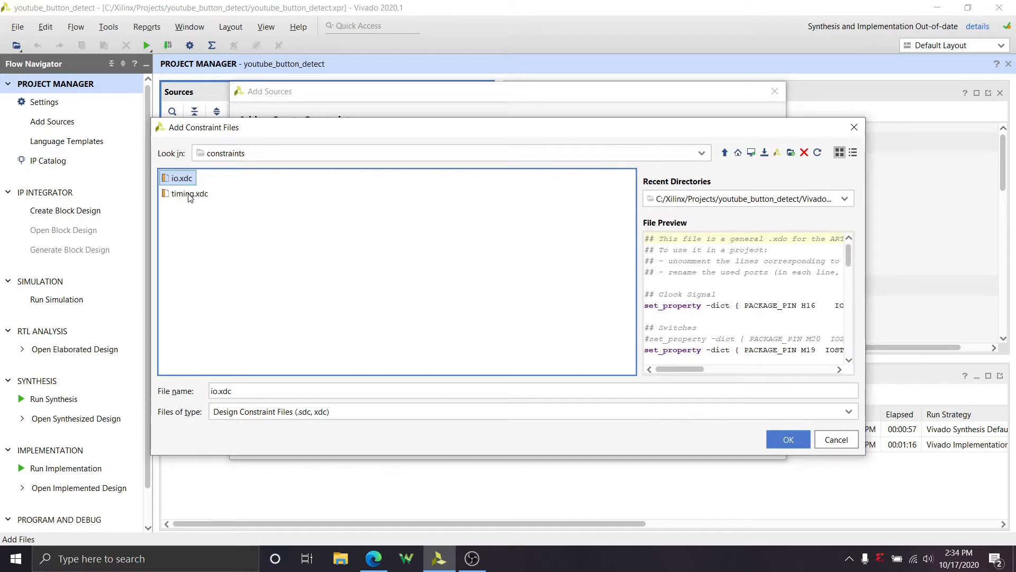
left_click(190, 193)
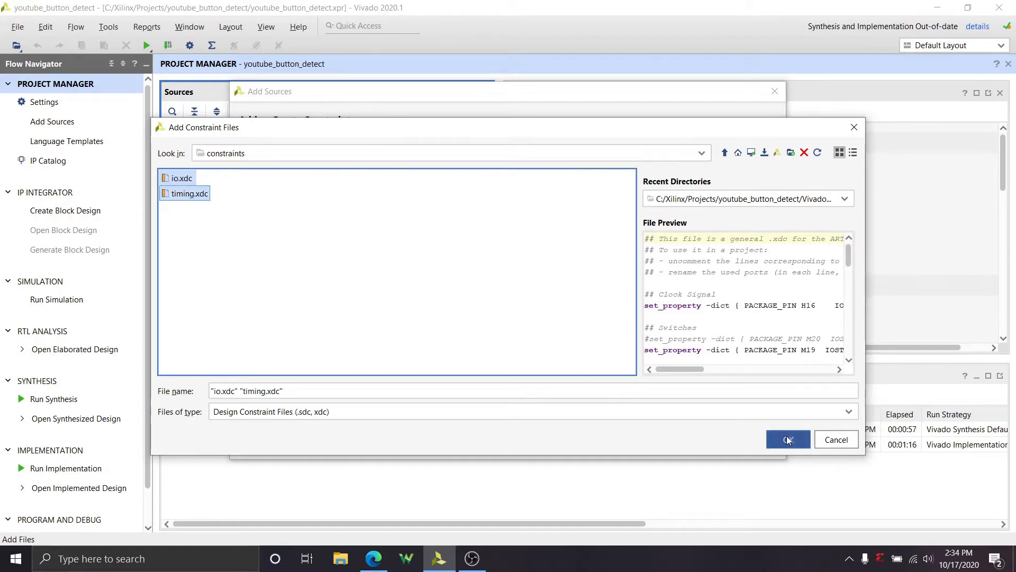
left_click(788, 439)
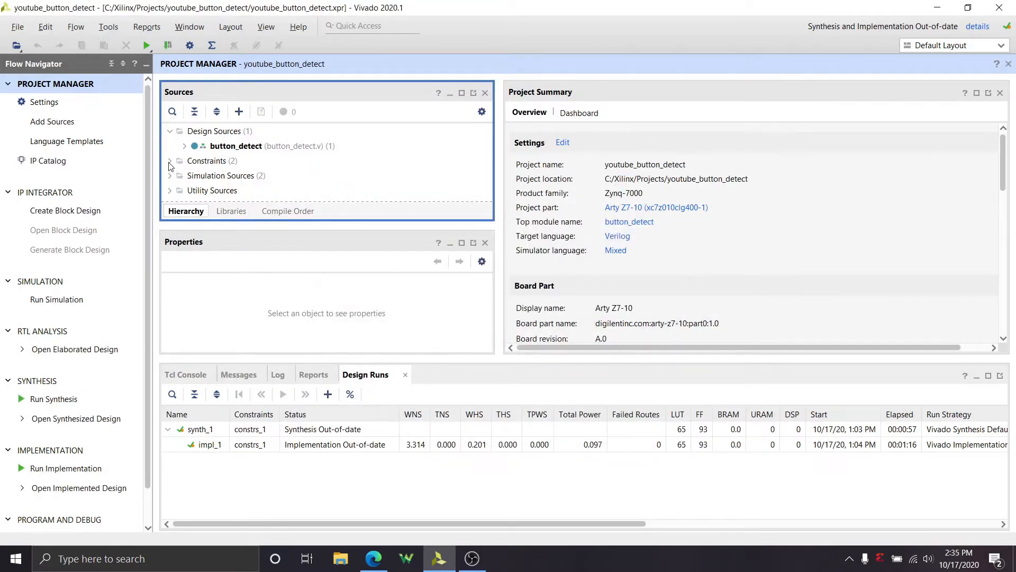
Open io.xdc and timing.xdc from constrs_1 in the editor
left_click(169, 161)
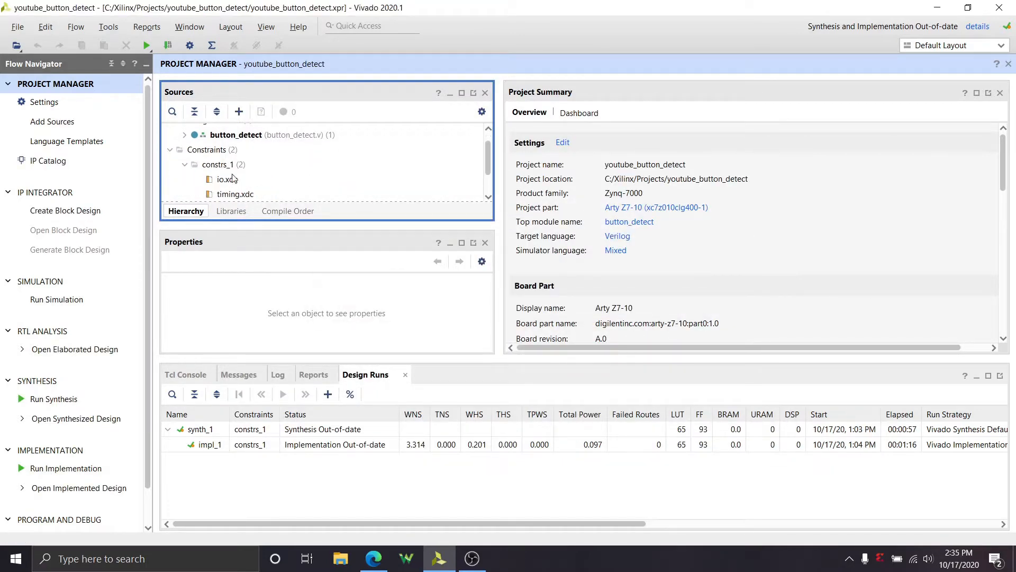
left_click(227, 179)
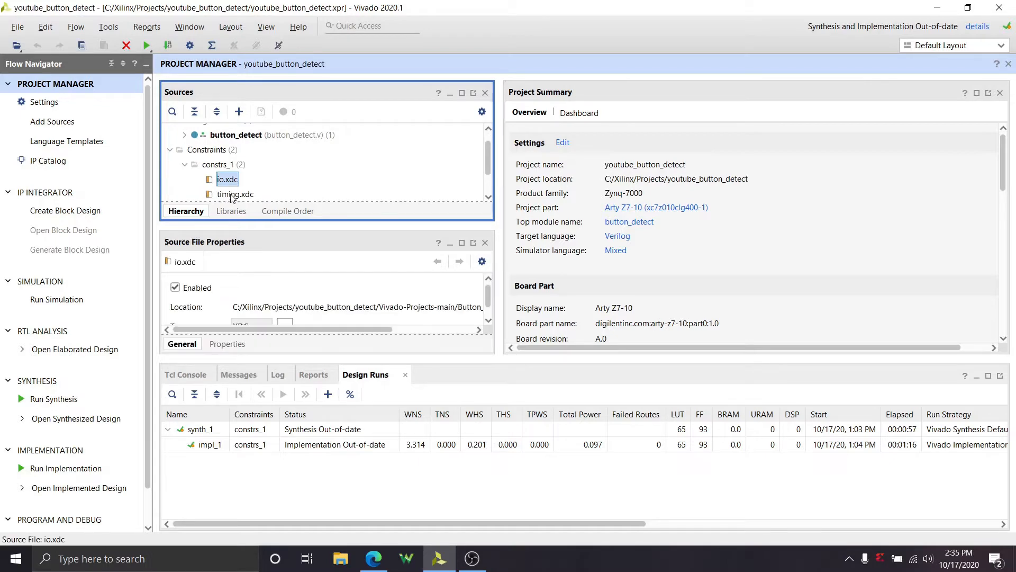
double_click(228, 179)
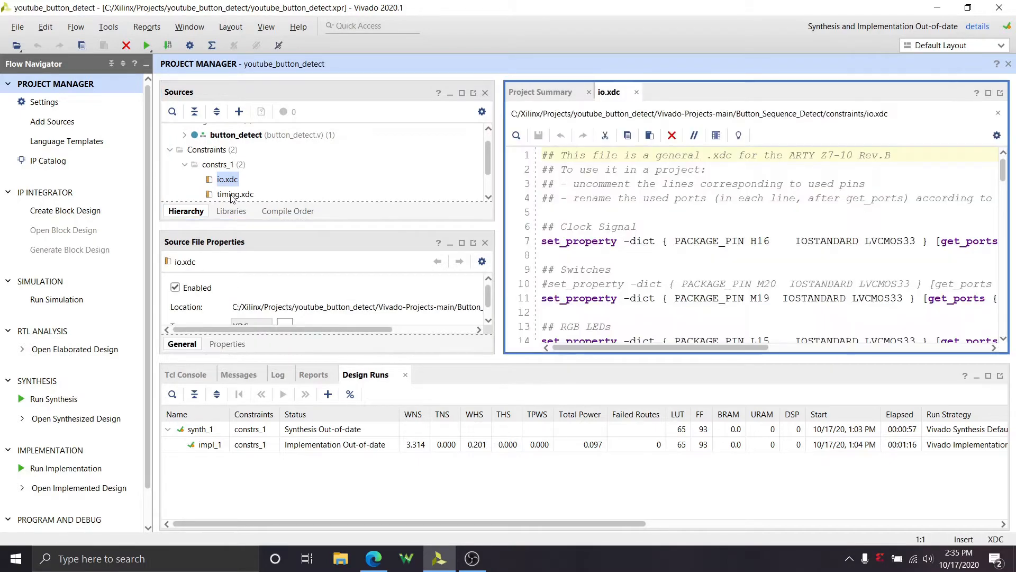
double_click(235, 193)
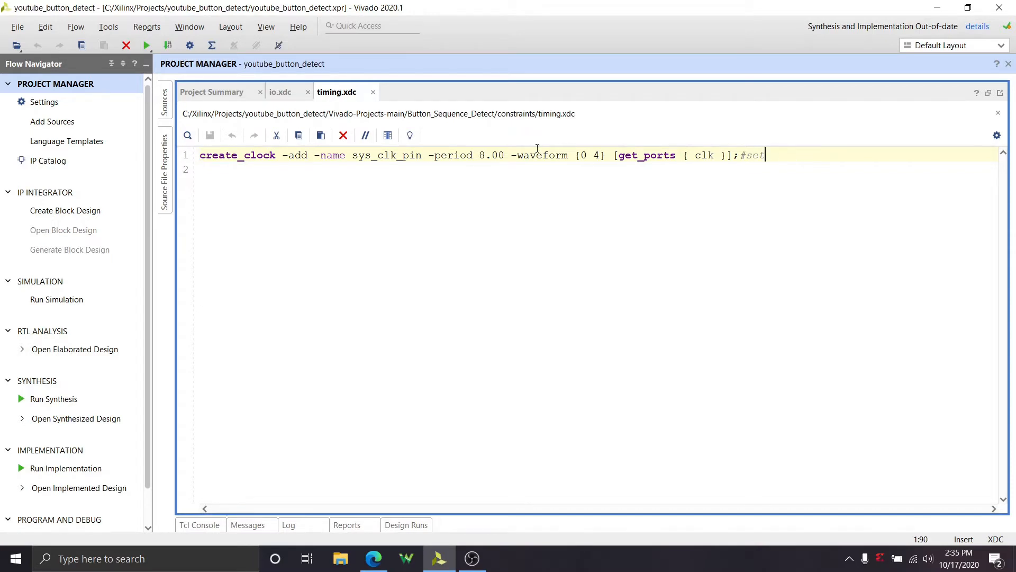
Review the create_clock line in timing.xdc with its 8.00 ns period and {0 4} waveform
double_click(491, 155)
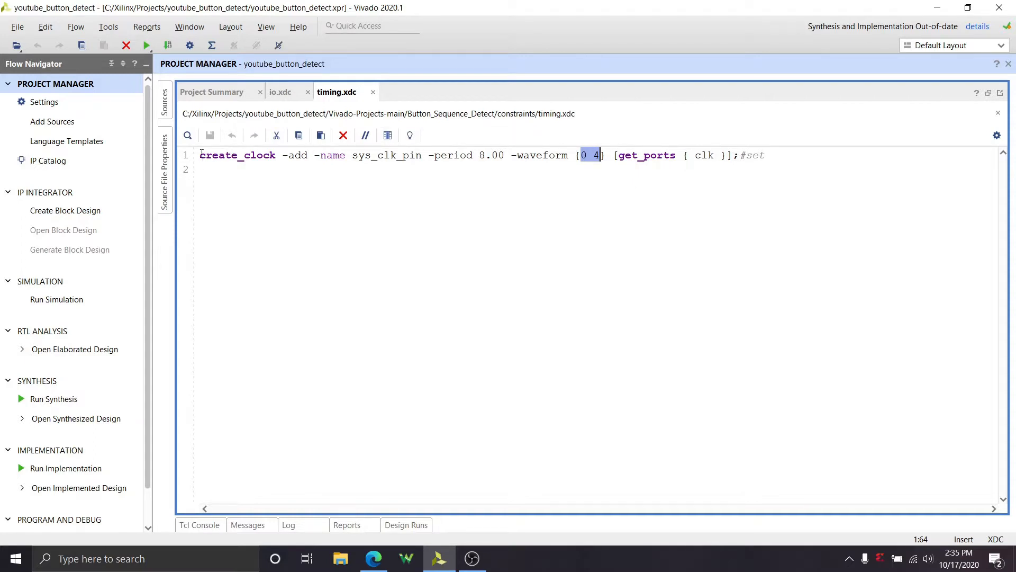
left_click(773, 165)
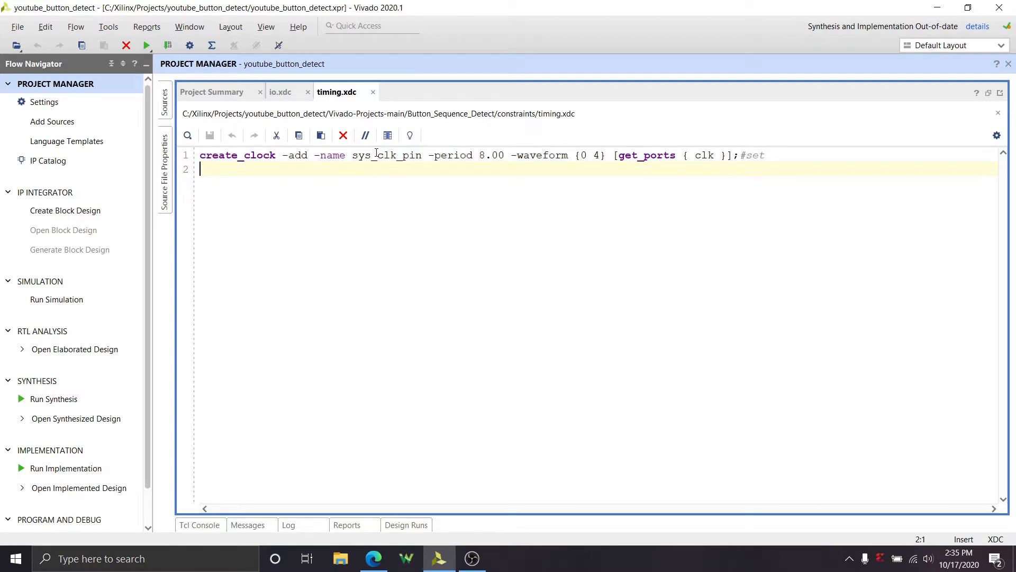
mouse_move(350, 133)
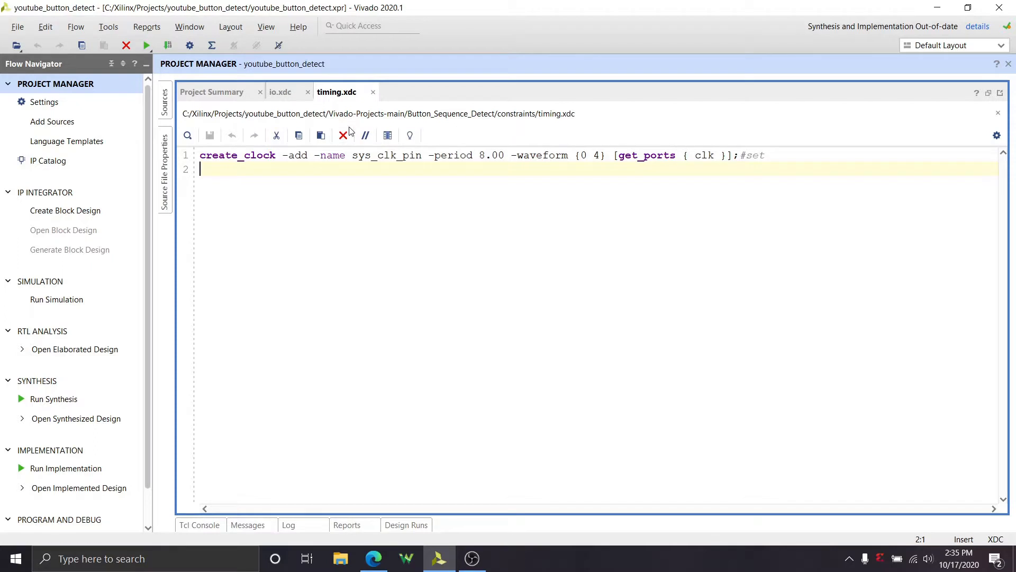
mouse_move(394, 223)
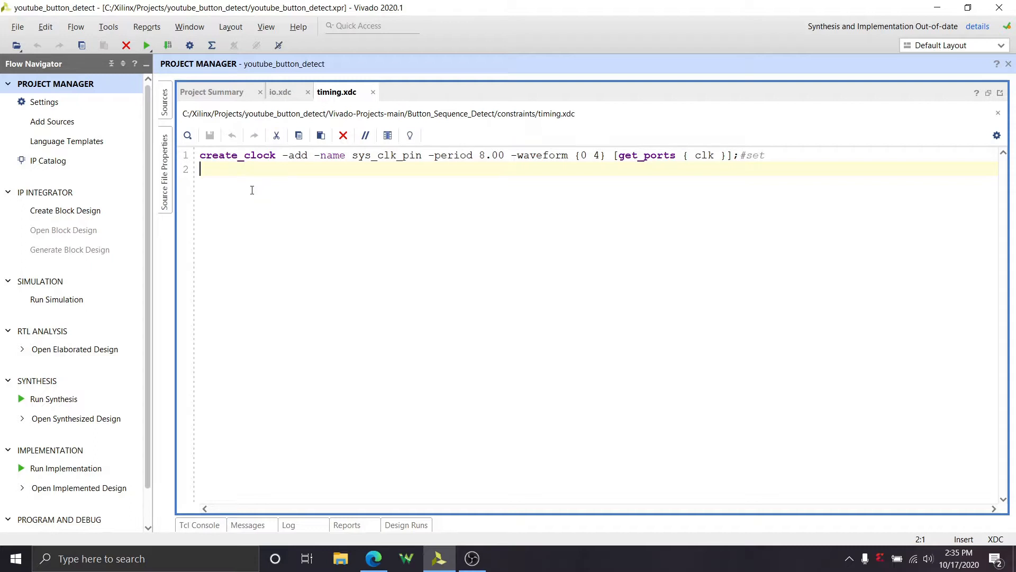
mouse_move(287, 106)
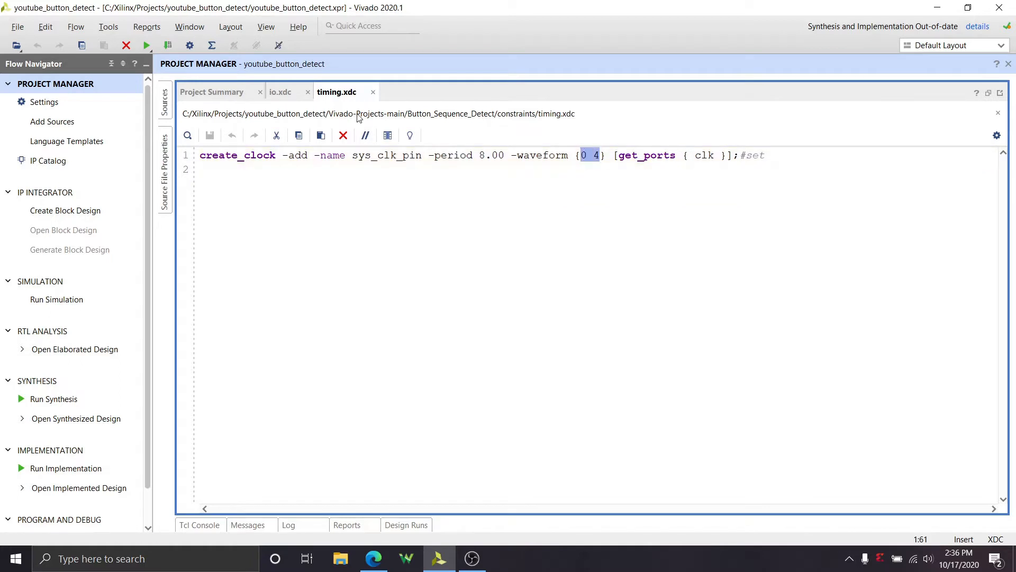
mouse_move(331, 197)
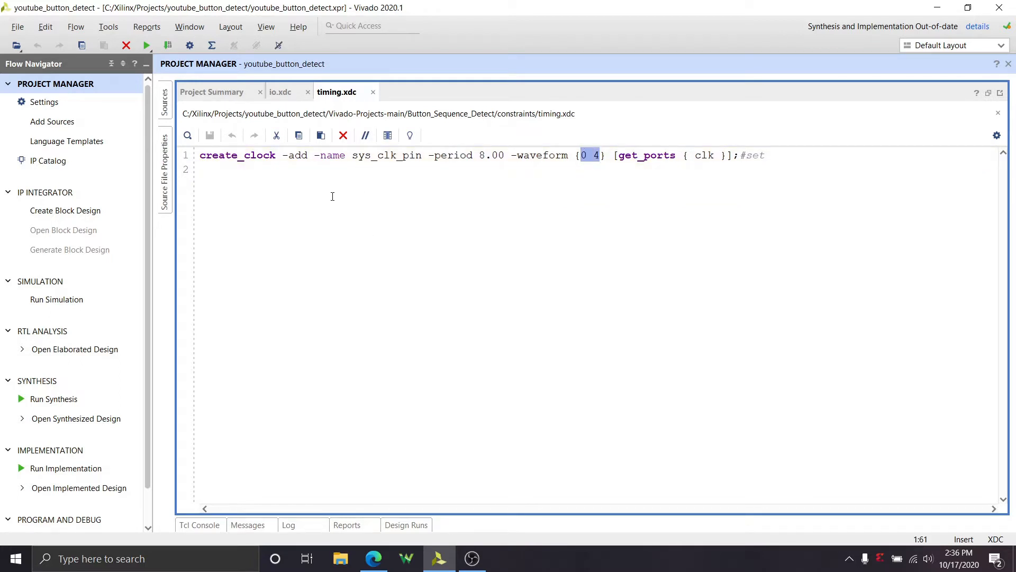
mouse_move(311, 157)
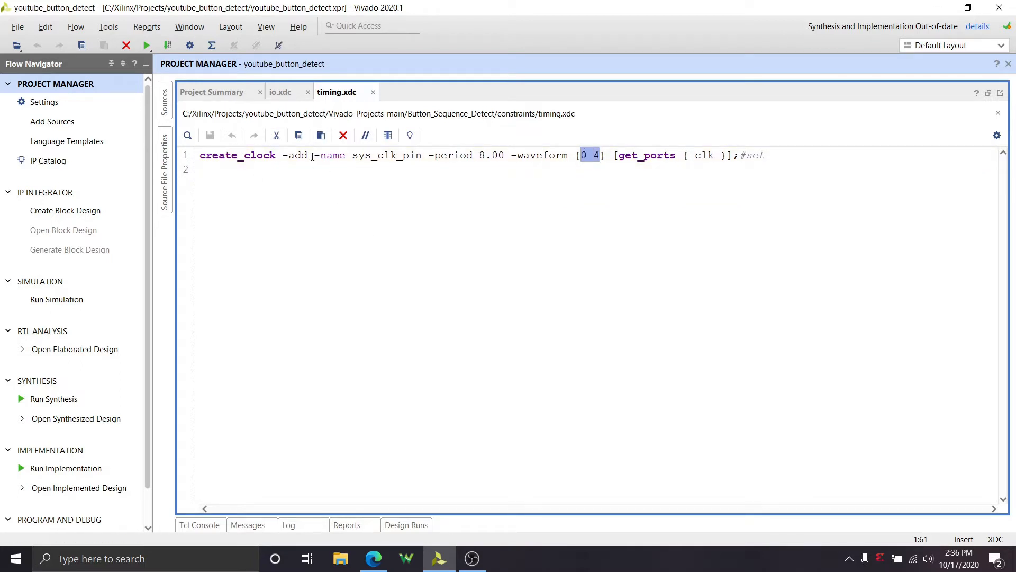
mouse_move(280, 92)
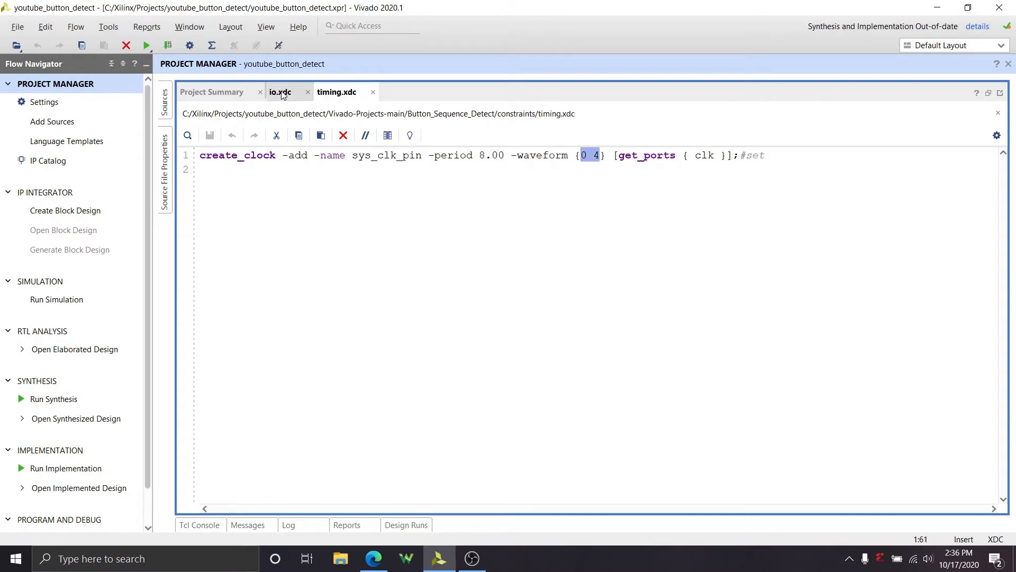
Bring io.xdc forward and review the ARTY Z7-10 clk pin line on H16 with LVCMOS33
left_click(279, 91)
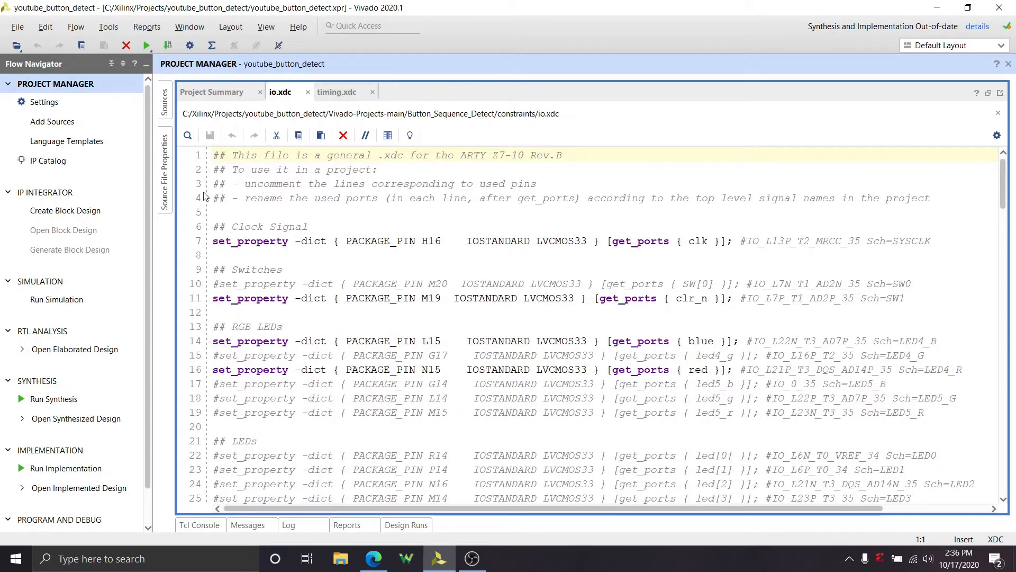
mouse_move(406, 249)
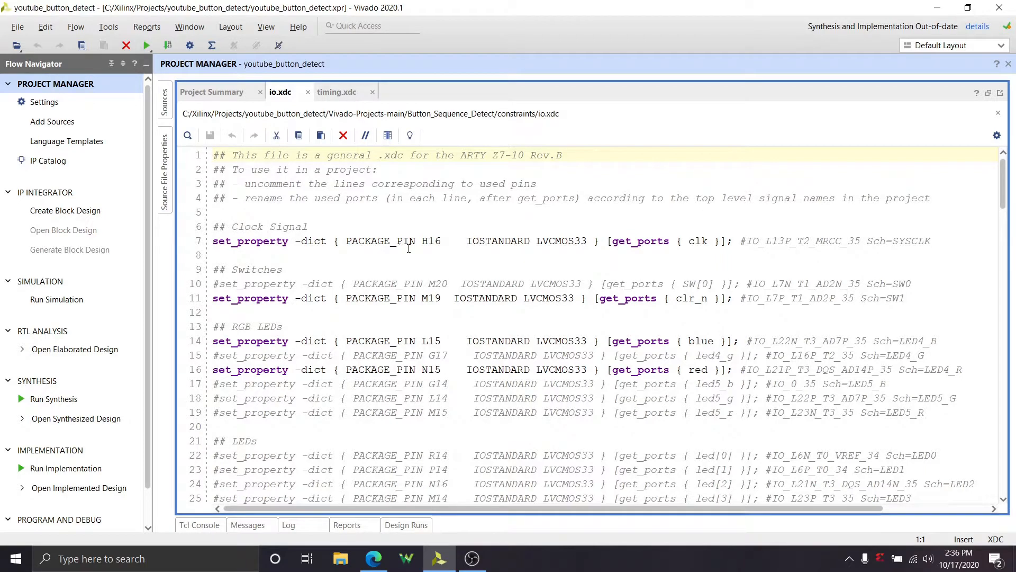
scroll("down", 3)
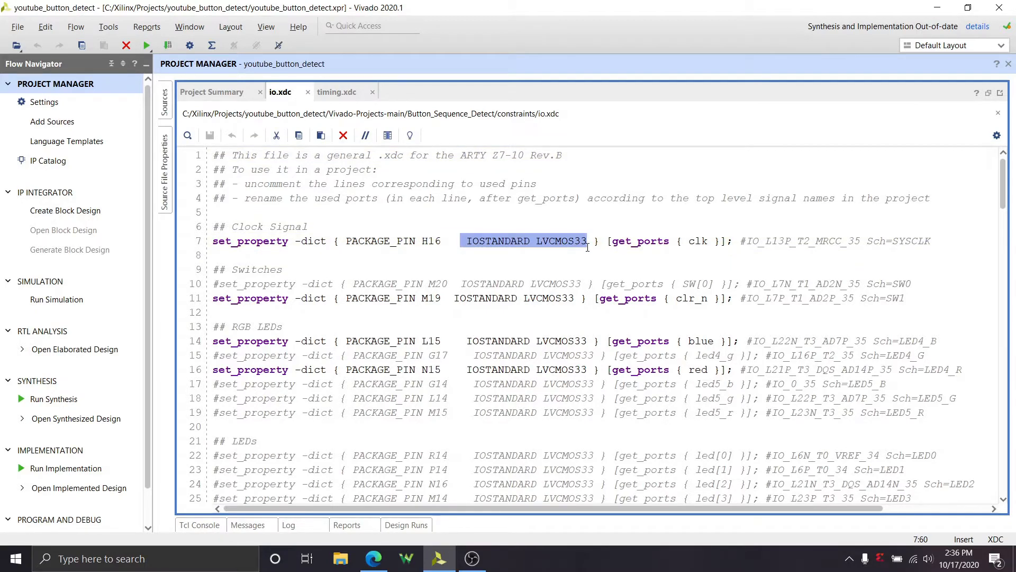
mouse_move(620, 243)
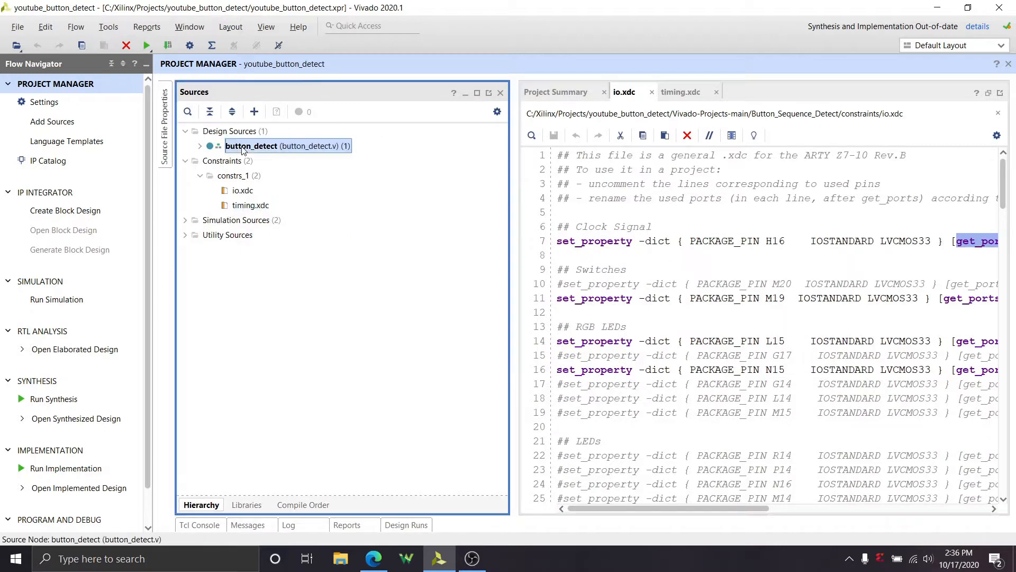
Check button_detect.v's clk input against io.xdc's clk constraint on pin H16
left_click(200, 146)
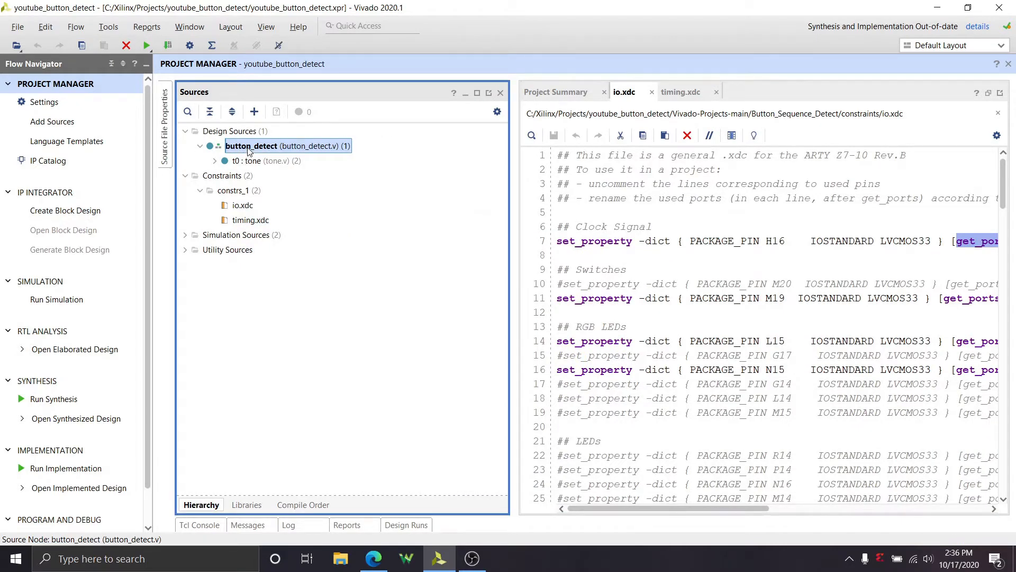
double_click(284, 146)
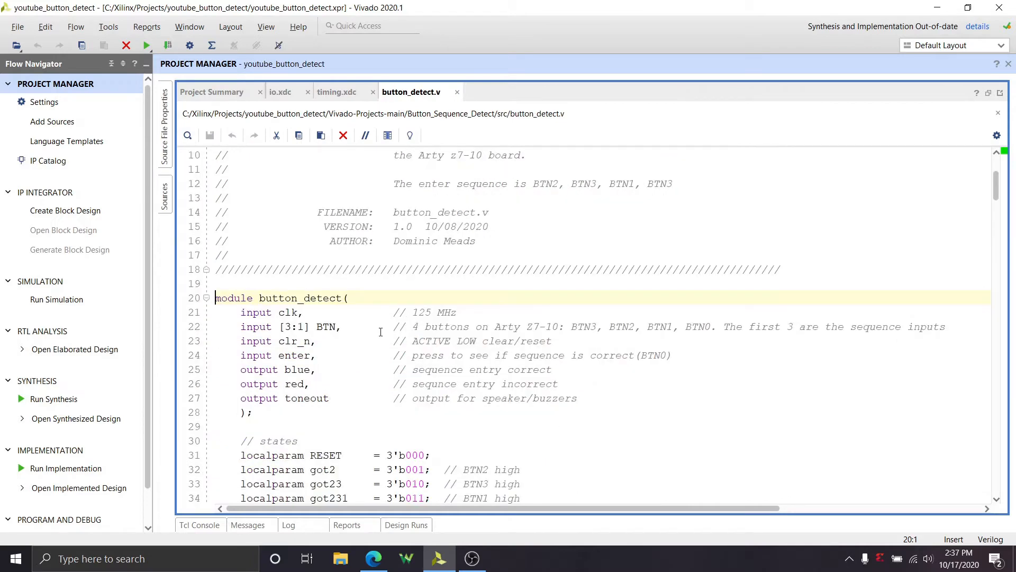
double_click(256, 311)
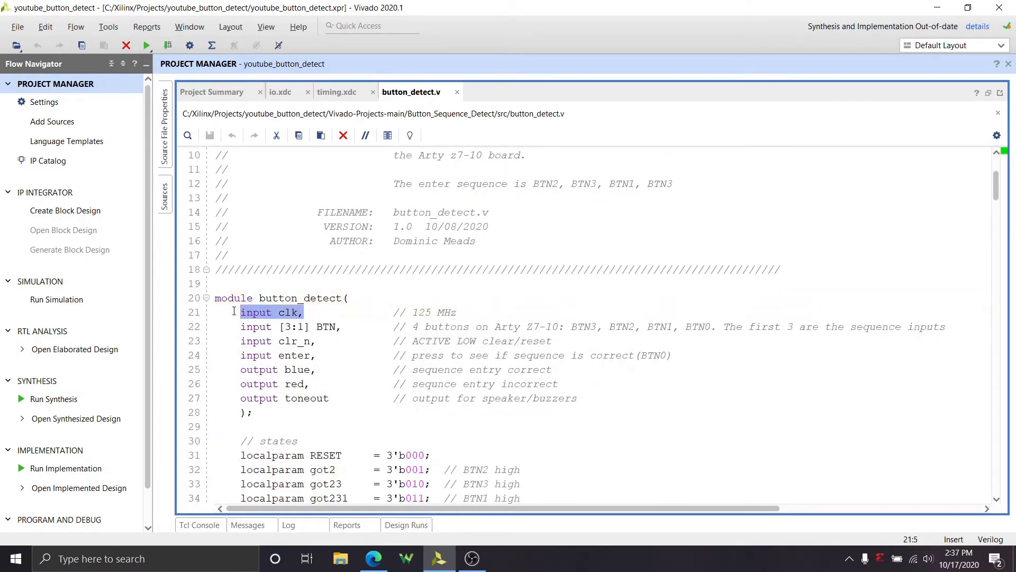
left_click(281, 91)
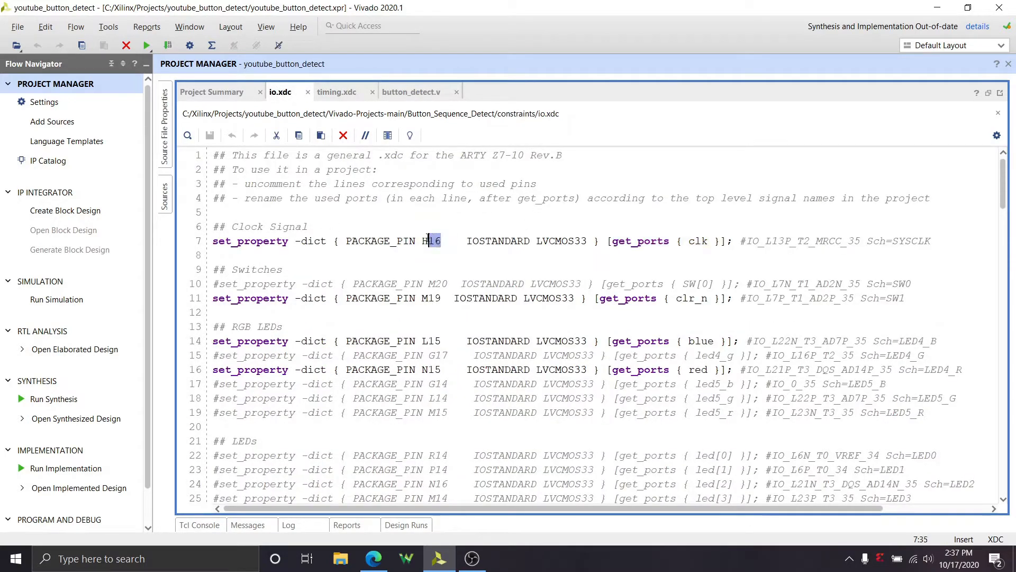
left_click(458, 284)
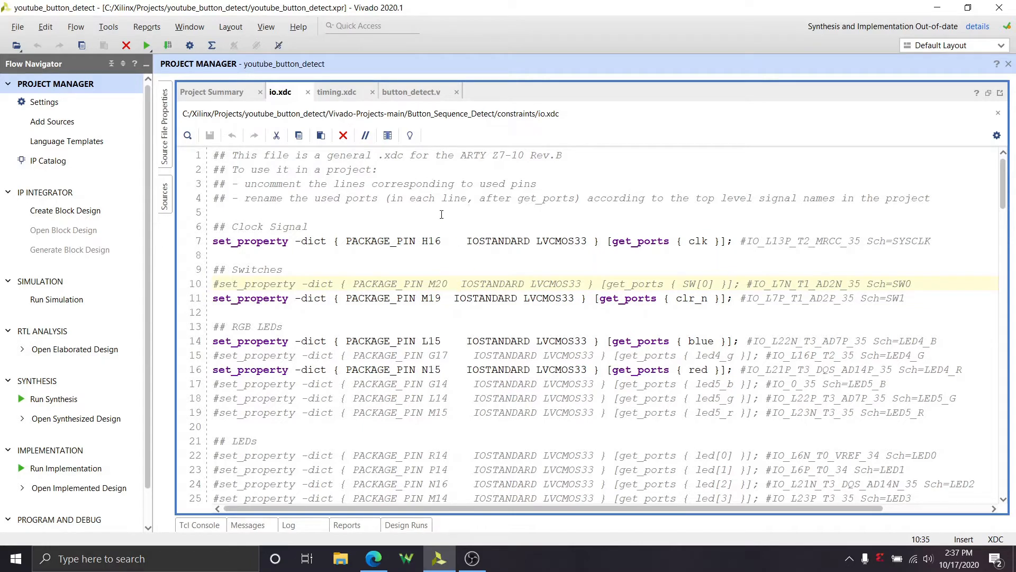
Scroll through io.xdc before searching the web for arty z7-10
scroll("down", 3)
type("arty z7-10")
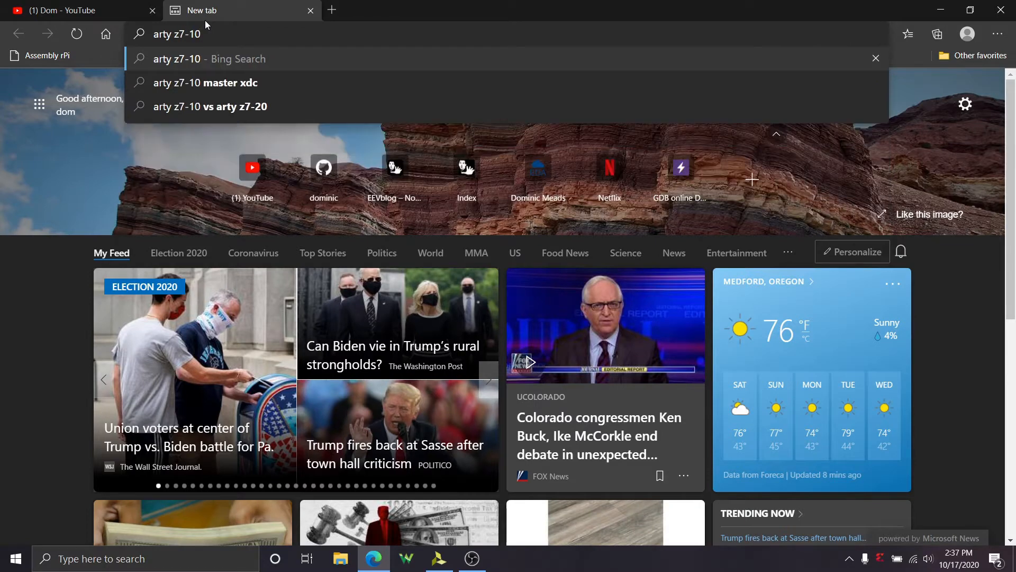
Browse Digilent's Arty-Z7-10 master XDC on GitHub, highlighting the L15 RGB LED, led4_b and ck_io11/ck_io12 lines
left_click(205, 82)
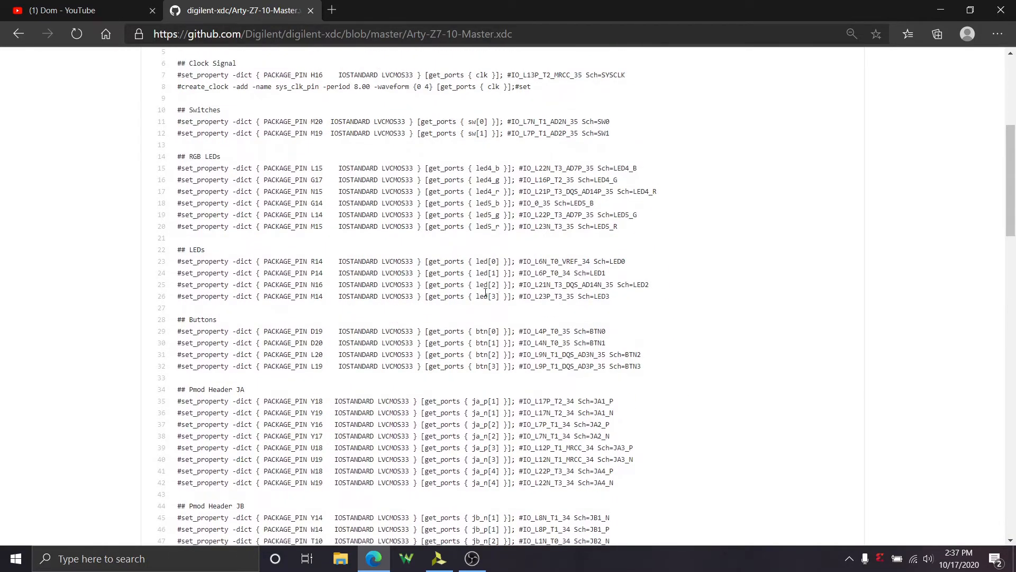
left_click_drag(177, 261, 498, 295)
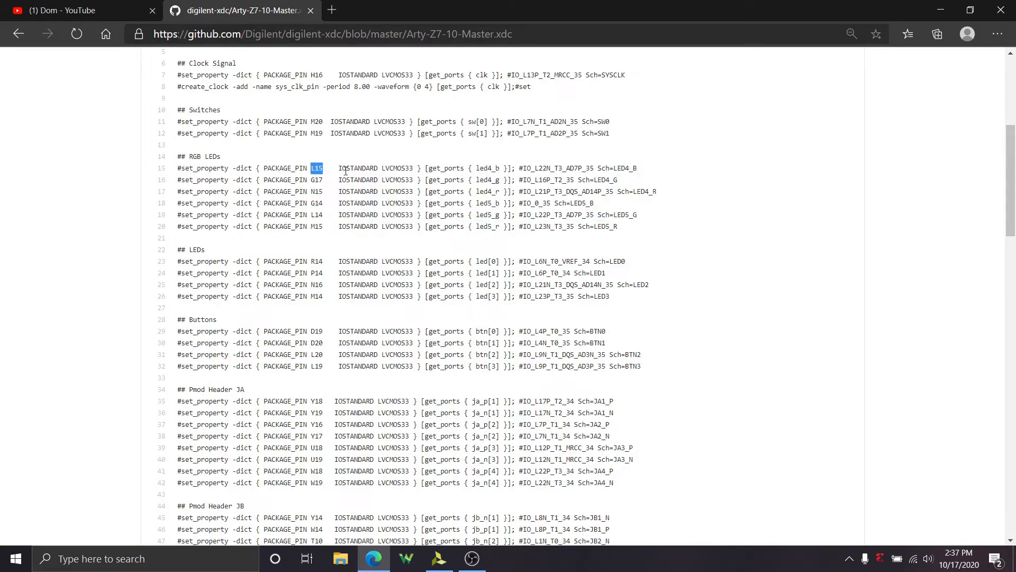
double_click(487, 168)
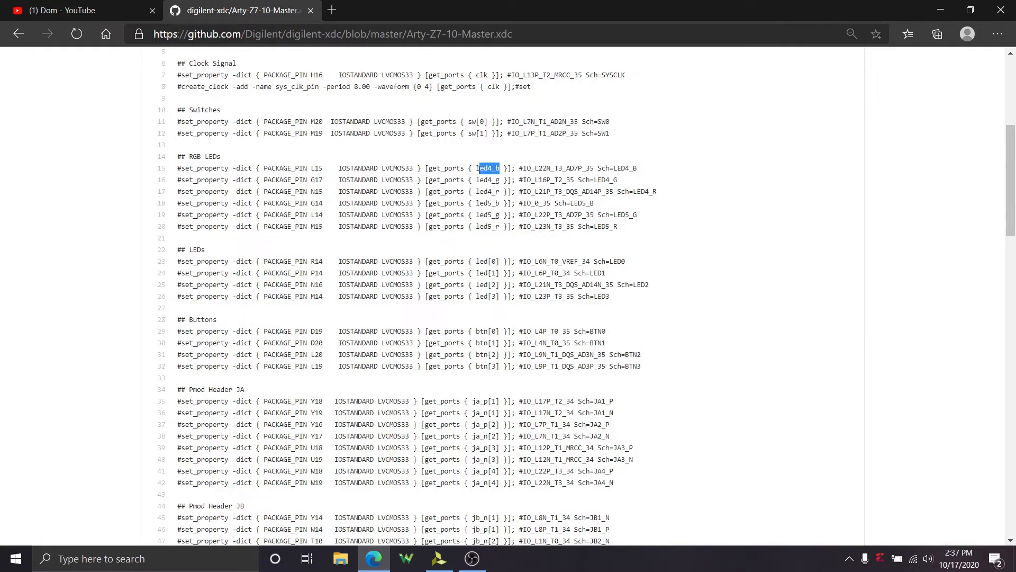
double_click(474, 133)
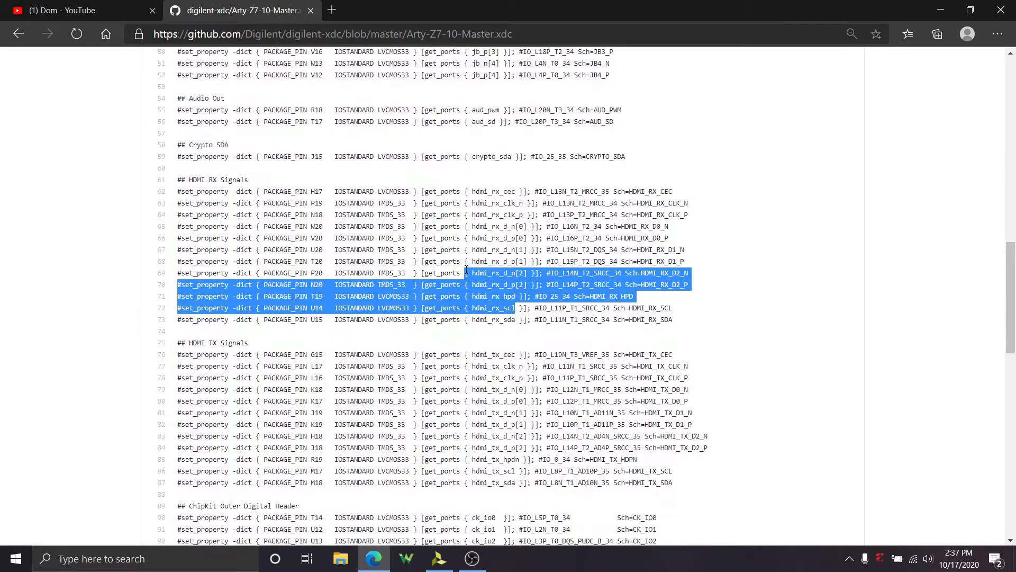
scroll("down", 3)
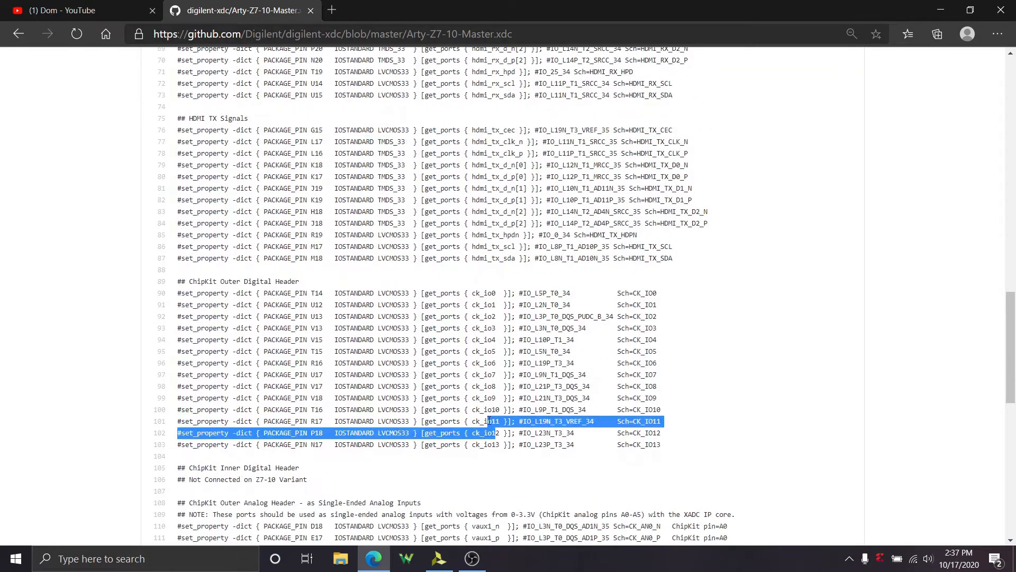
left_click_drag(486, 432, 473, 293)
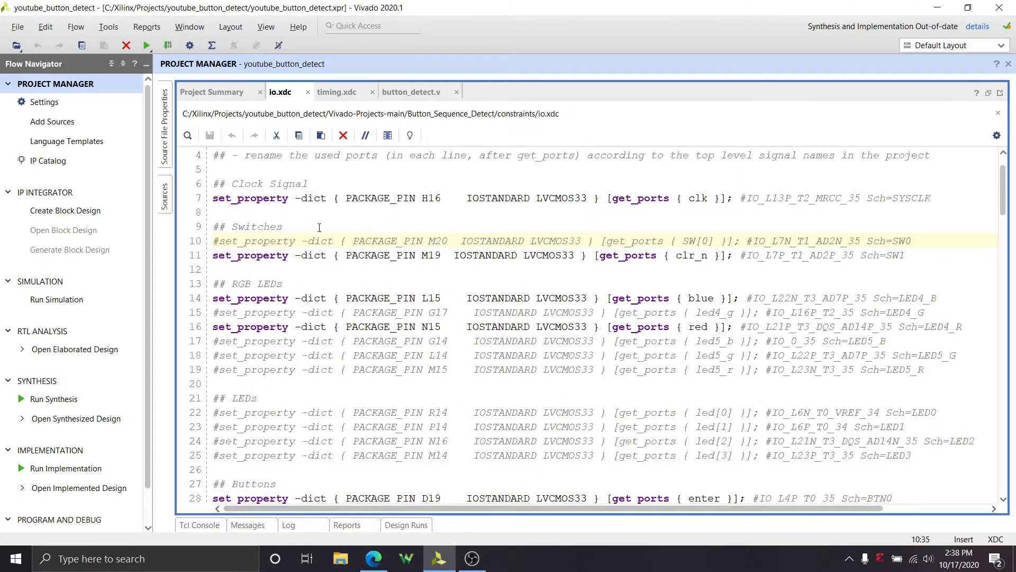
Review io.xdc's red LED, BTN[1] and enter button port names
left_click(243, 255)
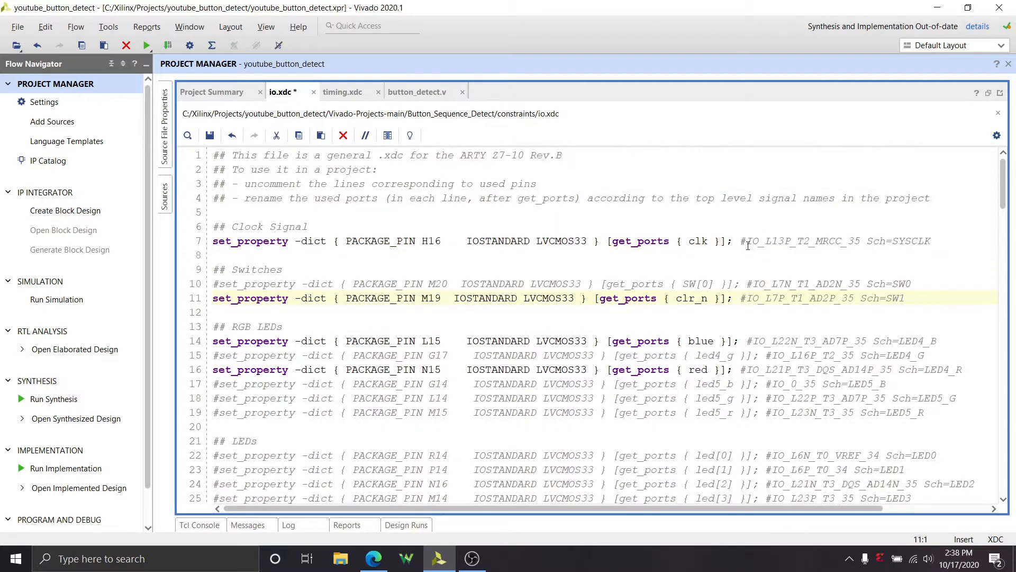
scroll("down", 3)
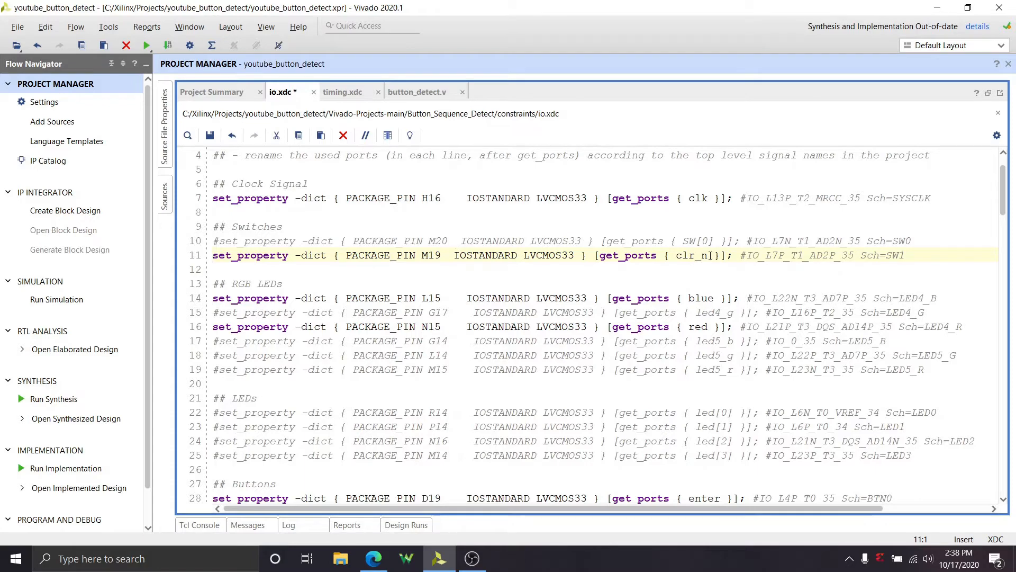
double_click(691, 256)
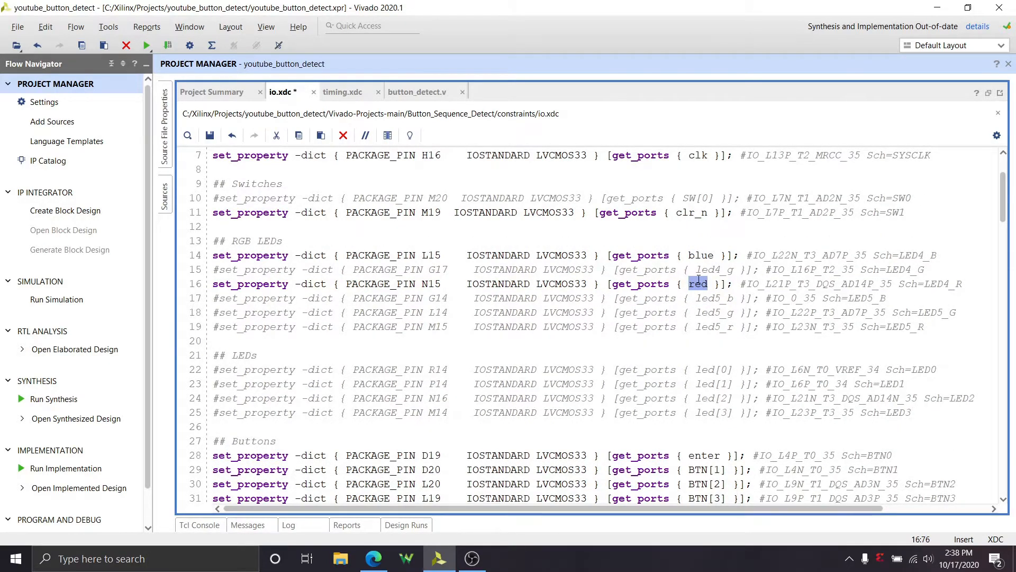
scroll("down", 3)
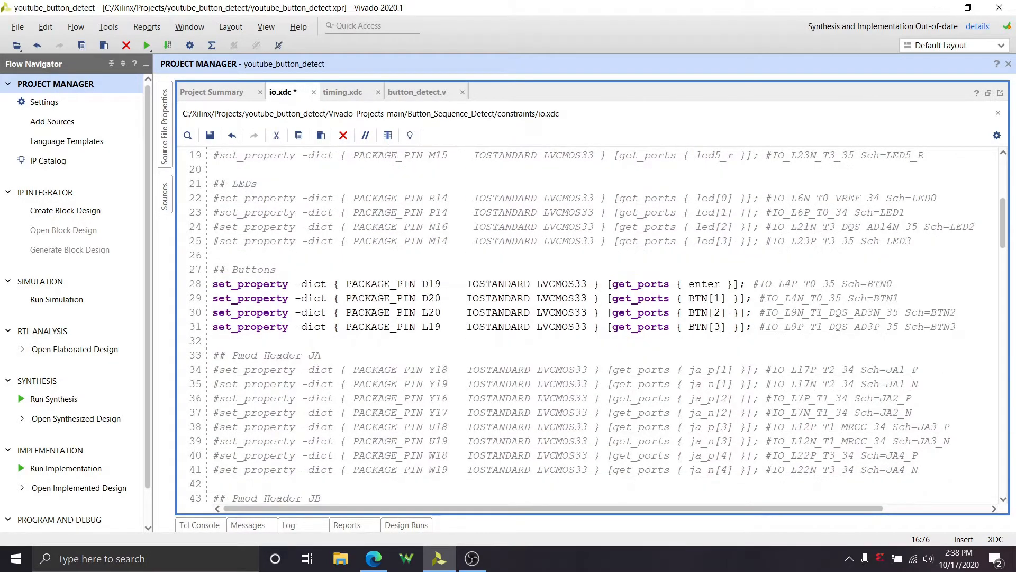
double_click(705, 327)
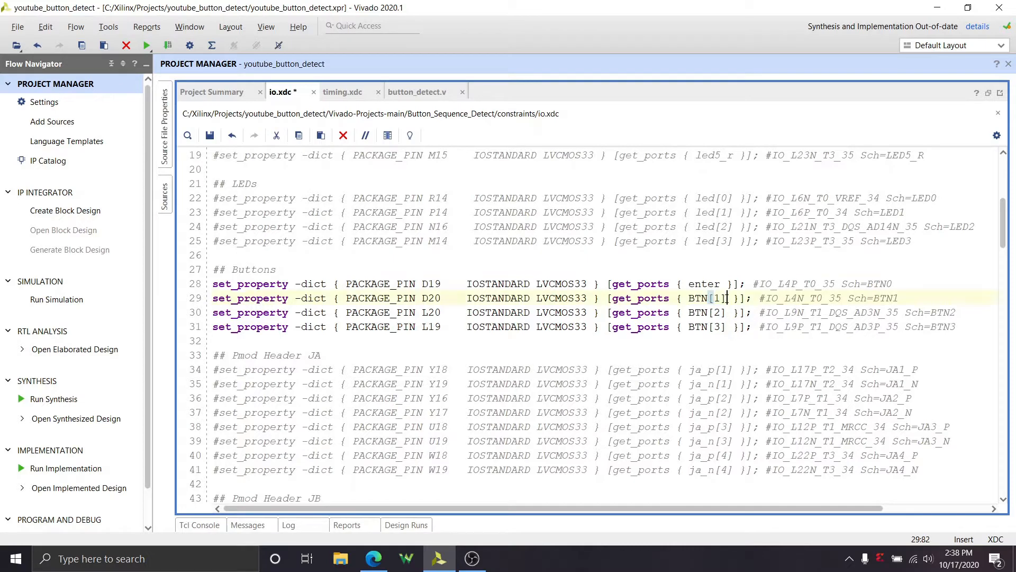
double_click(705, 297)
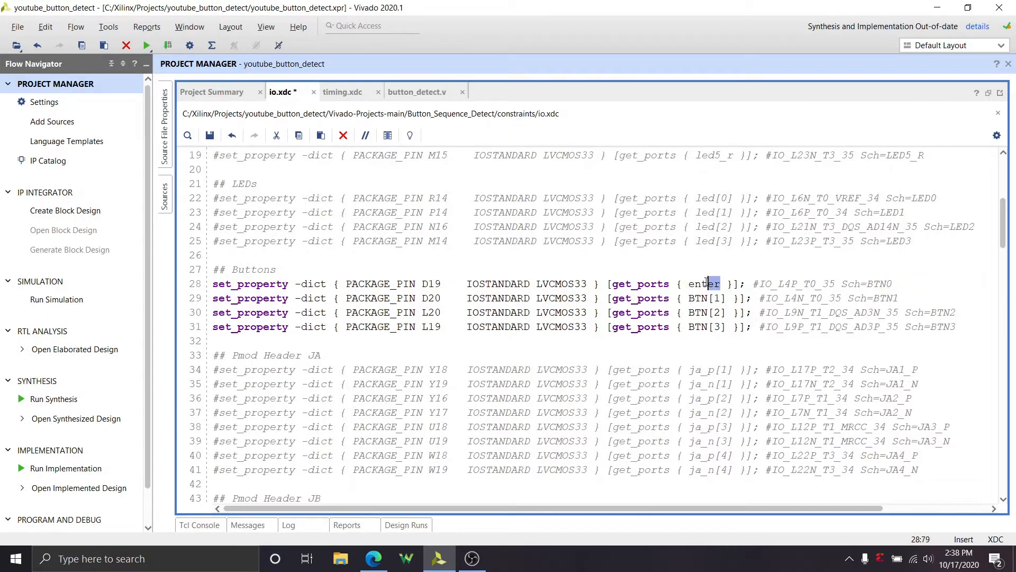
double_click(703, 283)
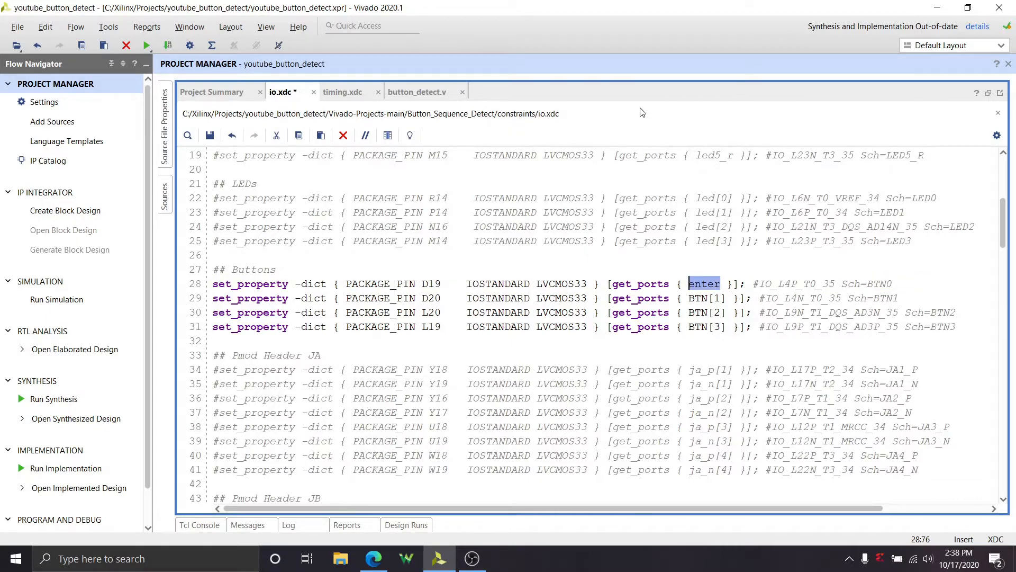
Scroll to the ChipKit header lines with toneout on pin T14 and ck_io1 below it
scroll("down", 3)
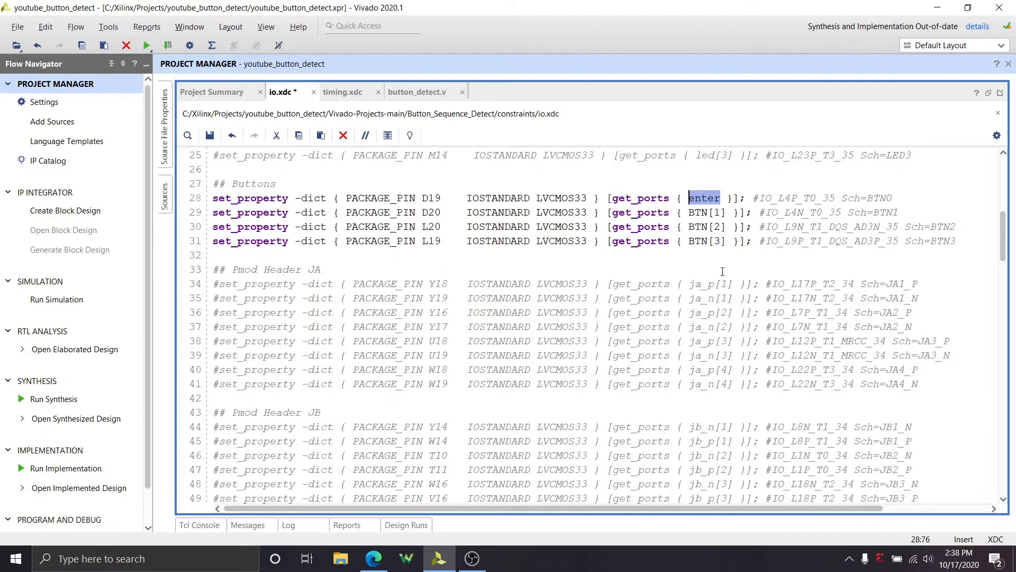
scroll("down", 3)
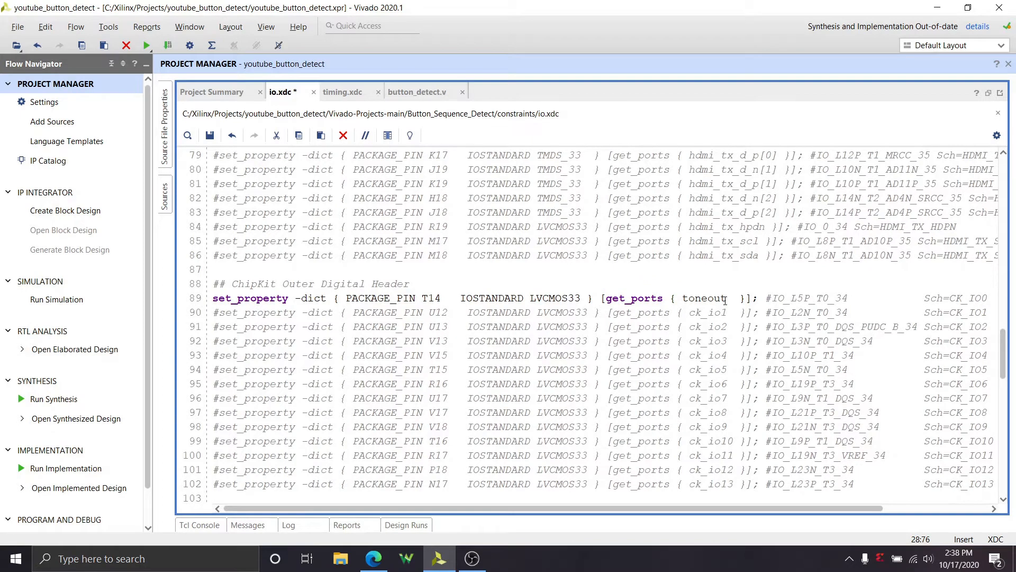
double_click(704, 297)
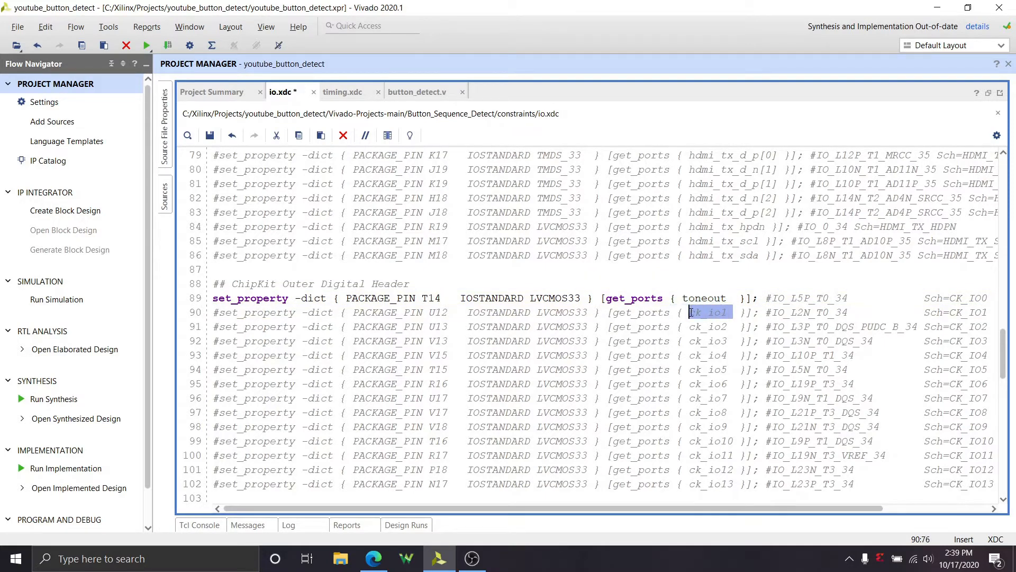
mouse_move(327, 296)
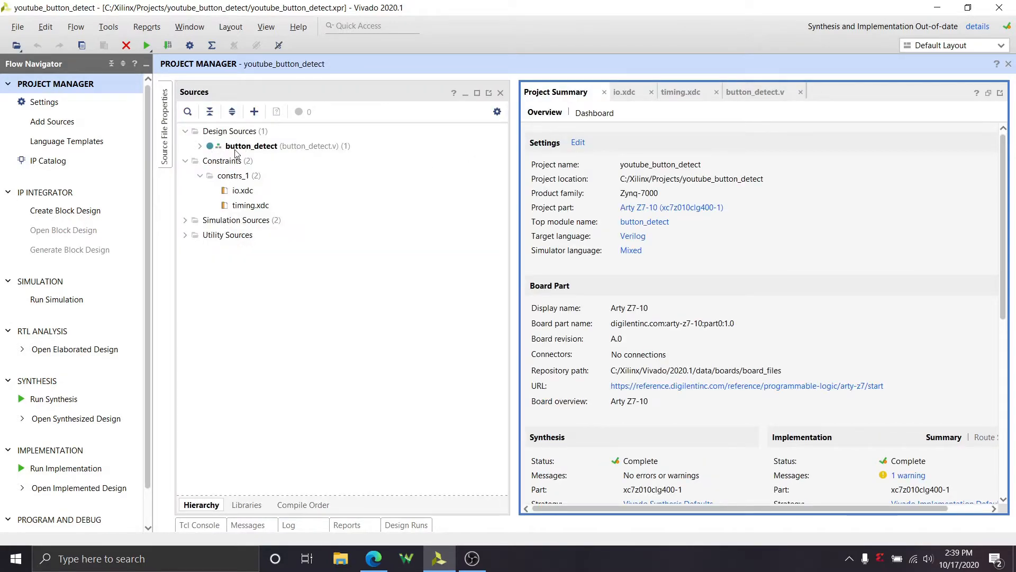
Inspect the 1250000 timeout values in button_detect.v's INDICATEb and INDICATEr states
double_click(252, 145)
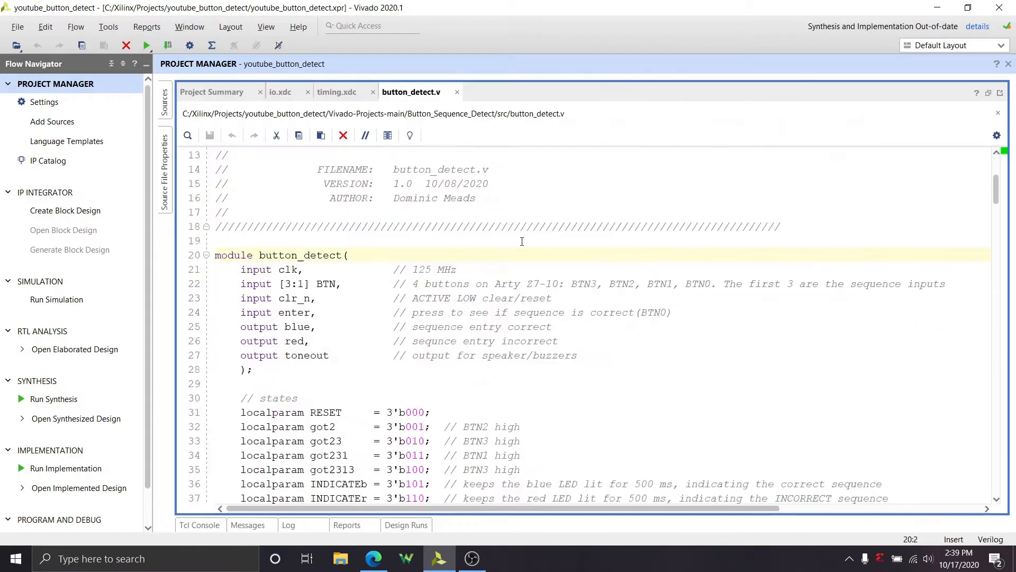
scroll("down", 3)
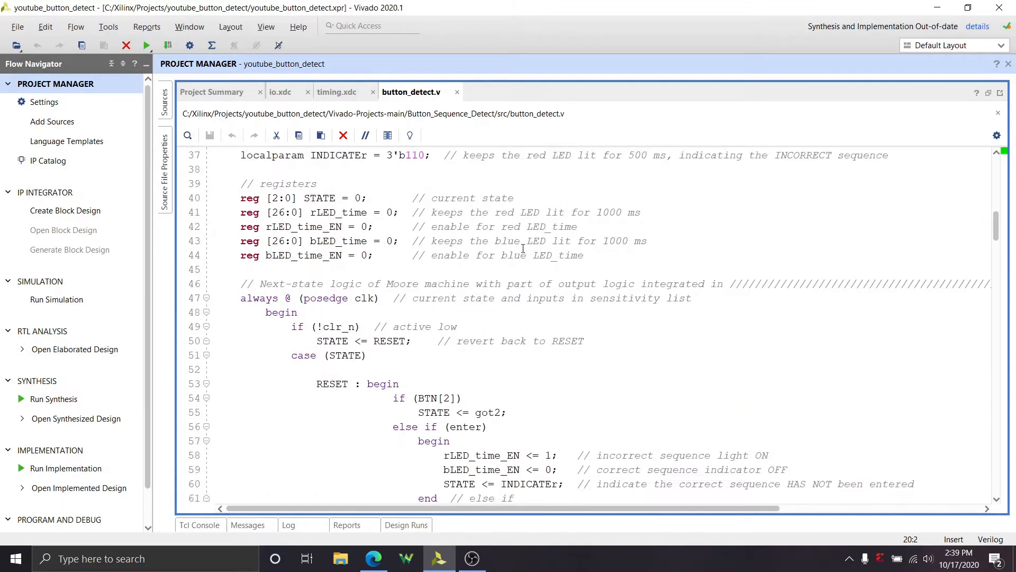
scroll("down", 3)
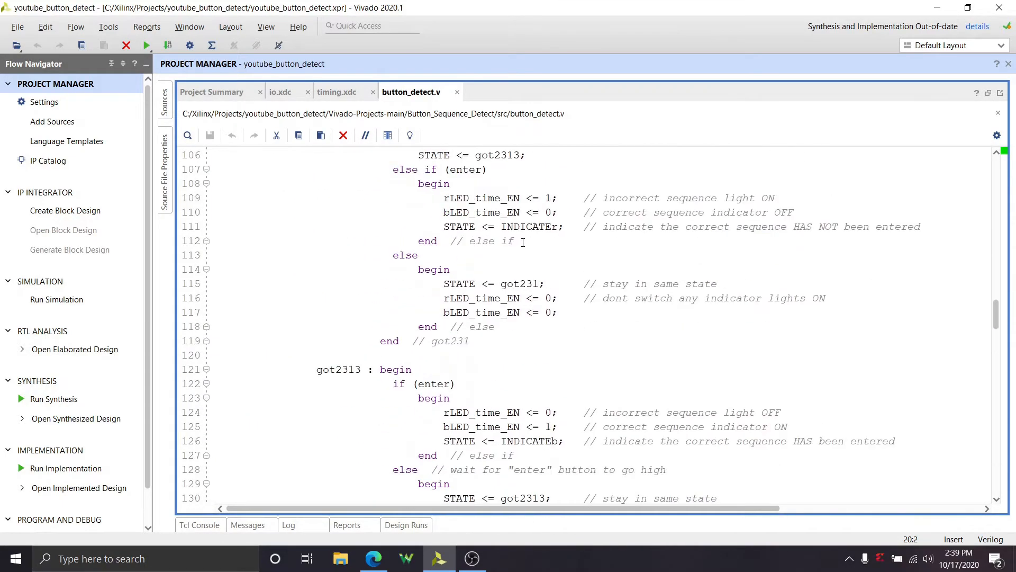
scroll("down", 3)
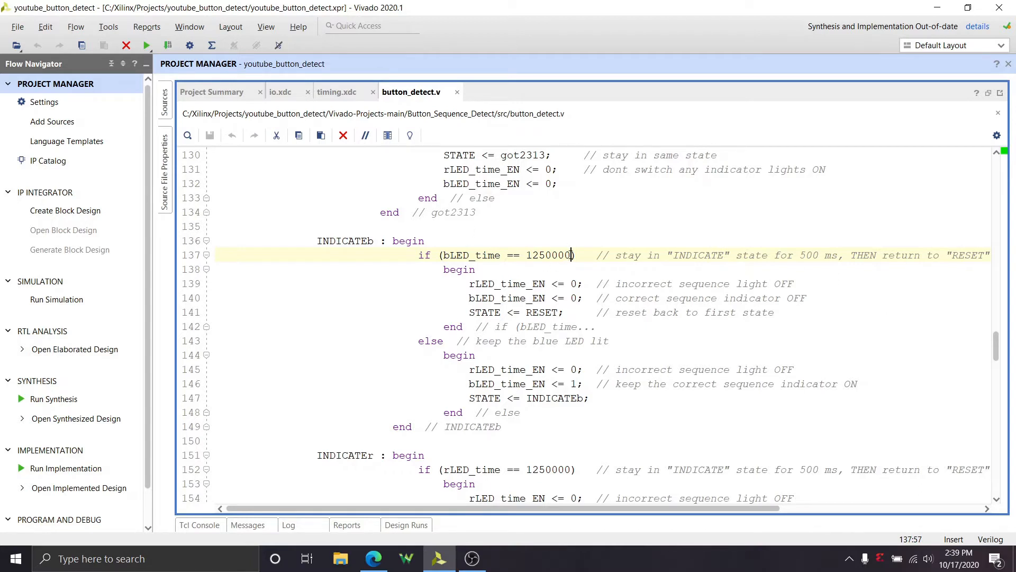
double_click(549, 255)
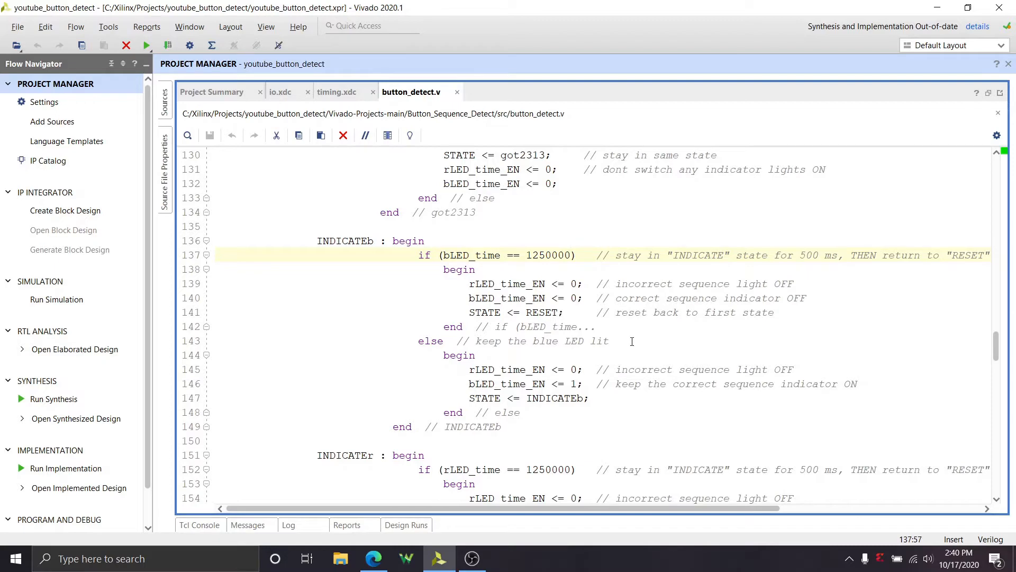
mouse_move(686, 288)
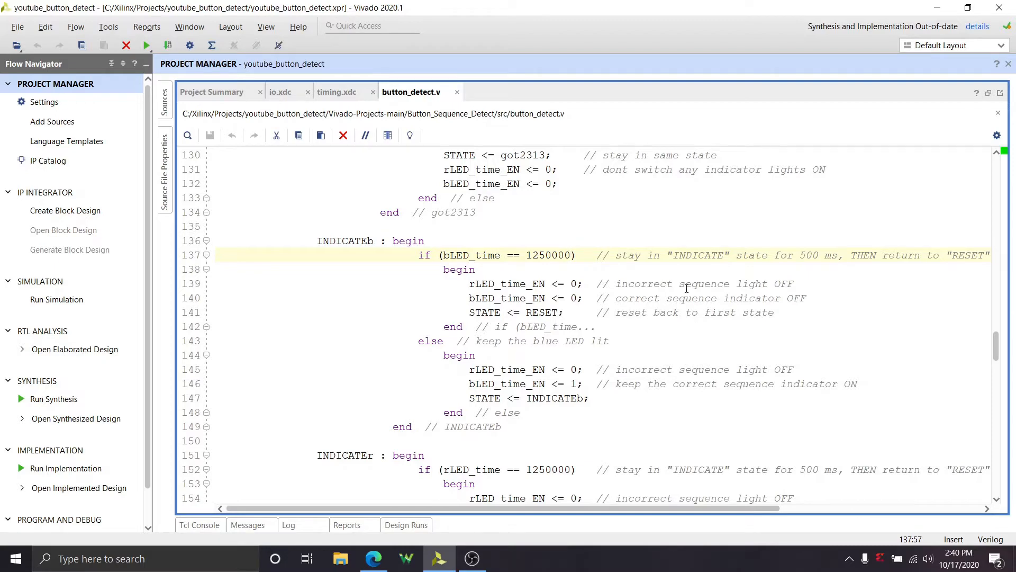
scroll("down", 3)
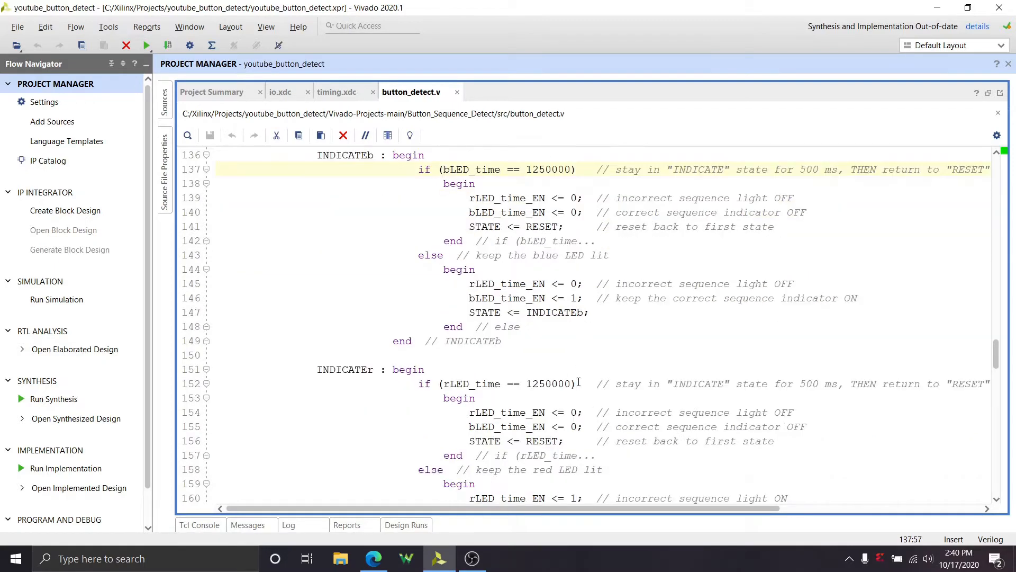
double_click(550, 383)
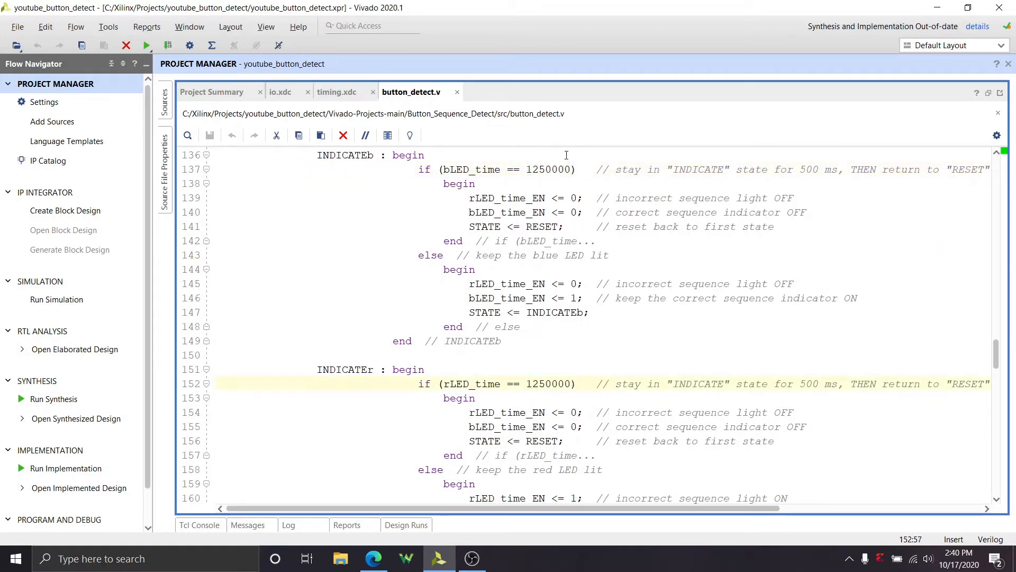
Raise both indicate-state timeout constants to 125000000 and append 99 to the bLED_time limit
left_click(568, 169)
type("00")
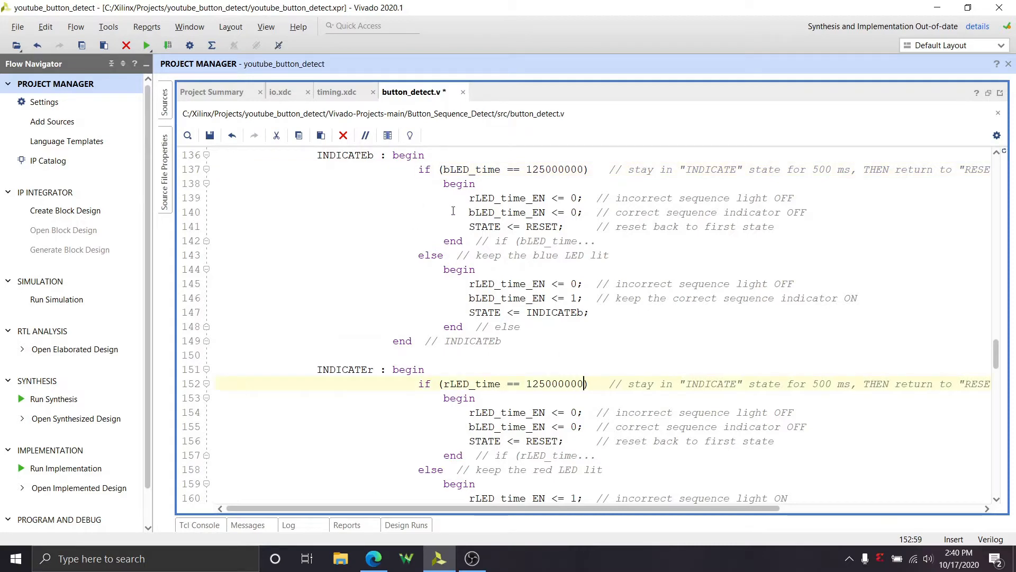
scroll("down", 3)
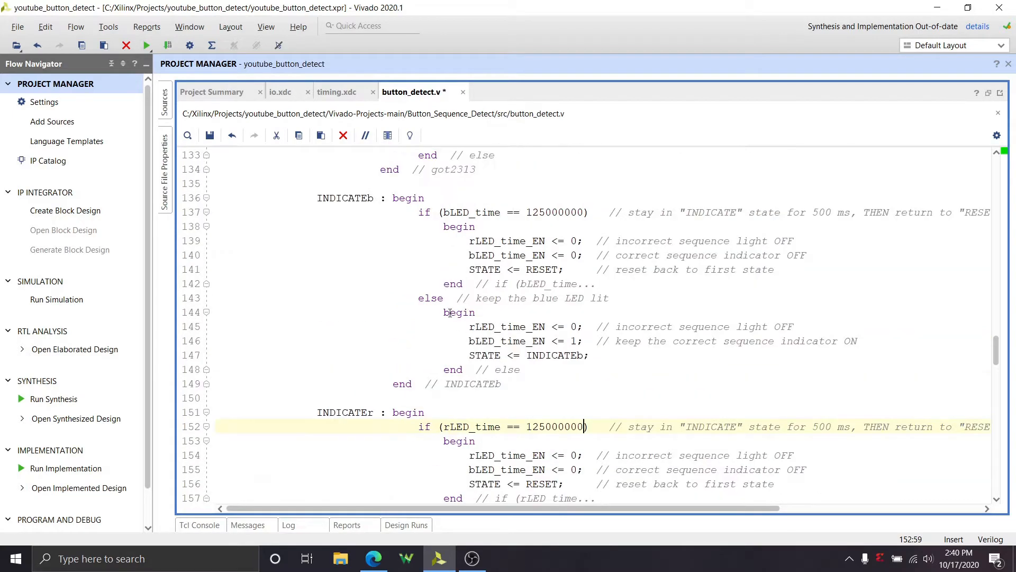
mouse_move(192, 427)
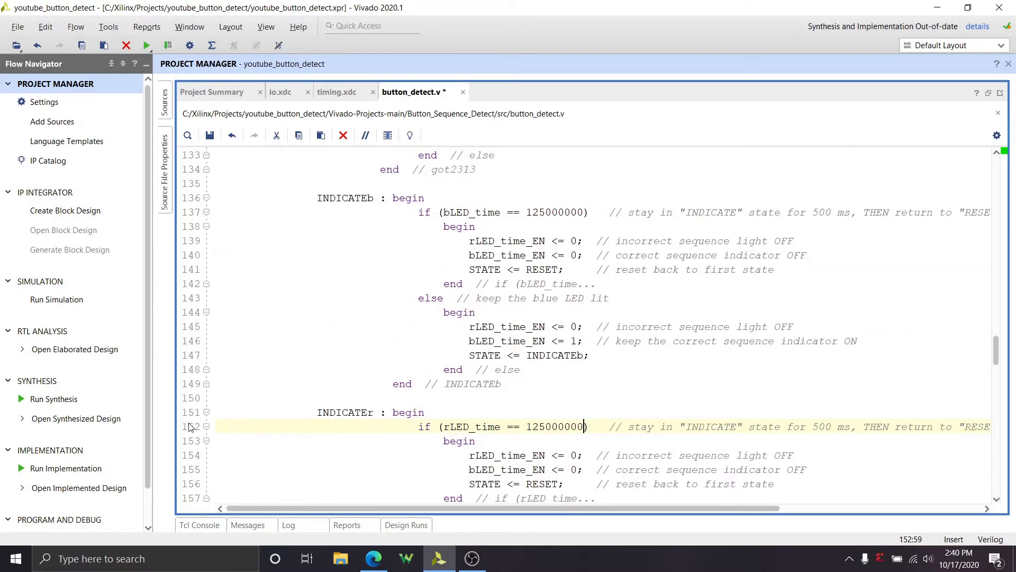
scroll("down", 3)
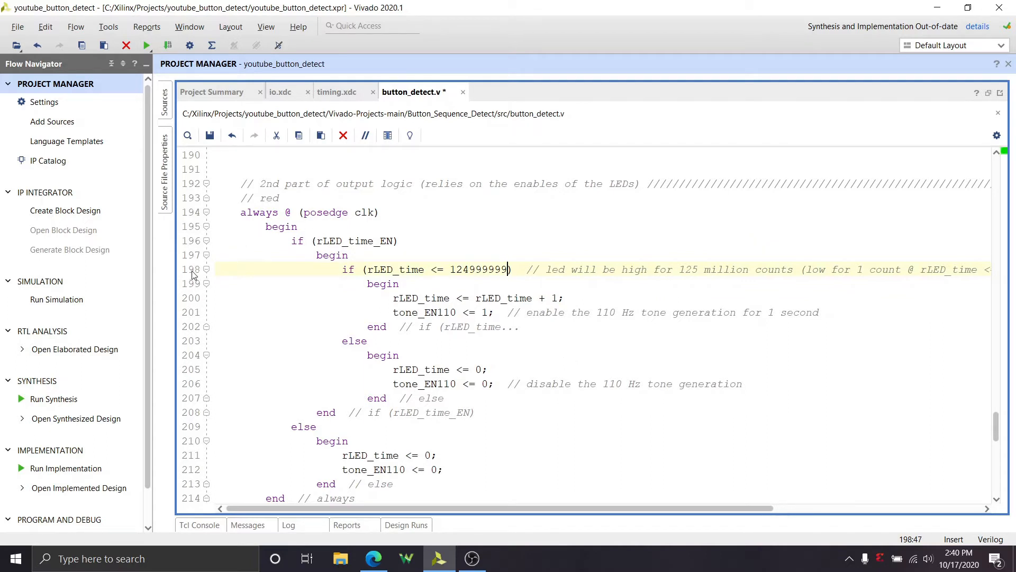
mouse_move(192, 218)
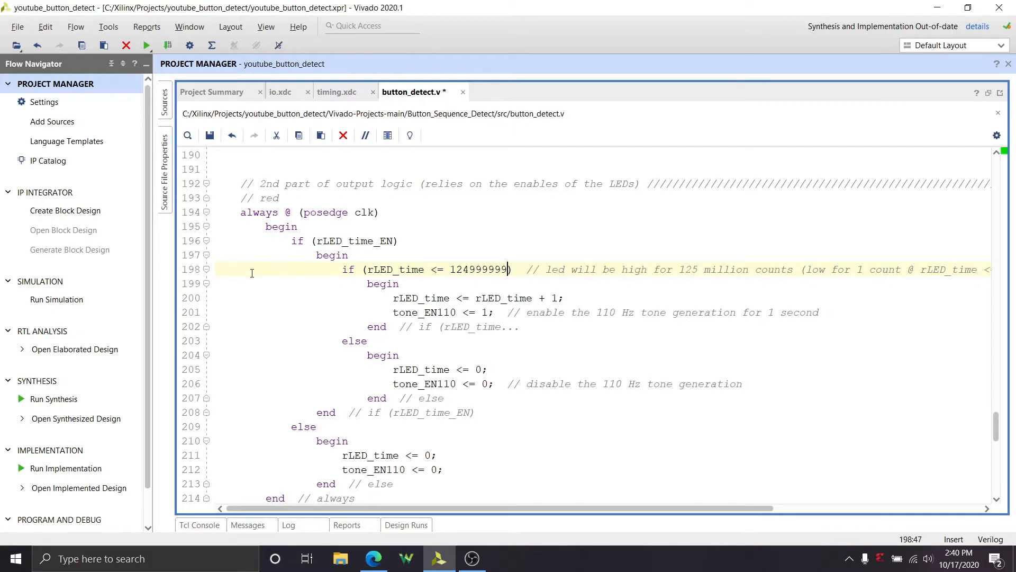
scroll("down", 3)
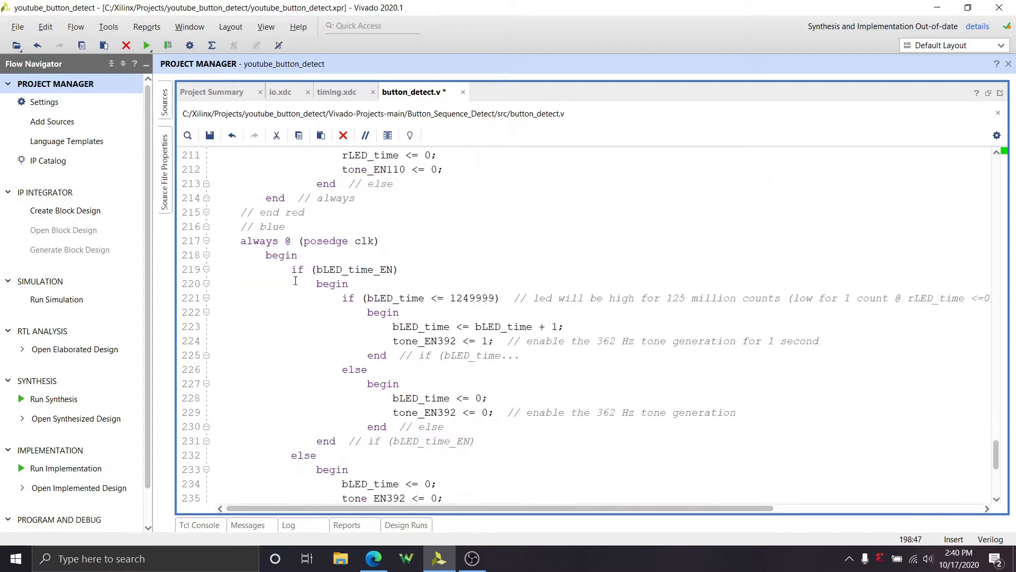
scroll("down", 3)
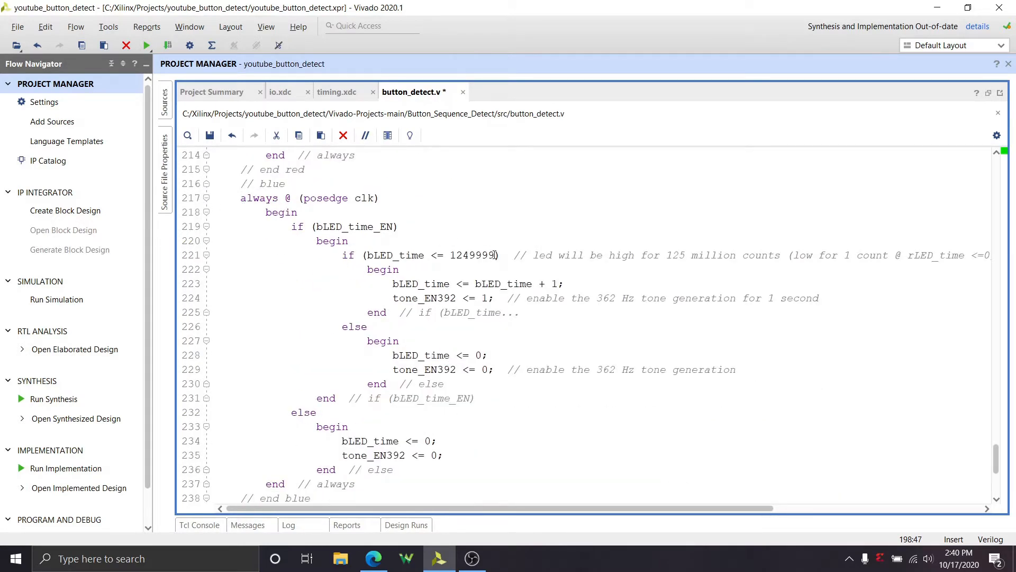
type("99")
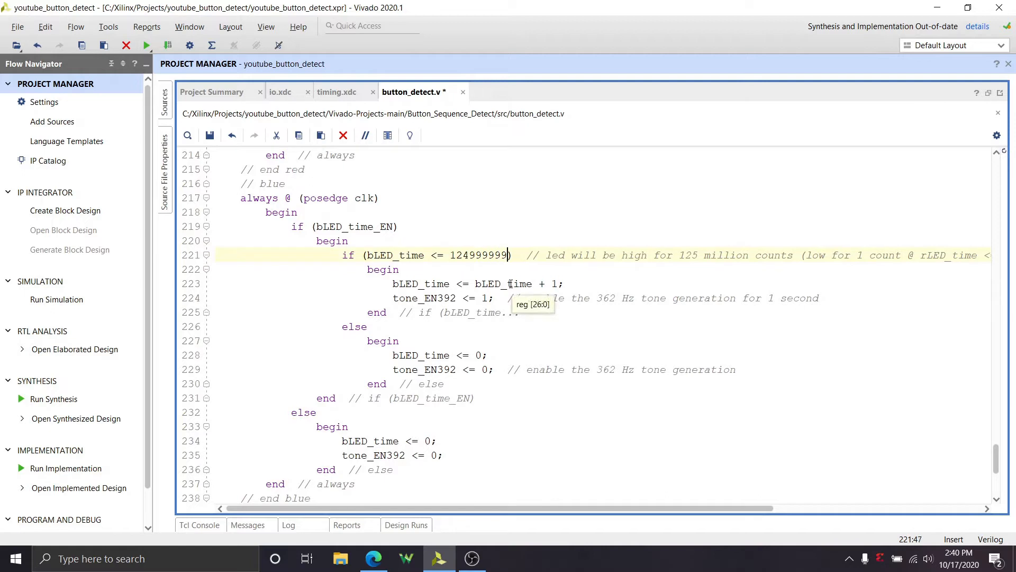
mouse_move(424, 253)
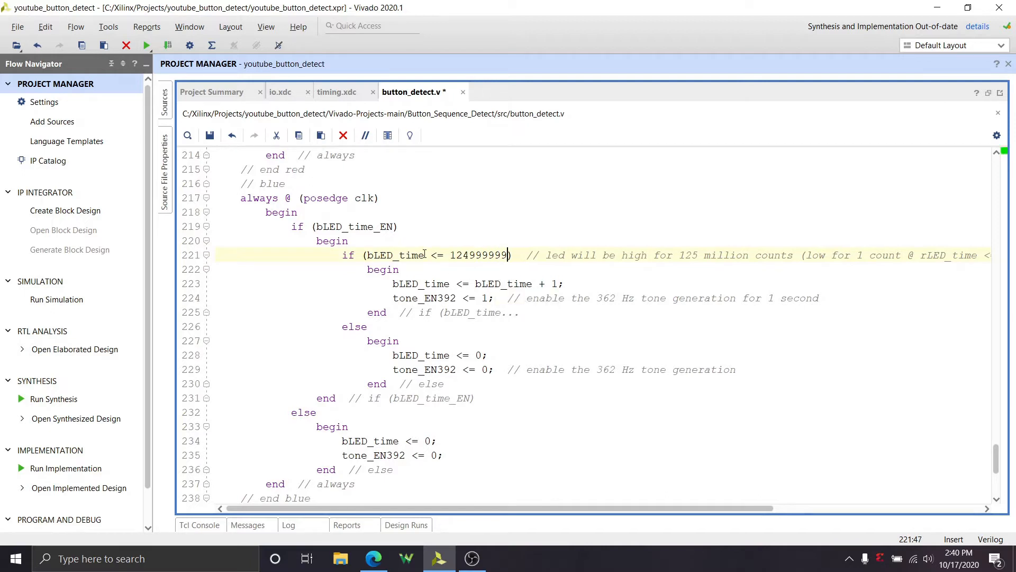
mouse_move(547, 251)
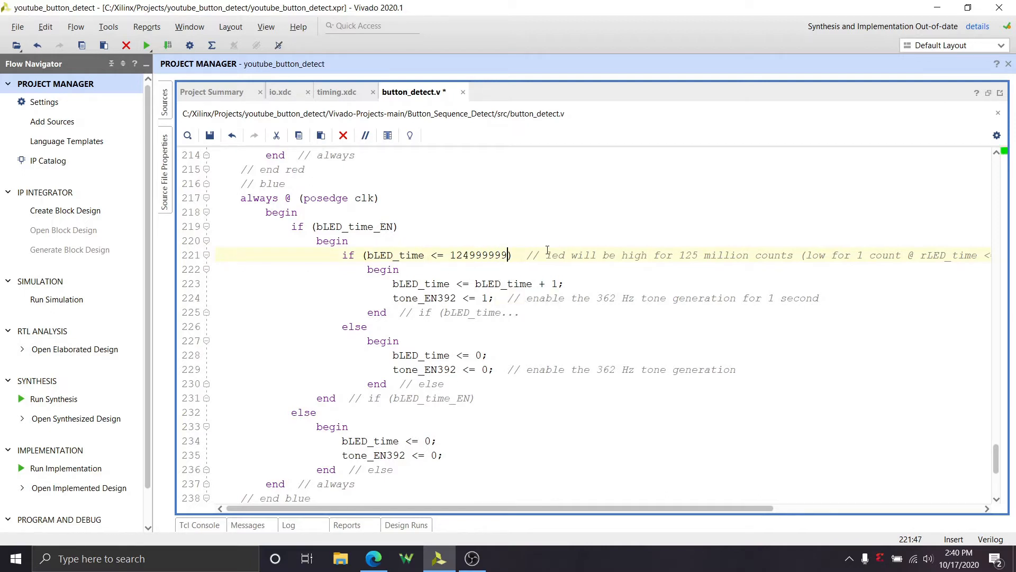
Check the blue LED count limit reads 124999999 and save button_detect.v
double_click(461, 255)
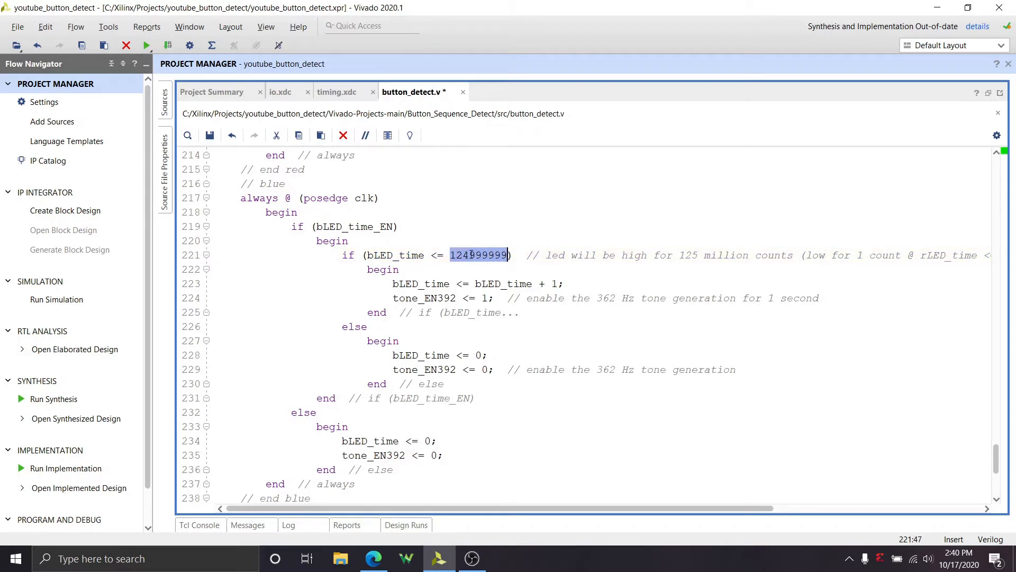
left_click(489, 255)
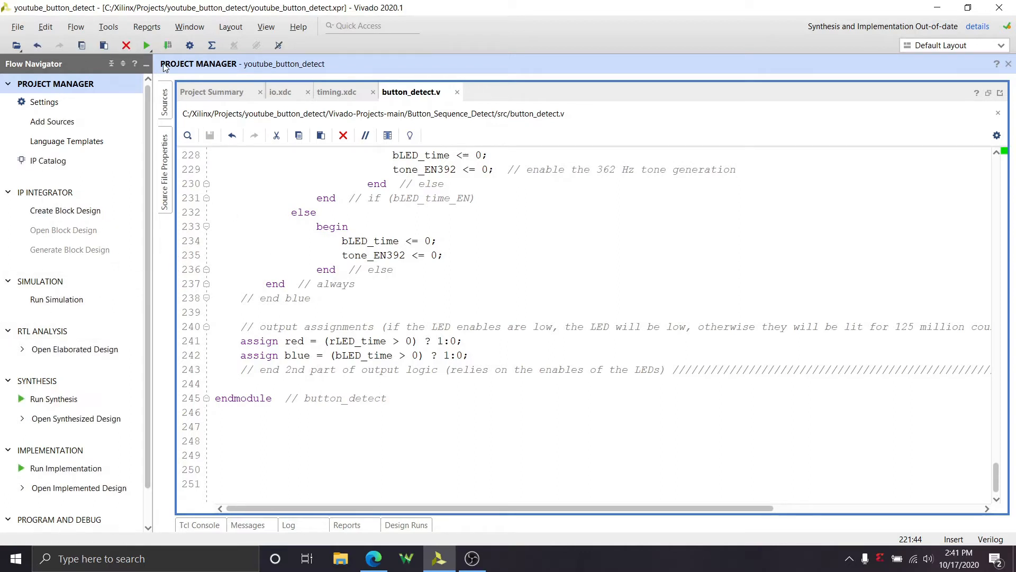
mouse_move(168, 46)
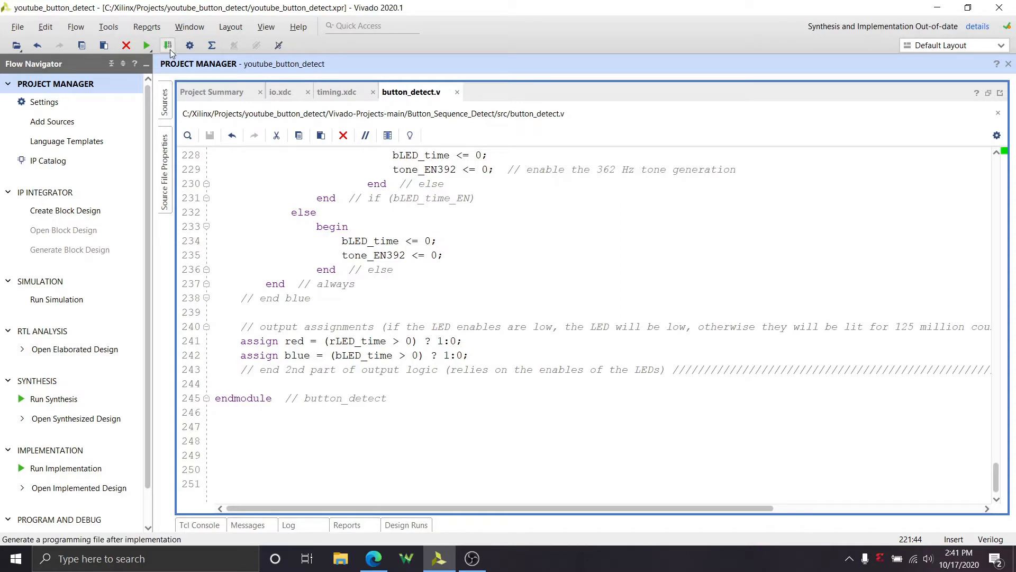
Request Generate Bitstream and agree to run out-of-date synthesis and implementation first
left_click(167, 46)
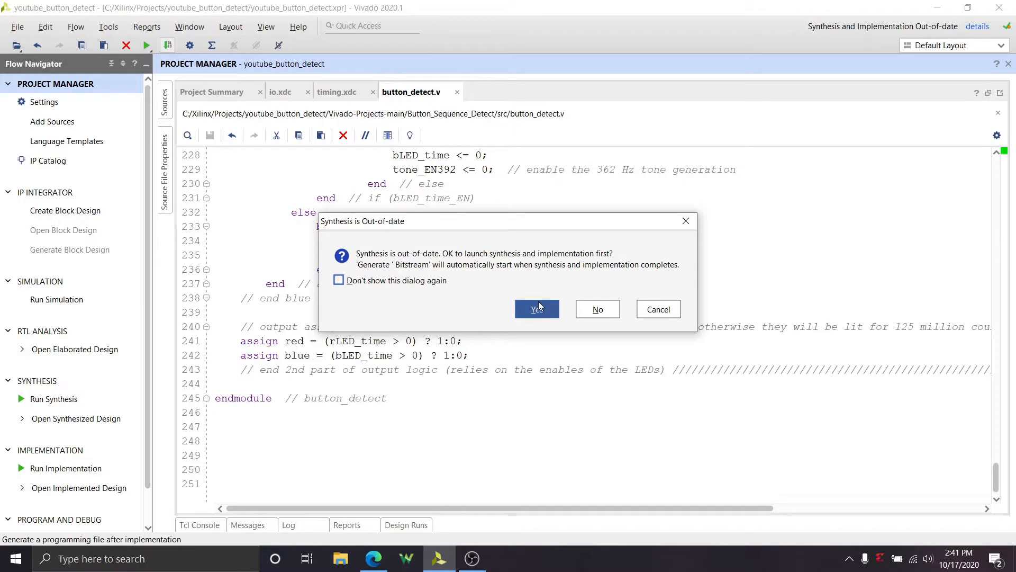
mouse_move(531, 308)
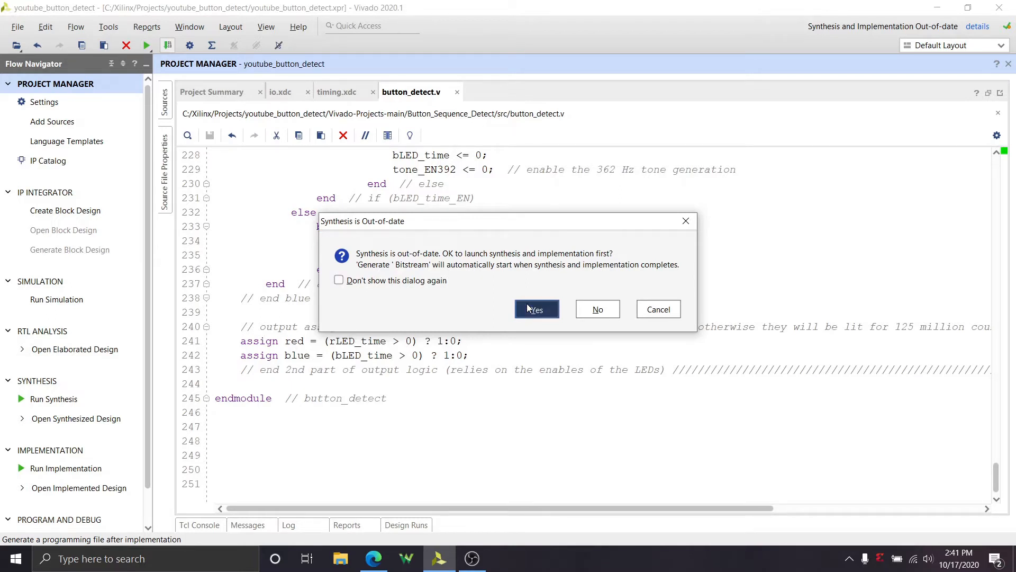
left_click(536, 309)
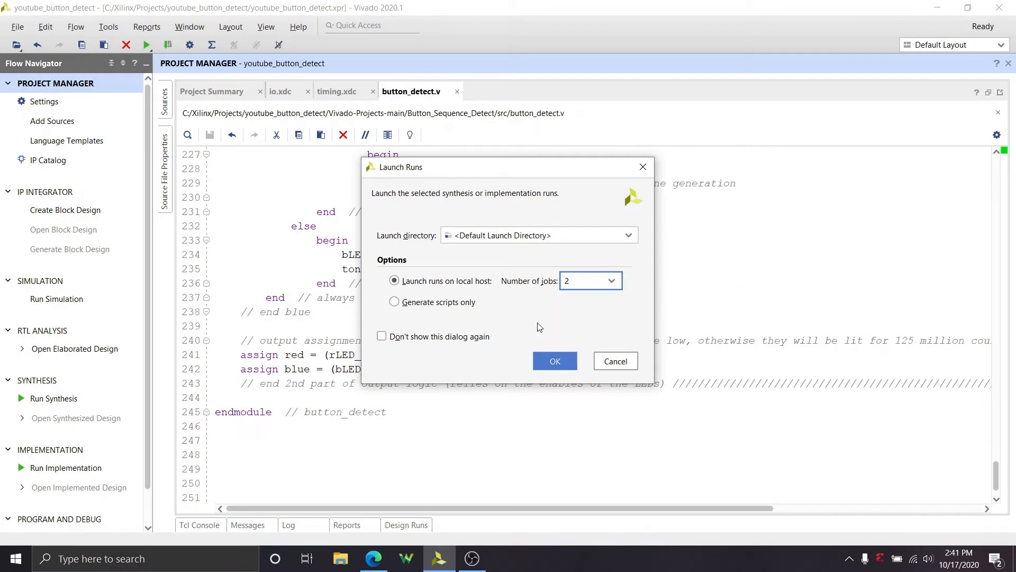
Launch the runs on the local host with 2 jobs rather than exporting scripts
left_click(610, 279)
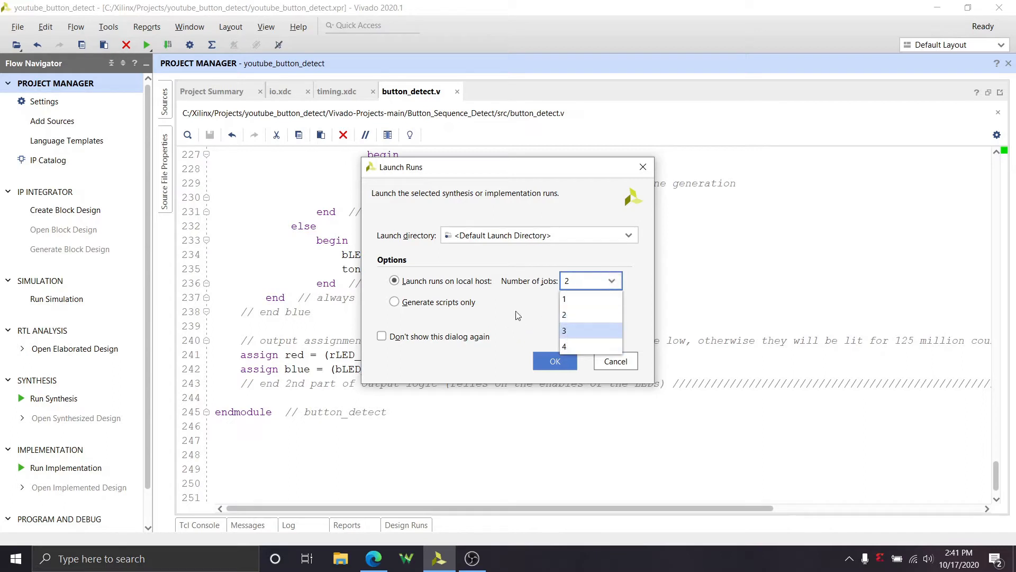
left_click(393, 302)
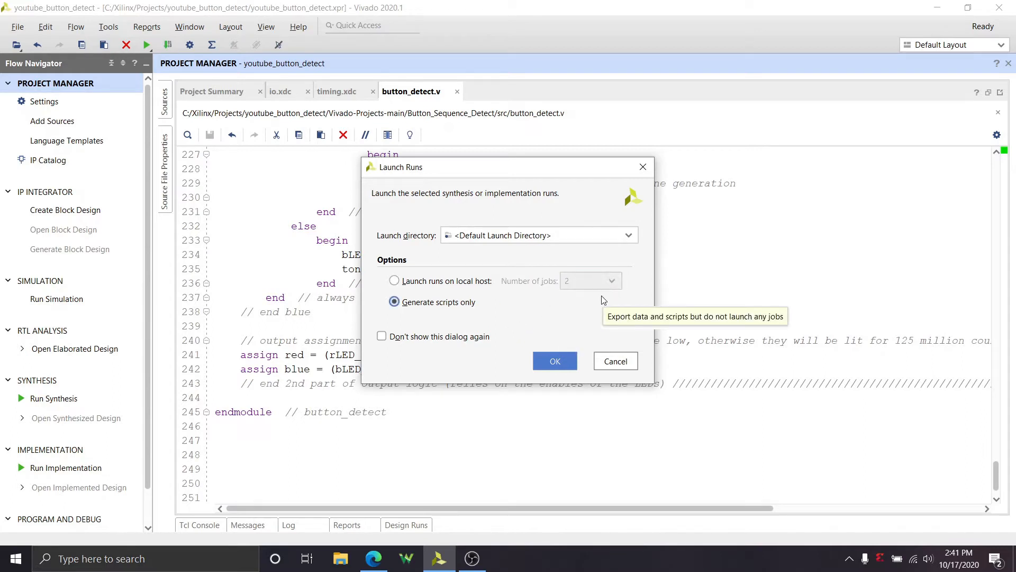
left_click(394, 280)
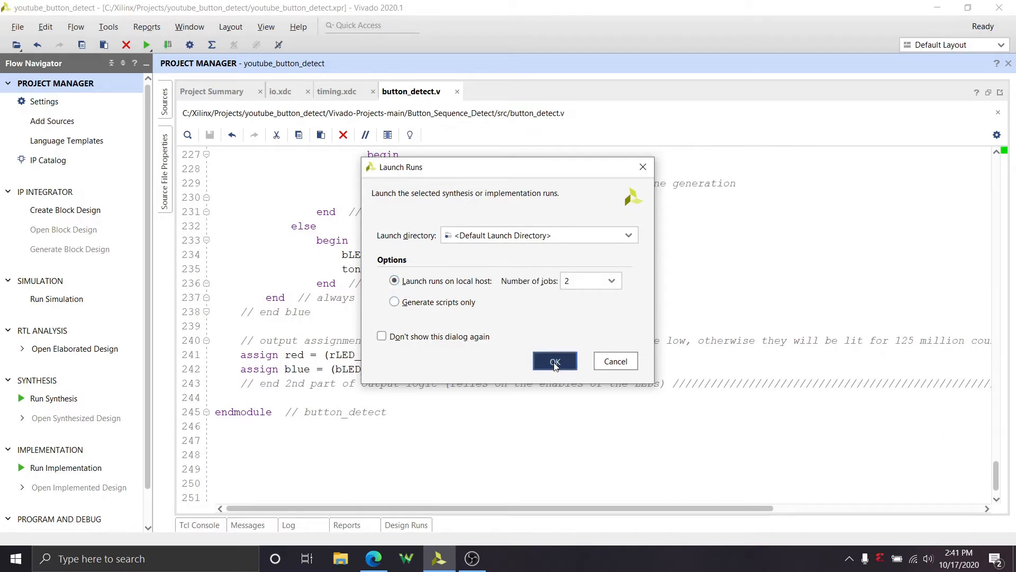
left_click(555, 361)
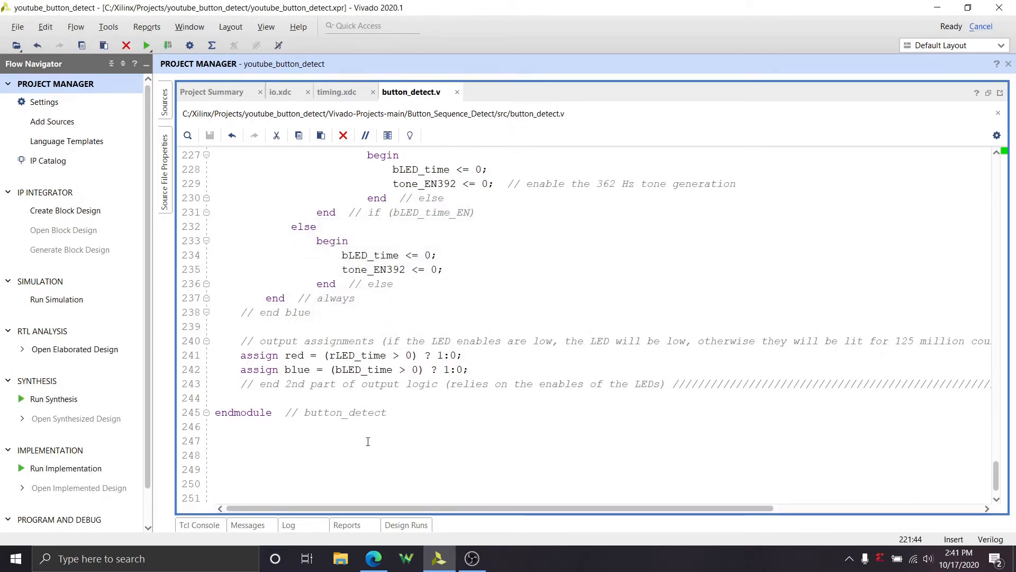
mouse_move(607, 405)
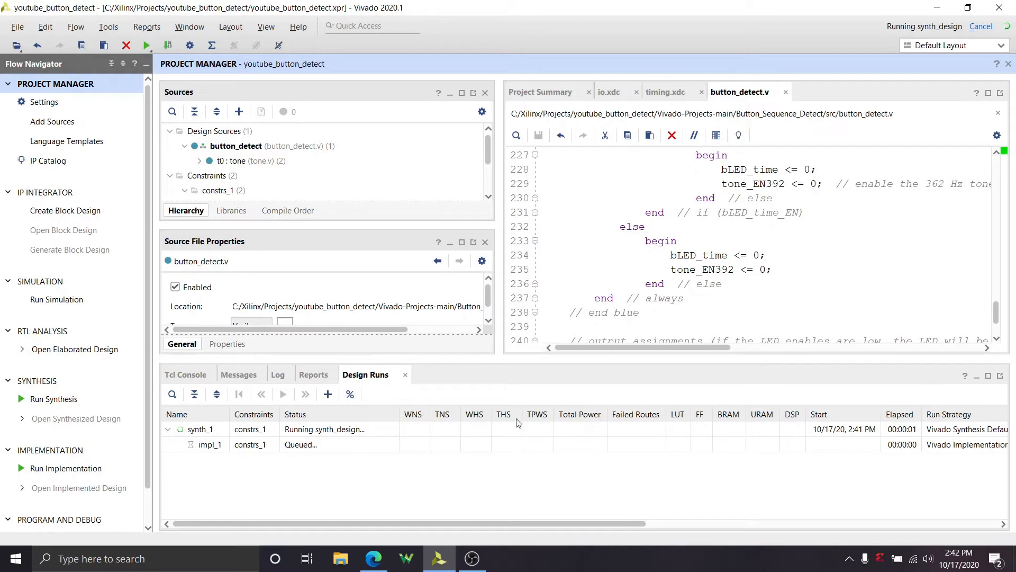
Check the Messages tab then watch Design Runs until bitstream generation completes
left_click(238, 373)
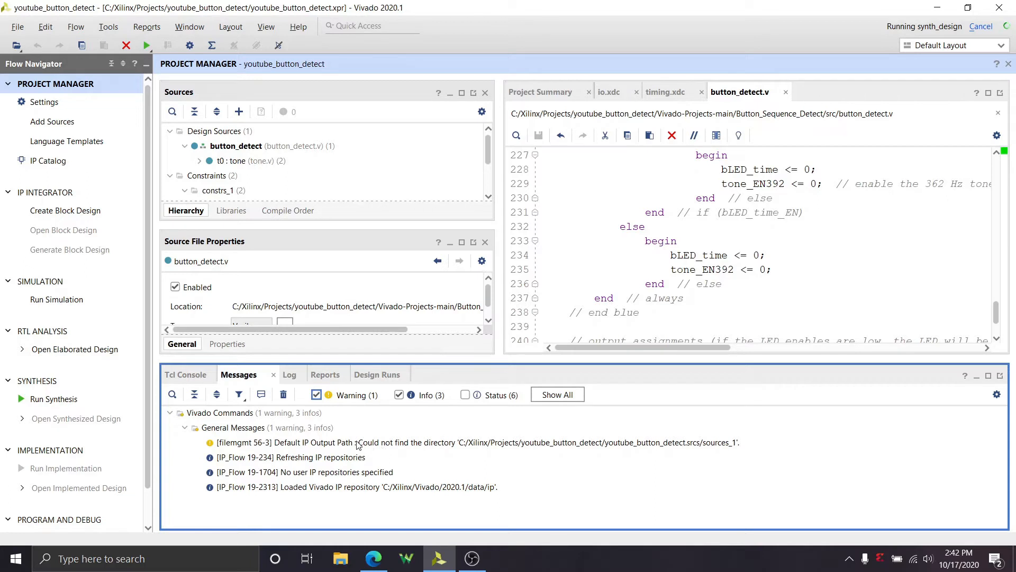
mouse_move(304, 445)
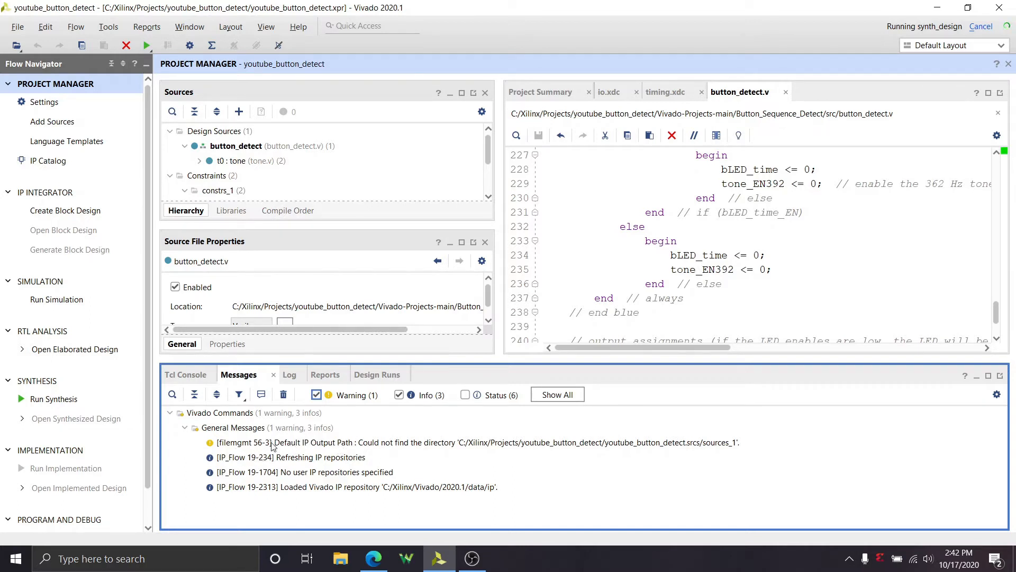
mouse_move(237, 447)
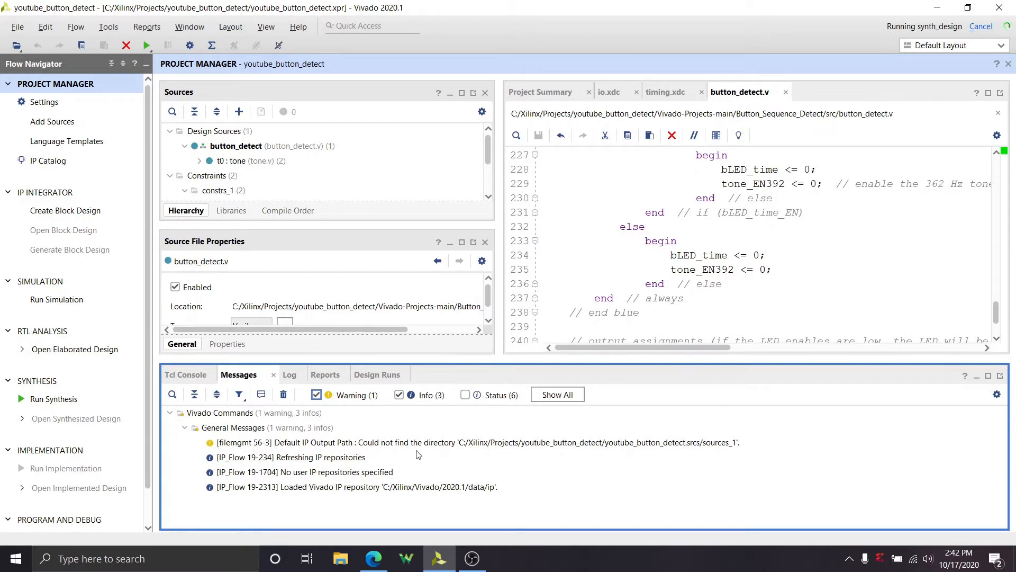
left_click(365, 374)
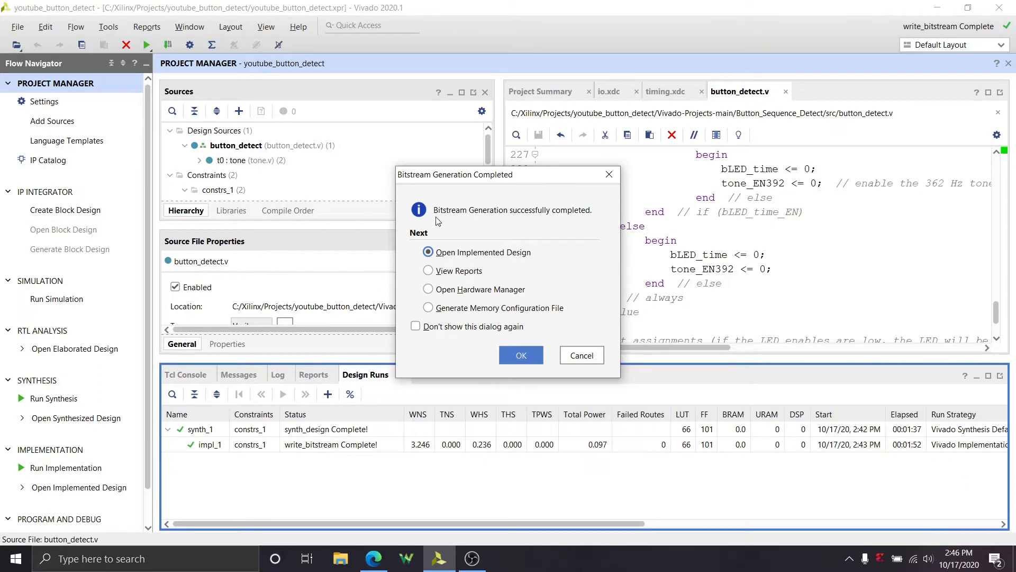
mouse_move(558, 314)
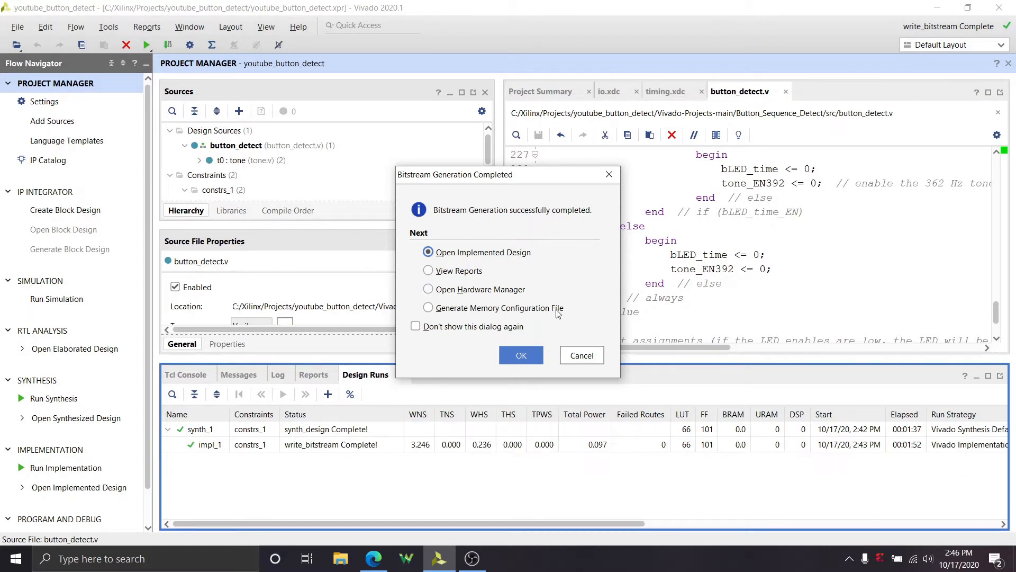
mouse_move(537, 282)
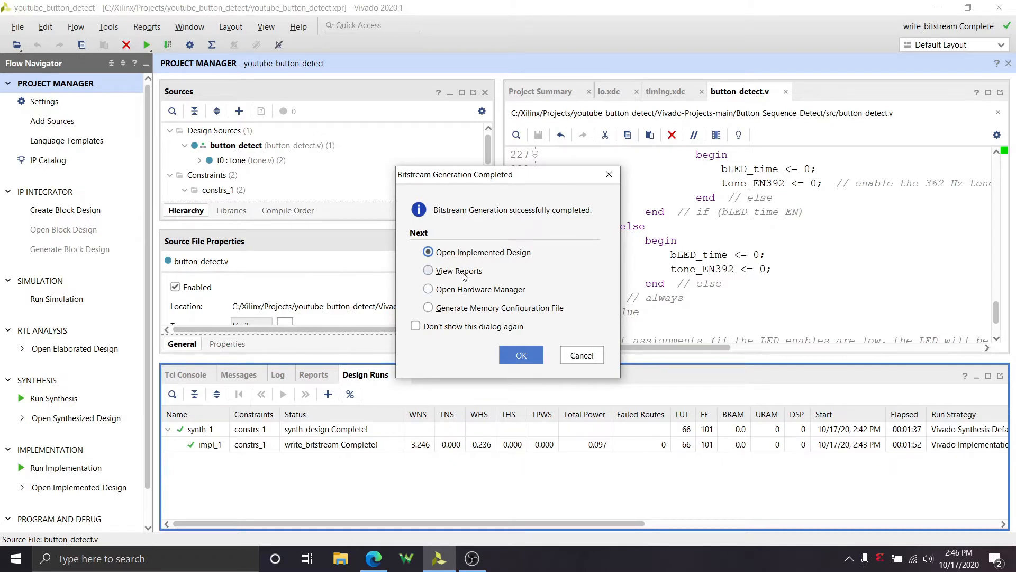
mouse_move(455, 296)
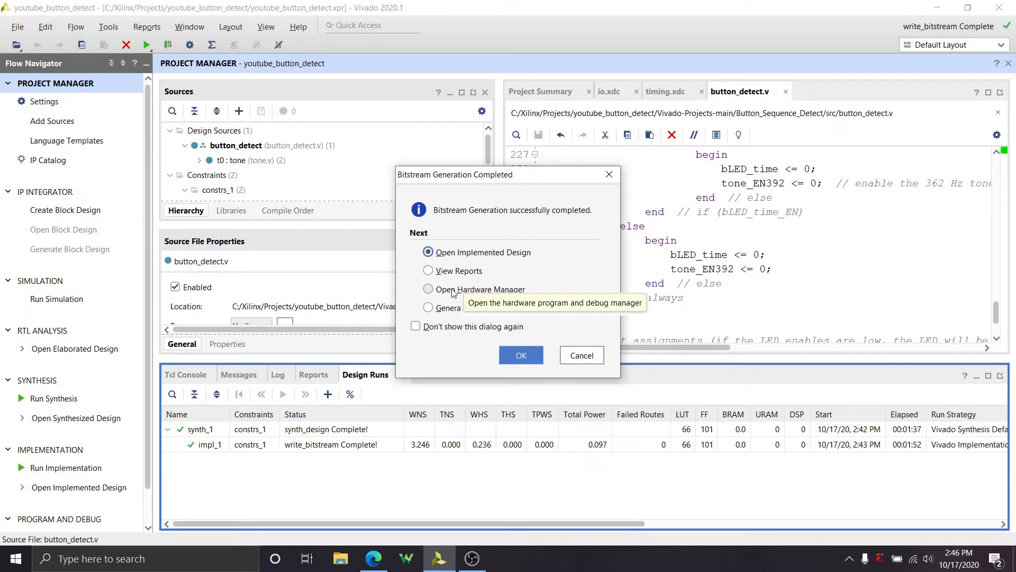
mouse_move(482, 293)
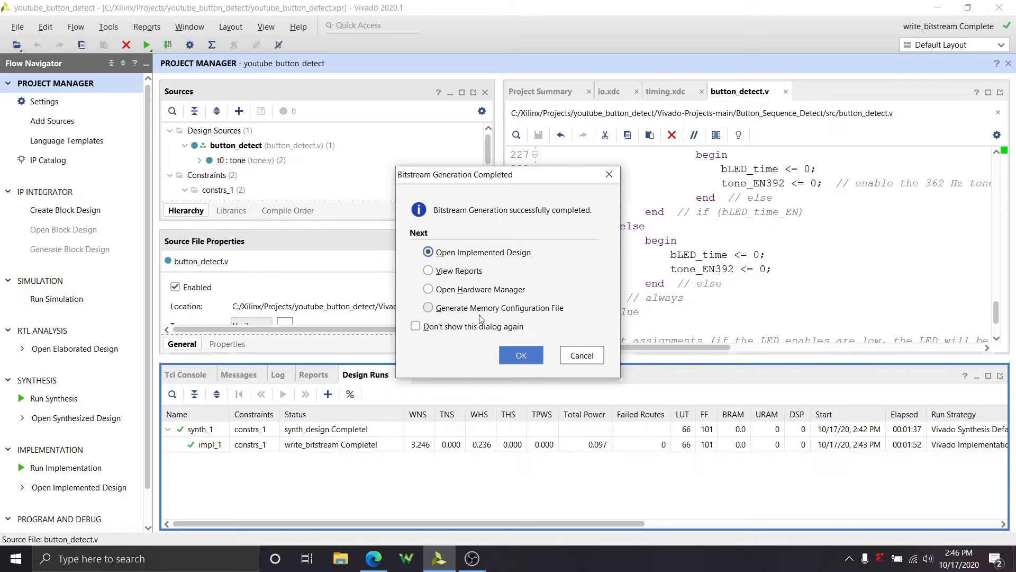
mouse_move(601, 247)
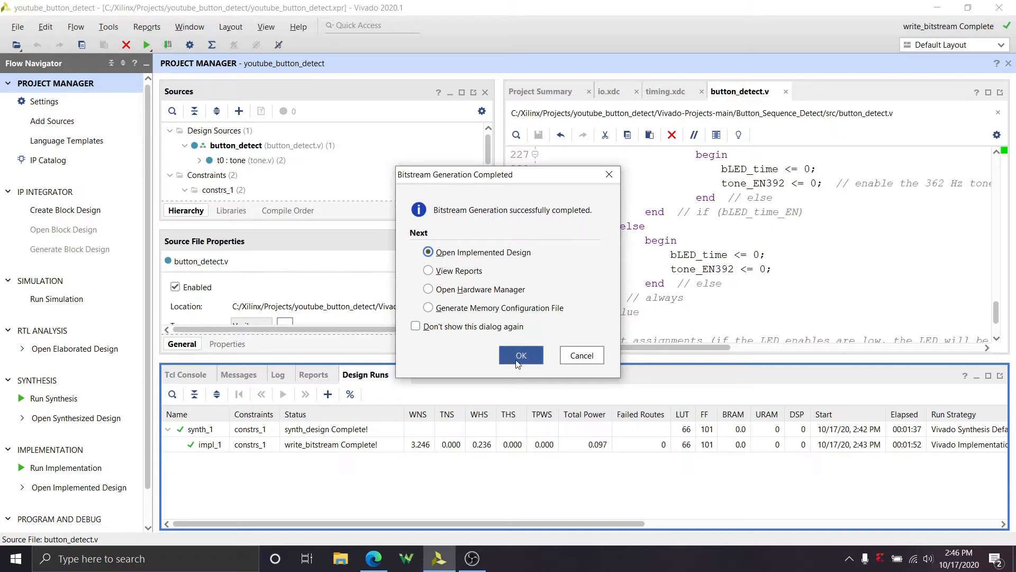
Accept Open Implemented Design and wait for the netlist, constraints and device to load
left_click(520, 355)
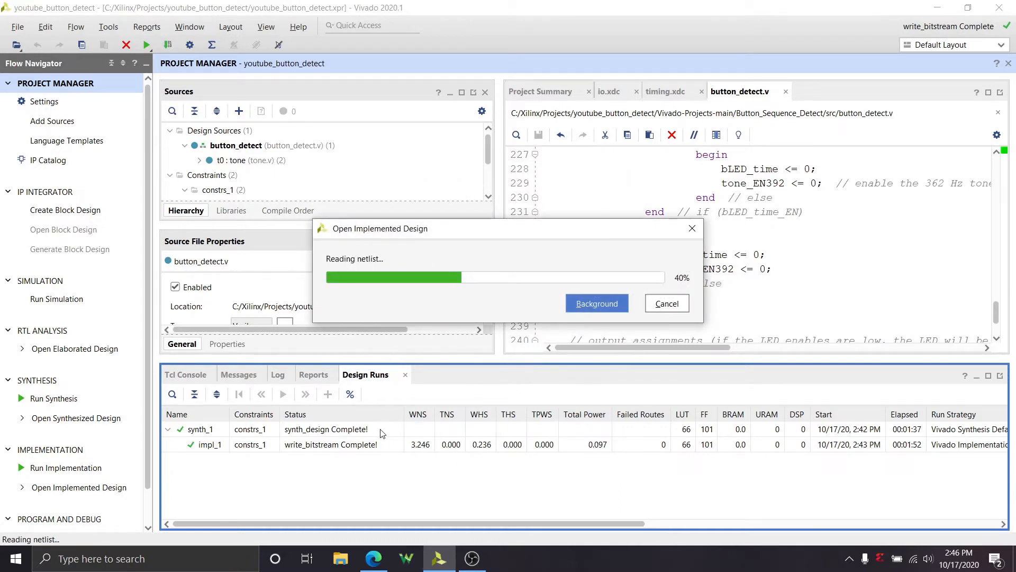
mouse_move(385, 410)
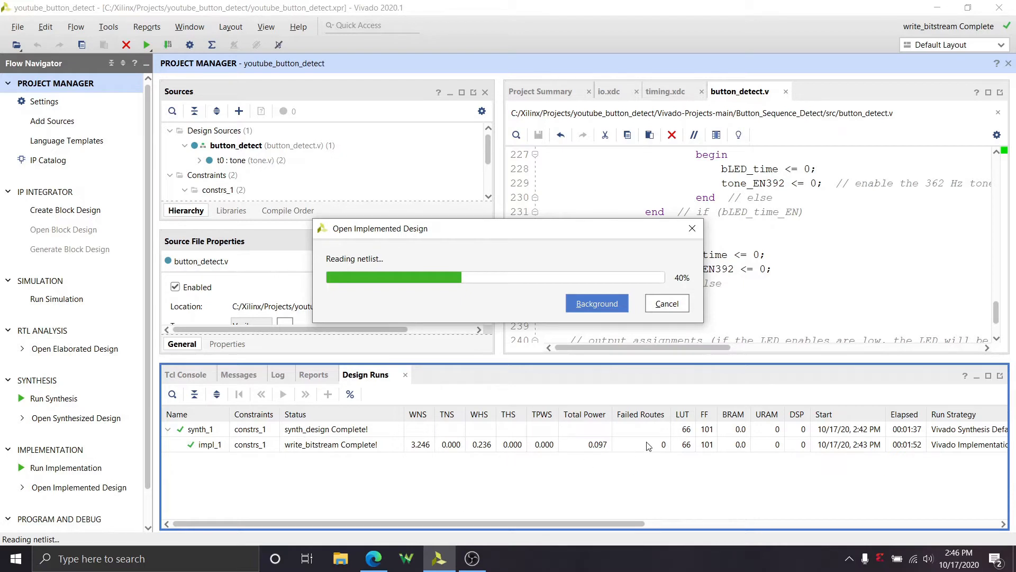
mouse_move(685, 422)
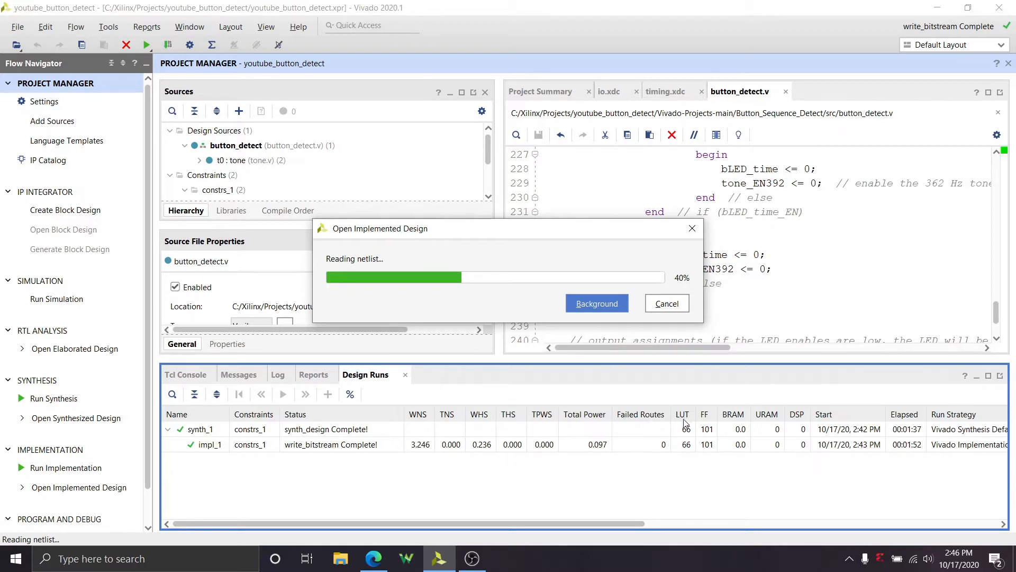
mouse_move(705, 450)
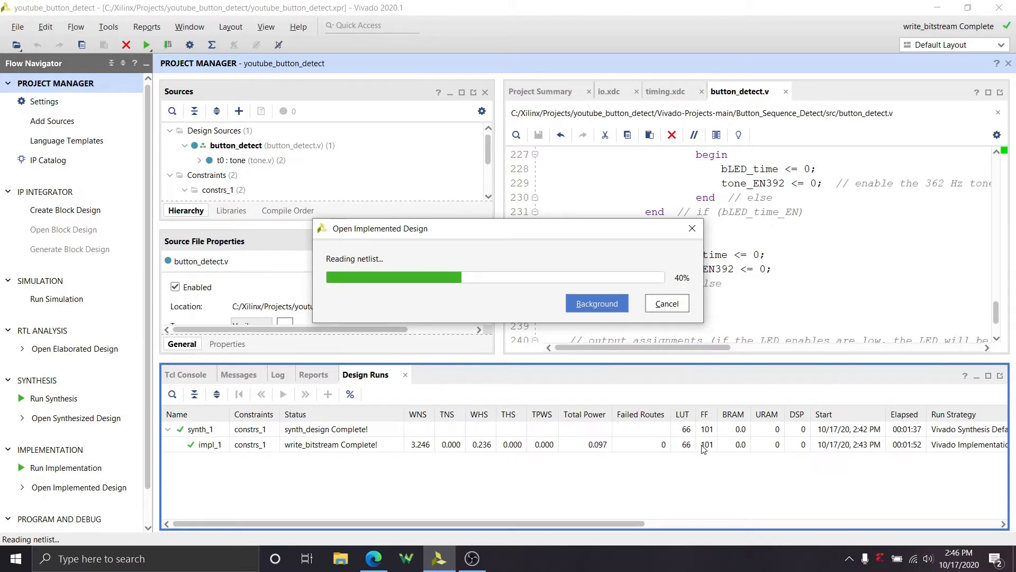
mouse_move(589, 448)
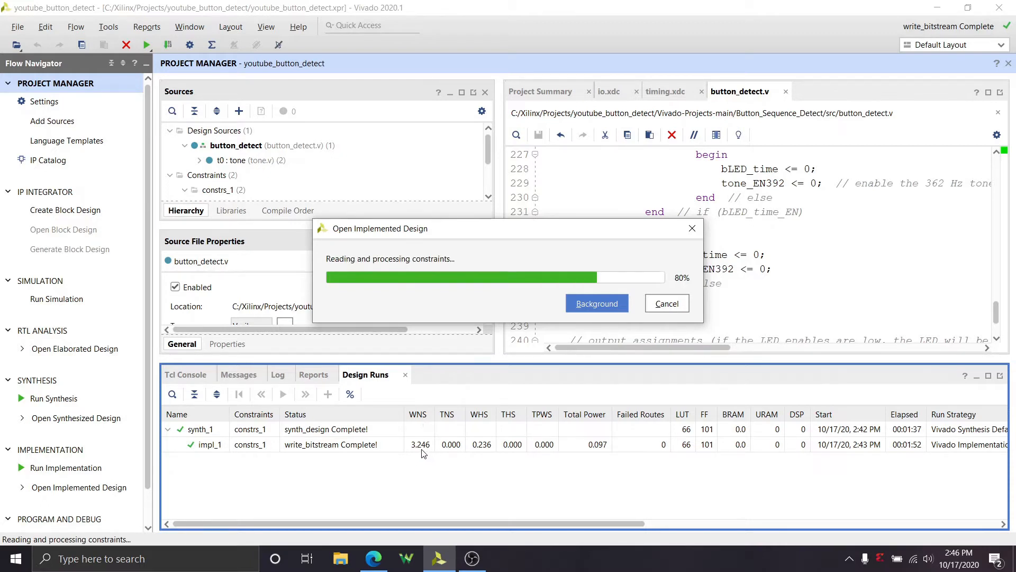
mouse_move(428, 454)
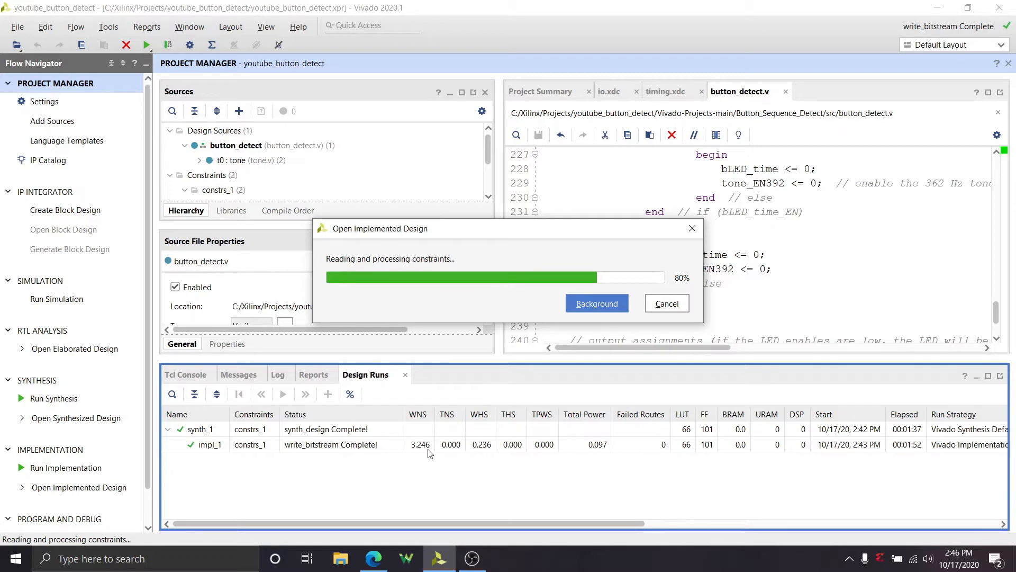
mouse_move(431, 443)
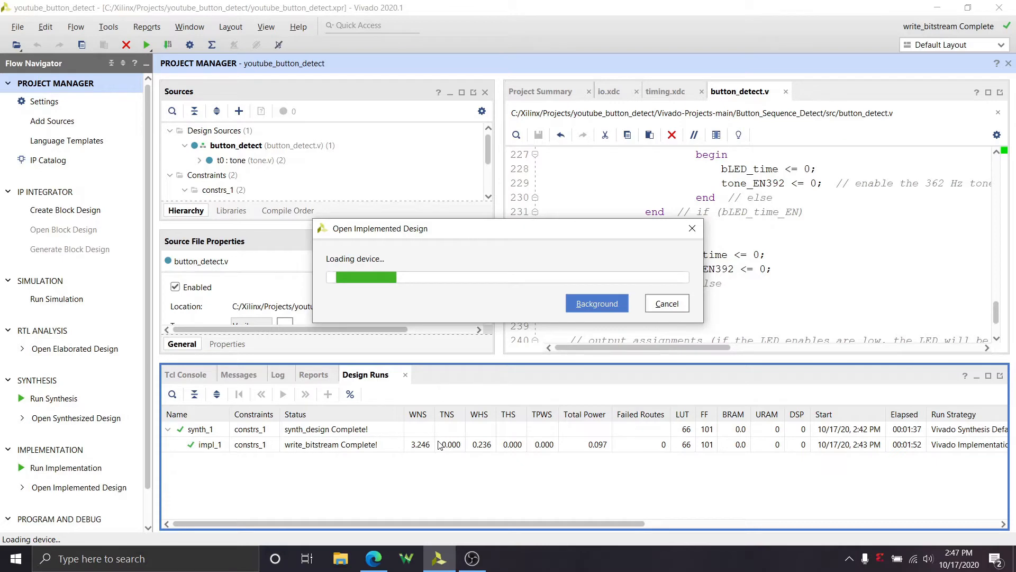
left_click(80, 487)
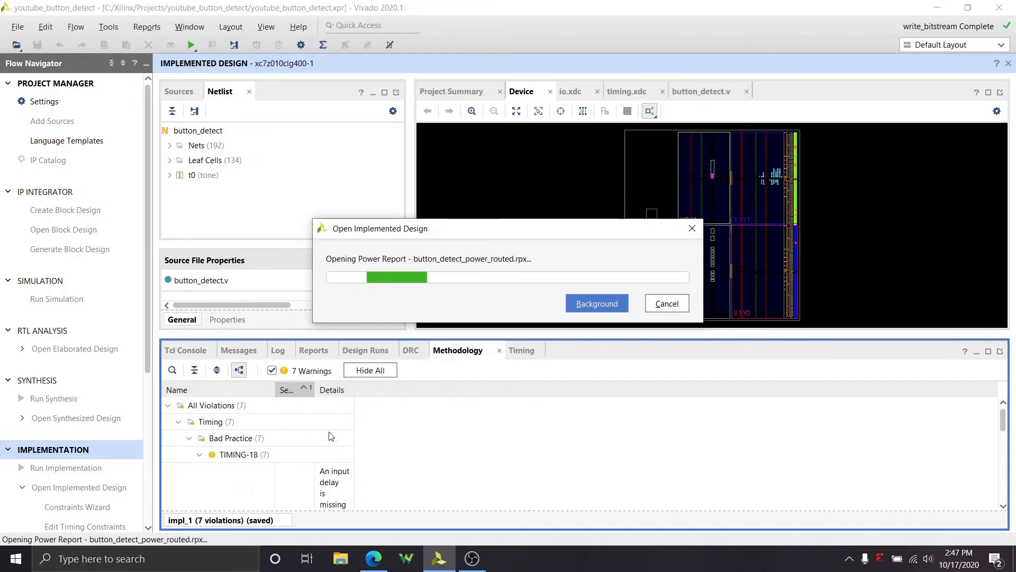
mouse_move(295, 445)
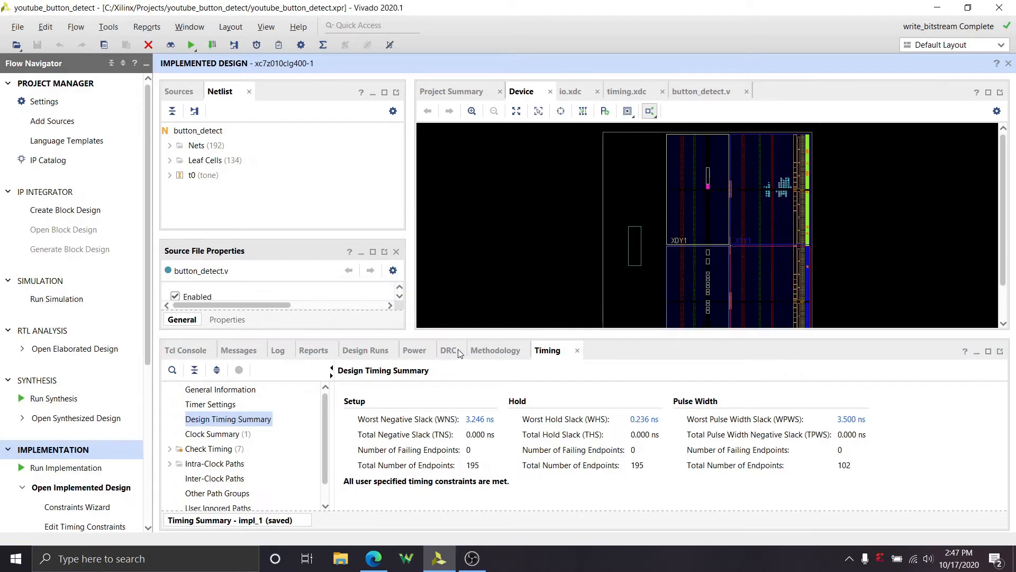
Compare the DRC results with the seven TIMING-18 missing I/O delay methodology warnings
left_click(496, 350)
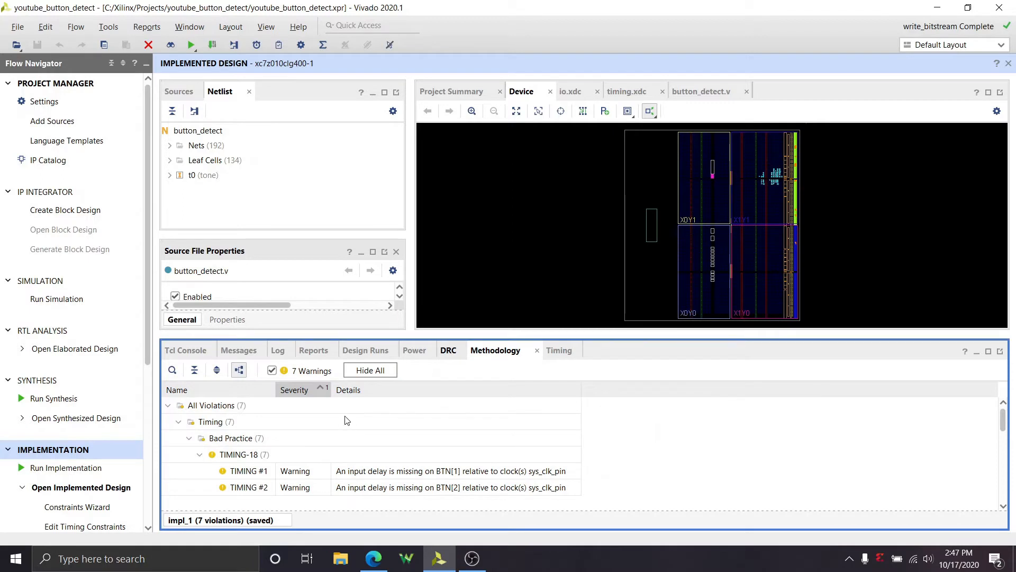
left_click(447, 351)
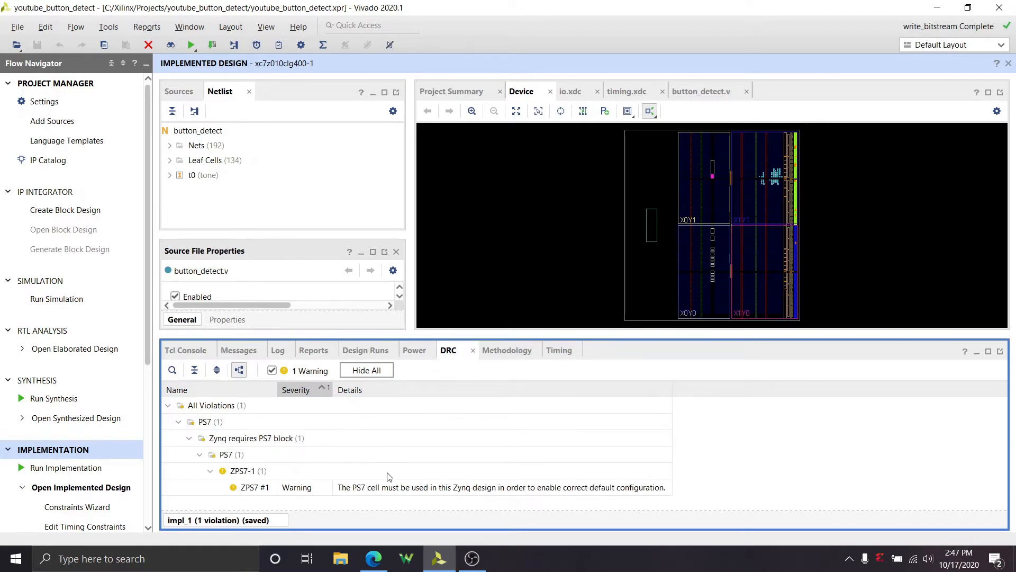
mouse_move(240, 452)
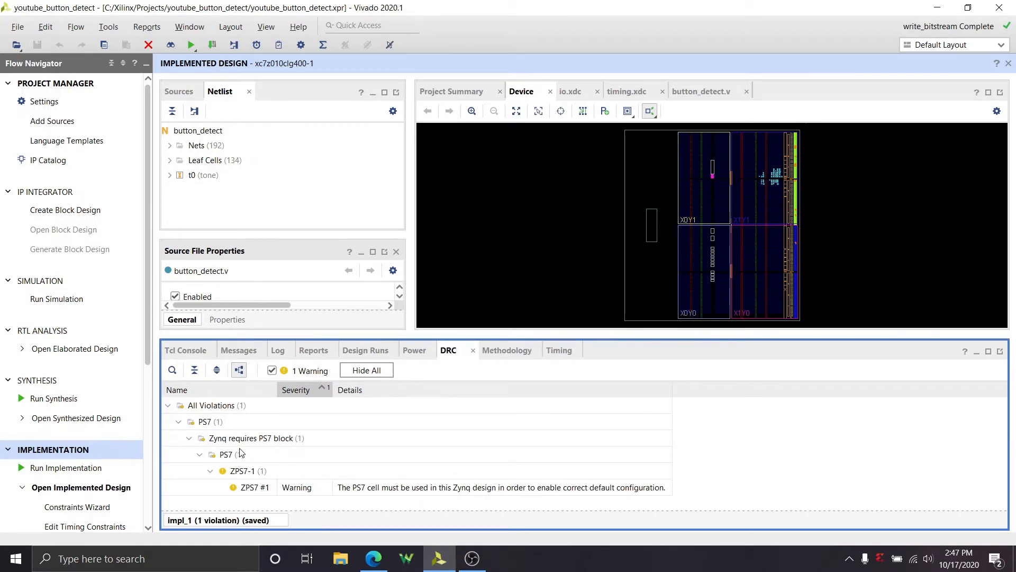
mouse_move(414, 350)
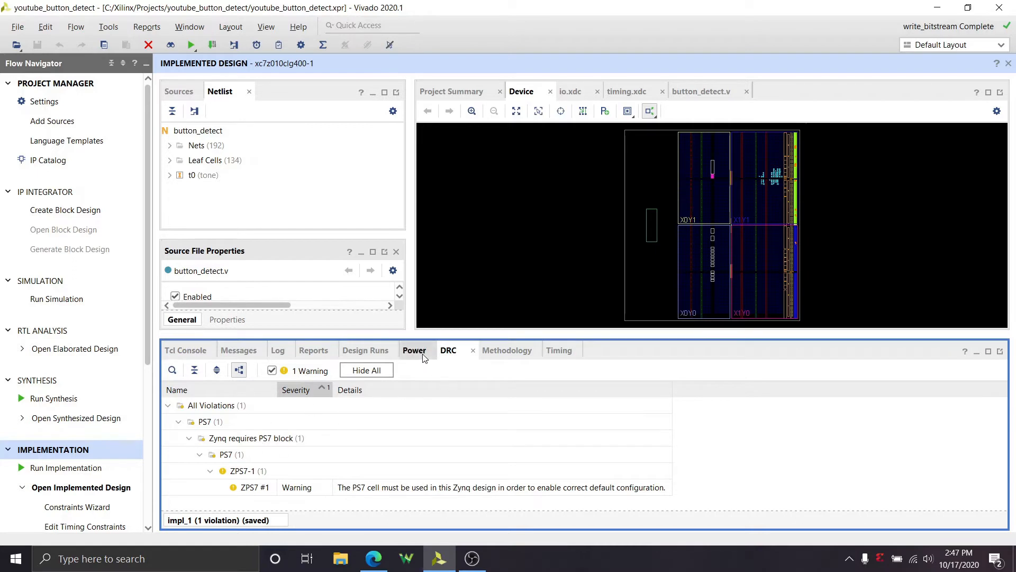
left_click(507, 350)
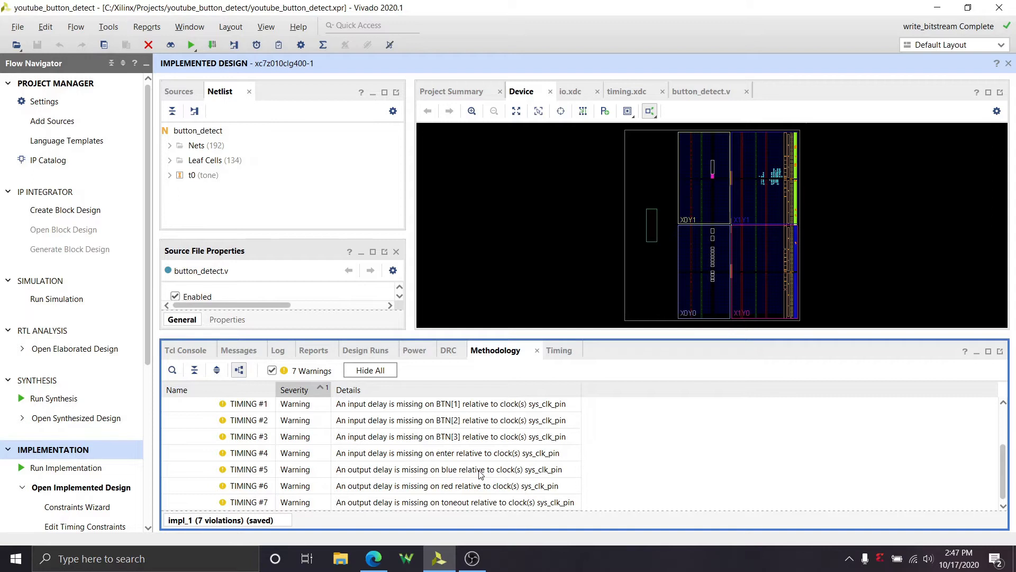
mouse_move(223, 460)
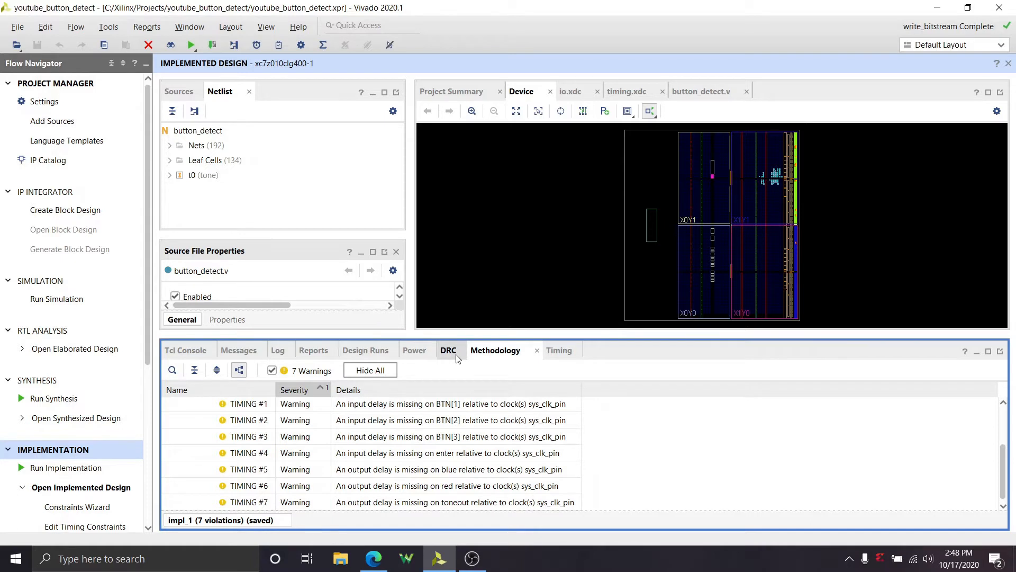
Inspect the ZPS7 #1 DRC violation's properties, then scroll the build message log
left_click(447, 350)
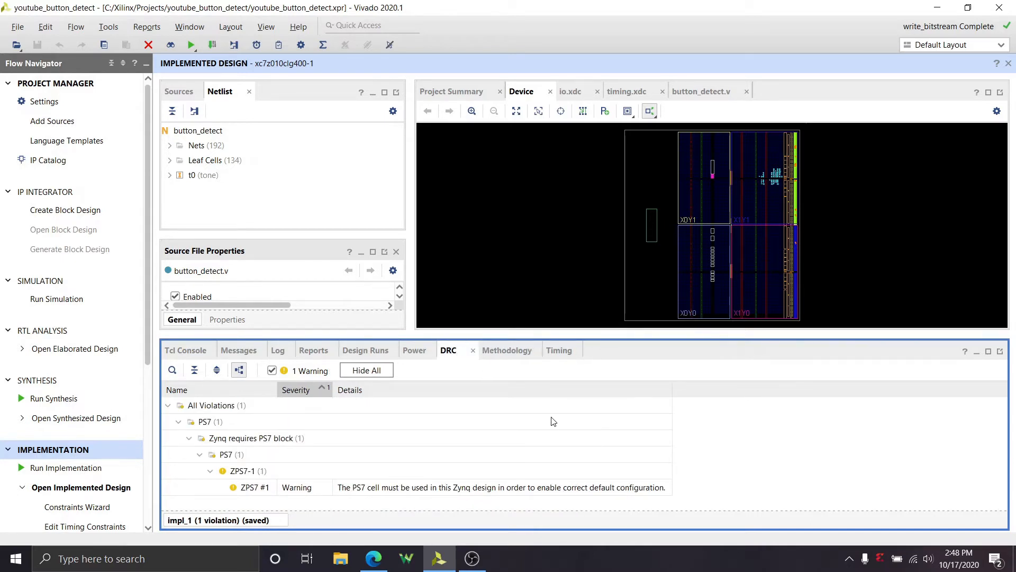
mouse_move(314, 481)
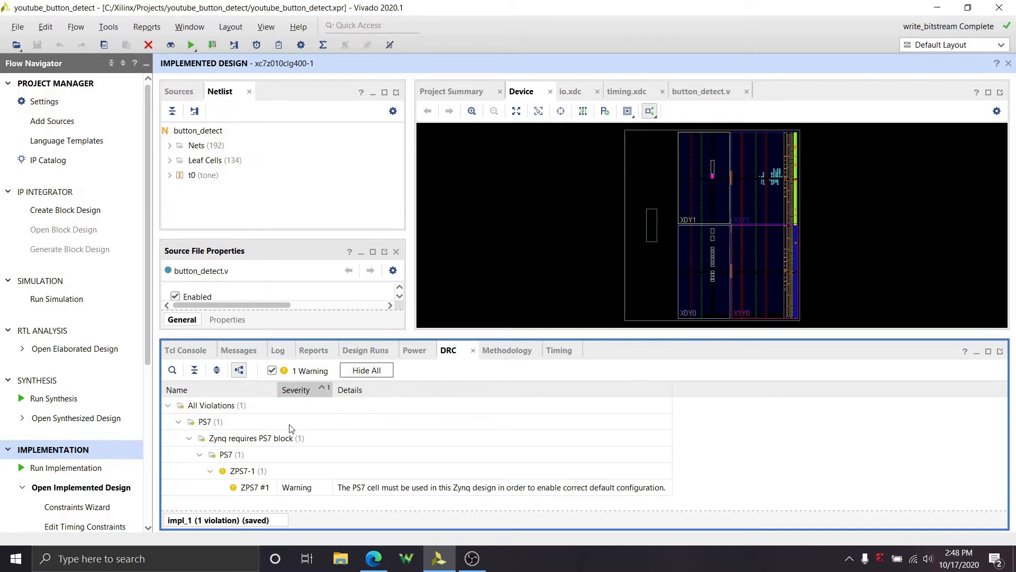
mouse_move(235, 447)
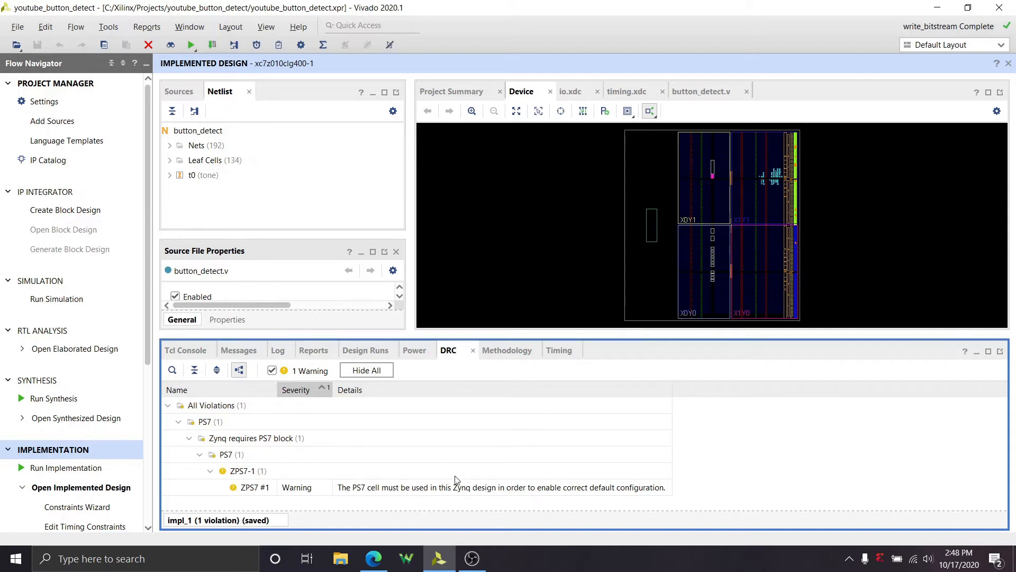
mouse_move(355, 490)
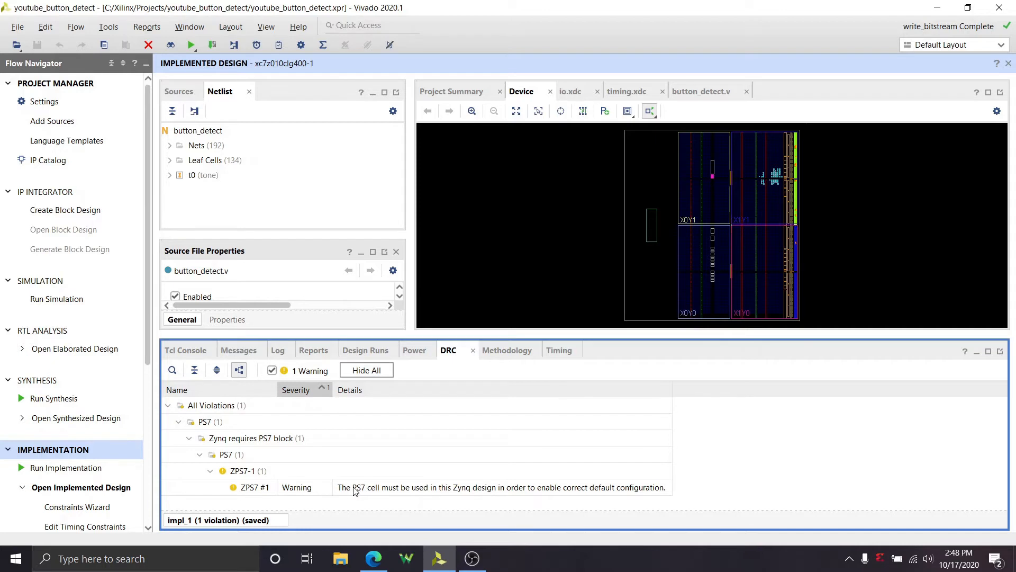
left_click(498, 487)
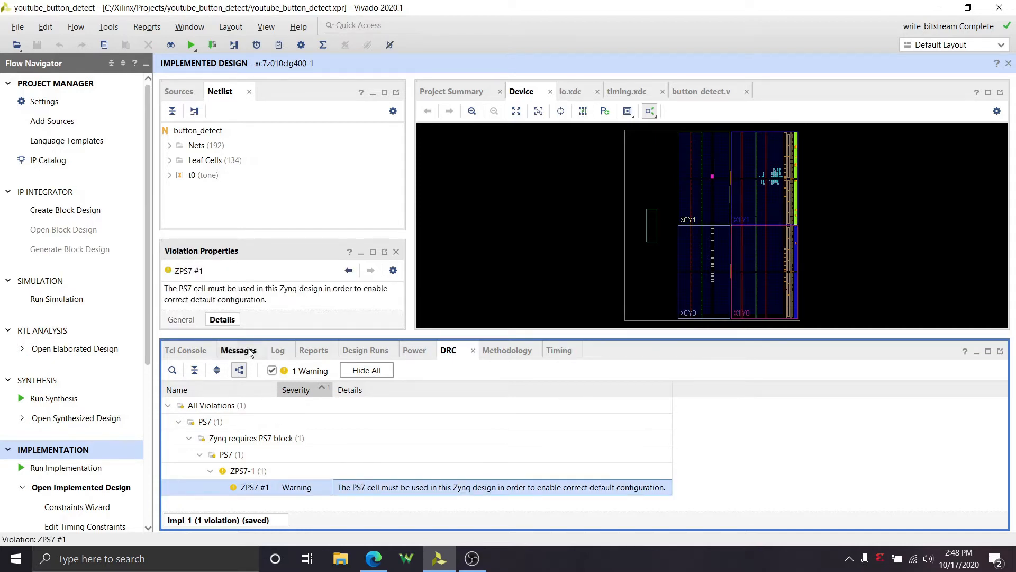
left_click(238, 351)
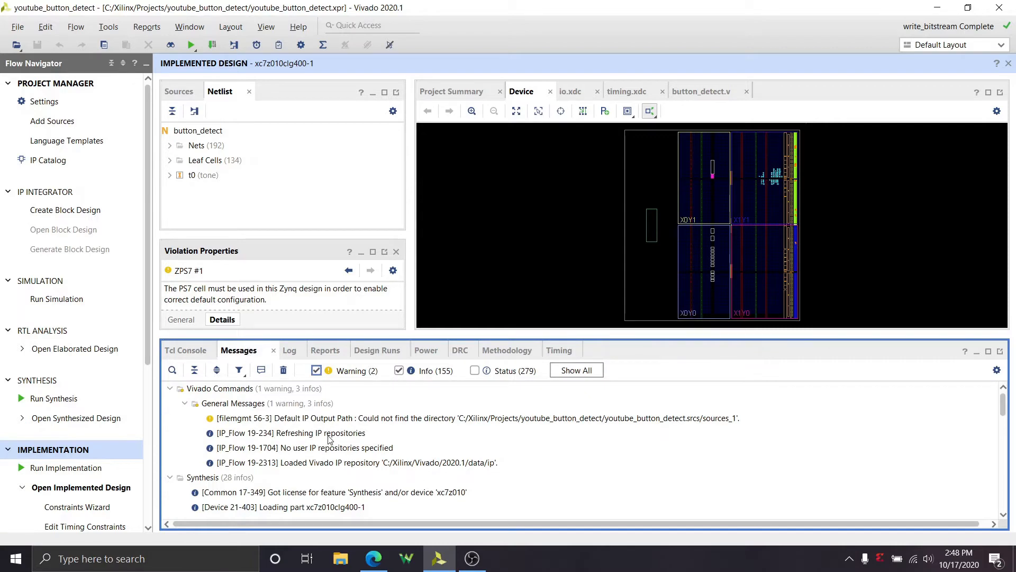
scroll("down", 3)
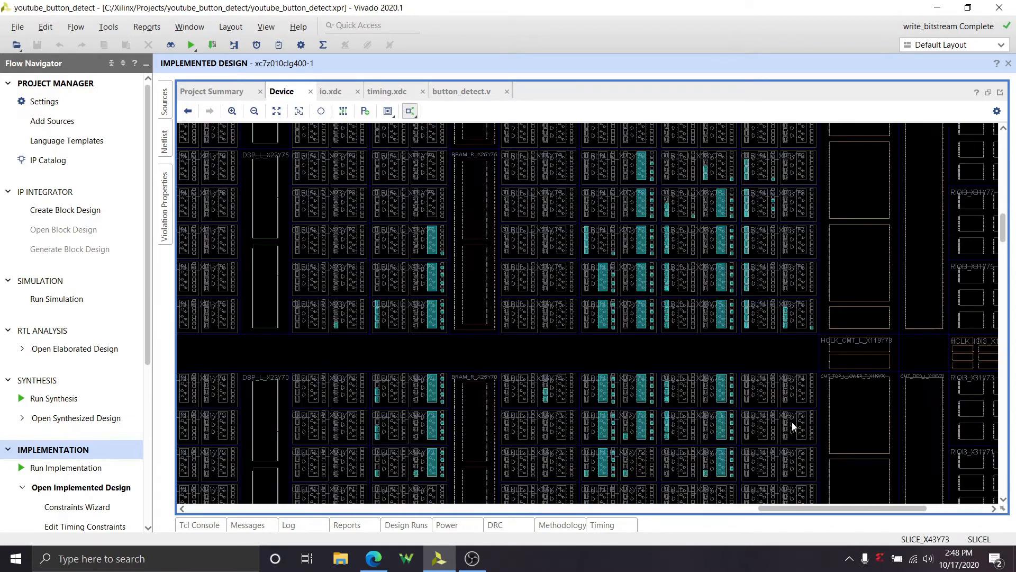
mouse_move(603, 321)
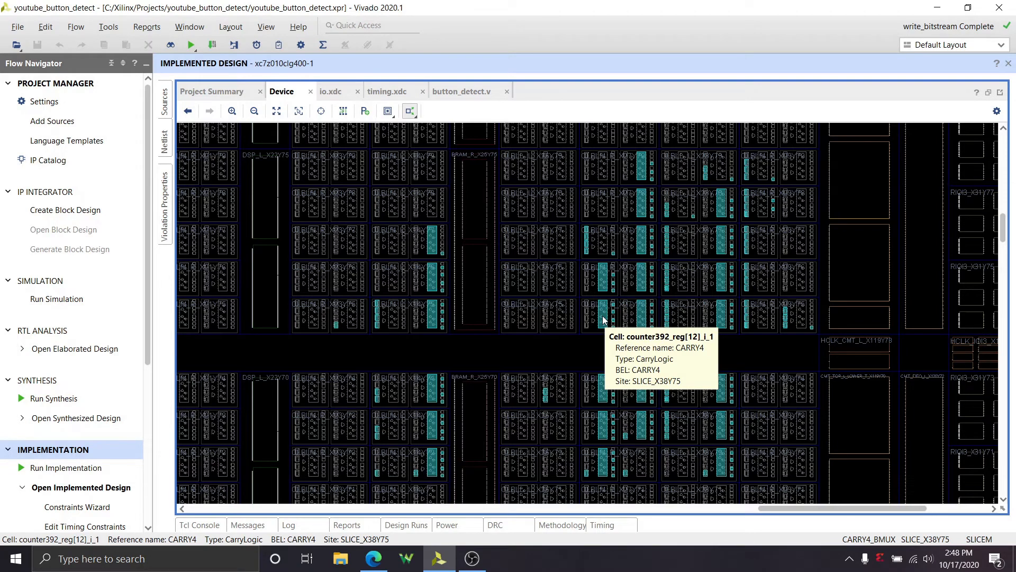
mouse_move(613, 305)
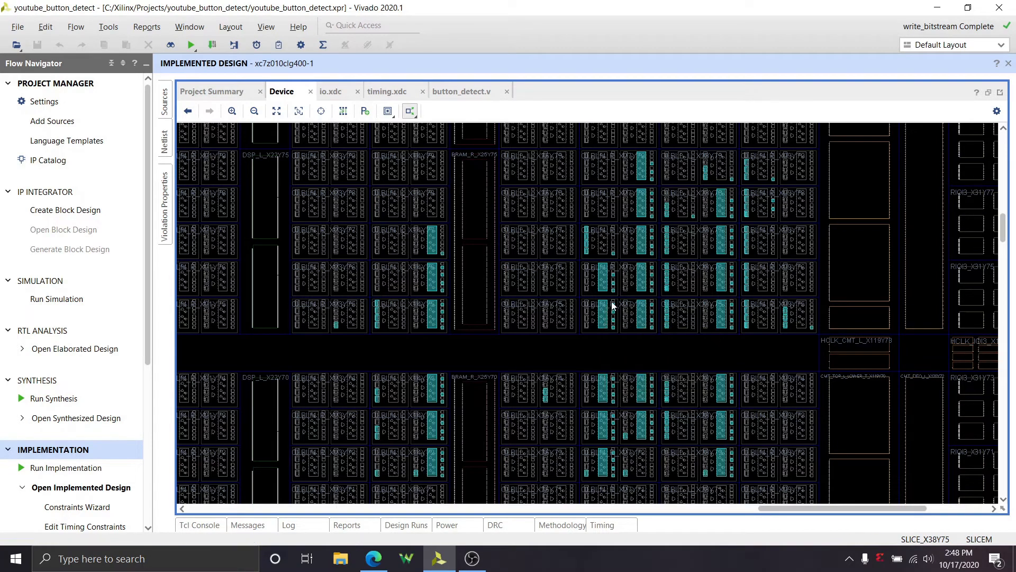
mouse_move(613, 309)
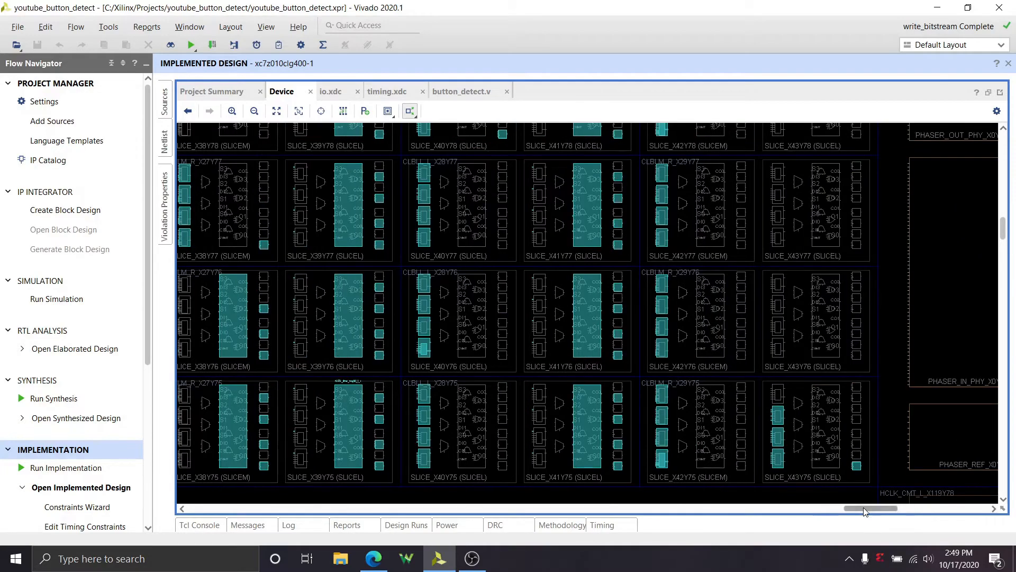
mouse_move(253, 111)
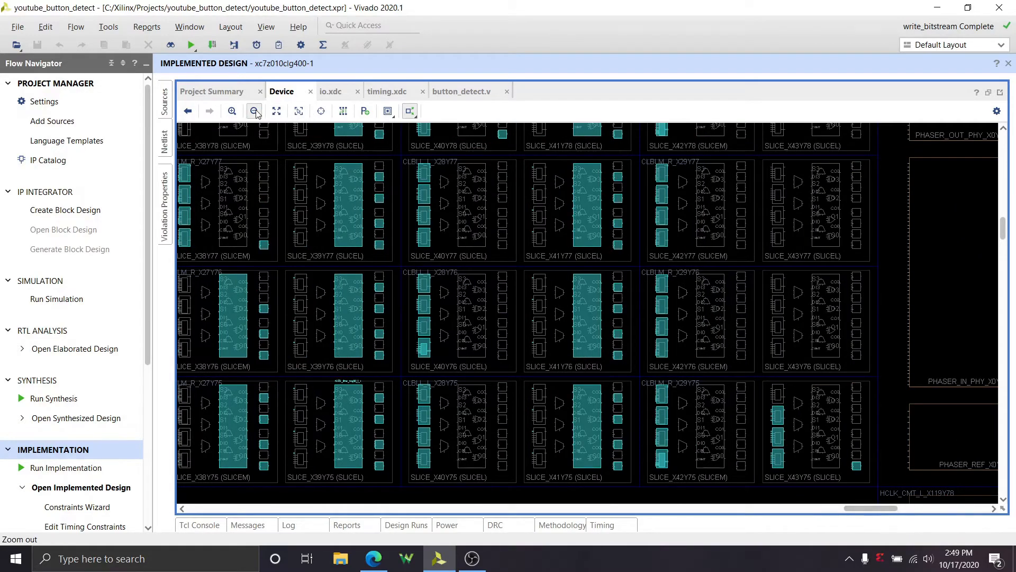
Zoom out over the placed clk and button I/O pads to the full-chip device view
left_click(253, 112)
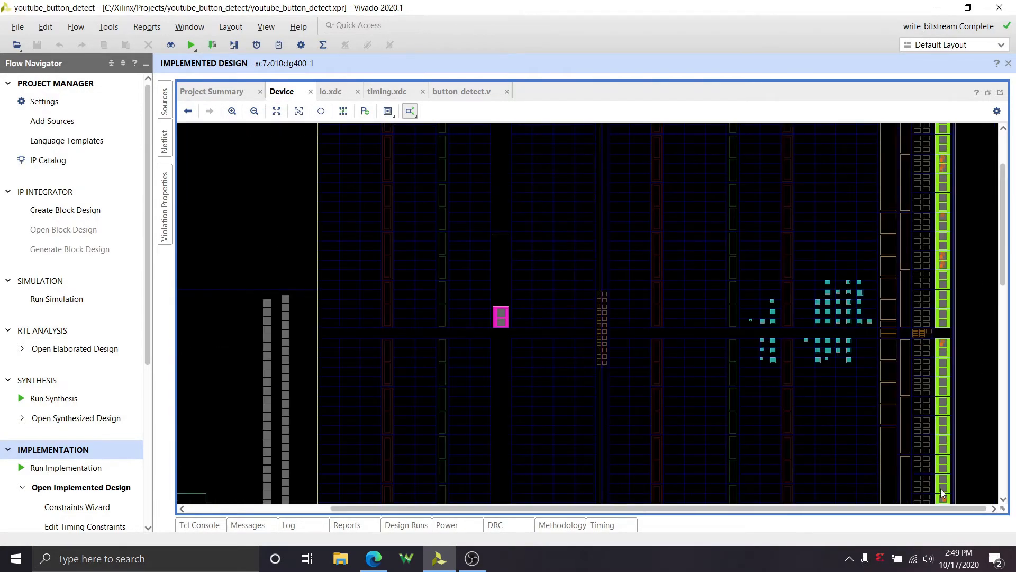
mouse_move(942, 345)
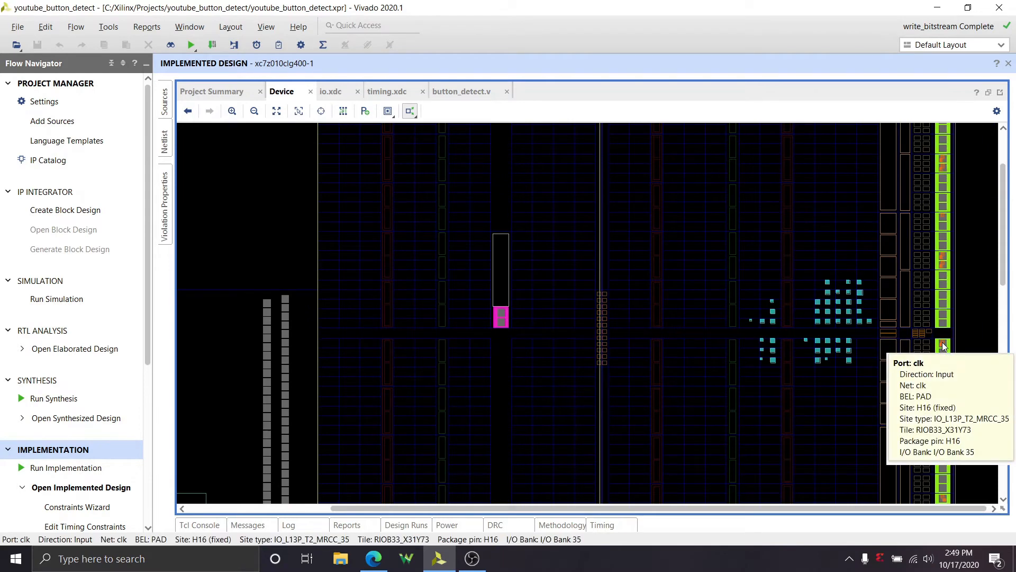
mouse_move(940, 301)
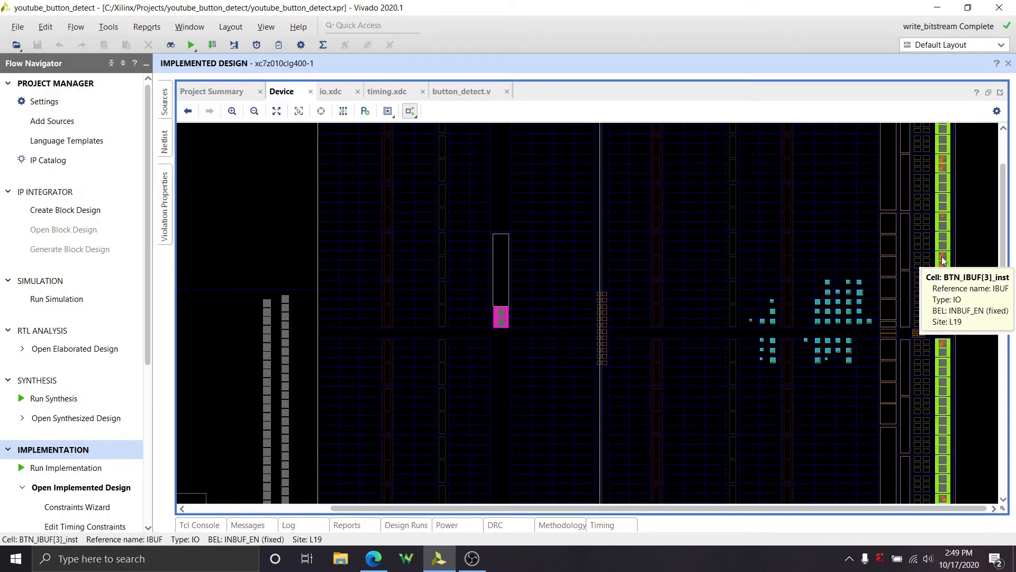
mouse_move(945, 218)
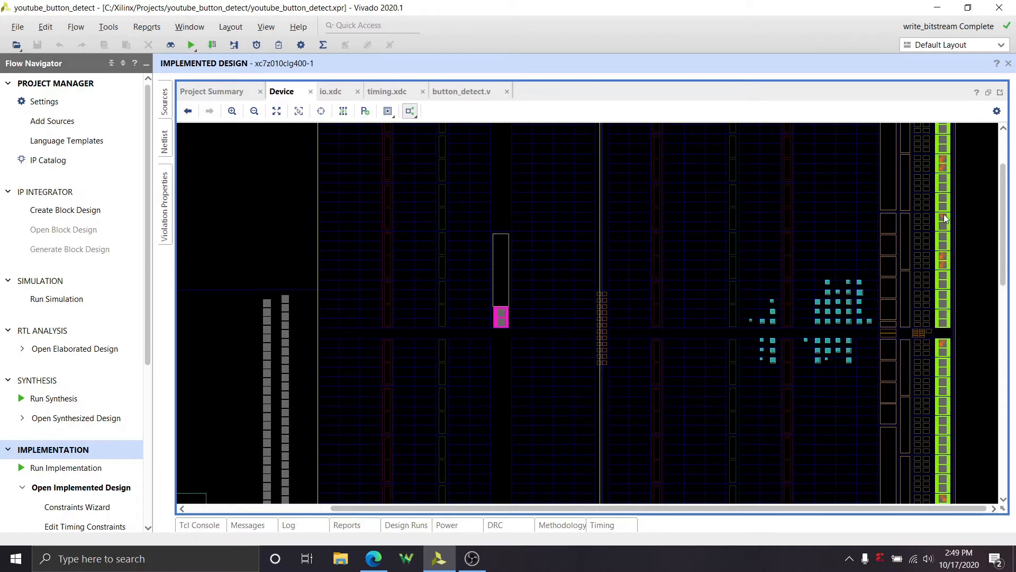
mouse_move(943, 220)
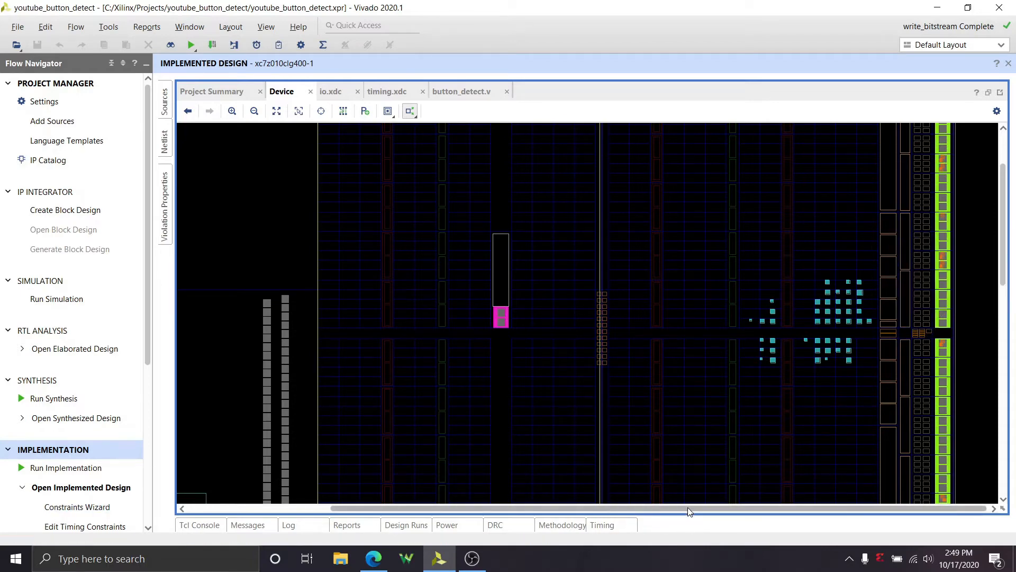
mouse_move(501, 315)
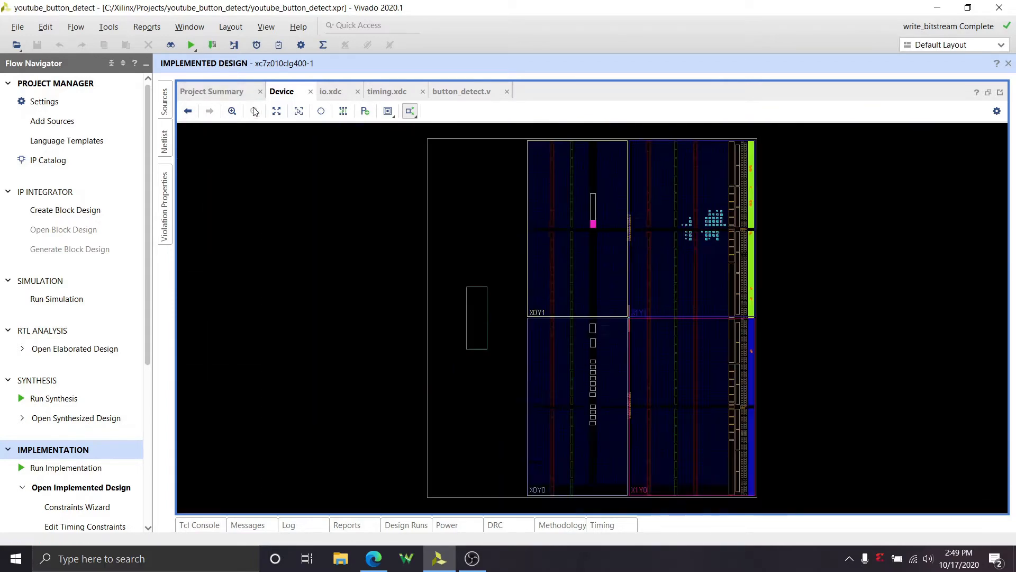
scroll("down", 3)
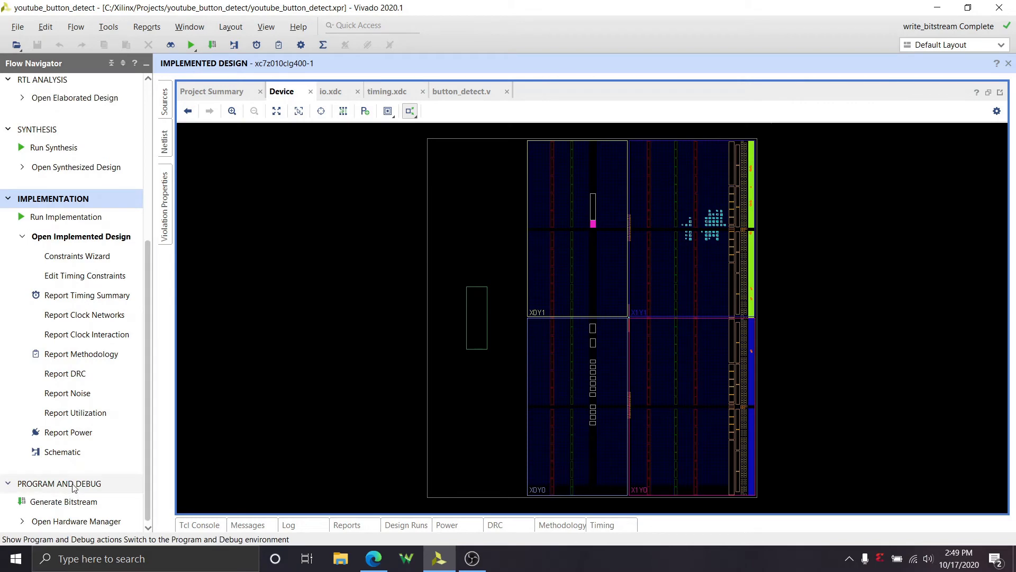
Launch the Hardware Manager to auto-connect to the board's xc7z010 device
left_click(77, 520)
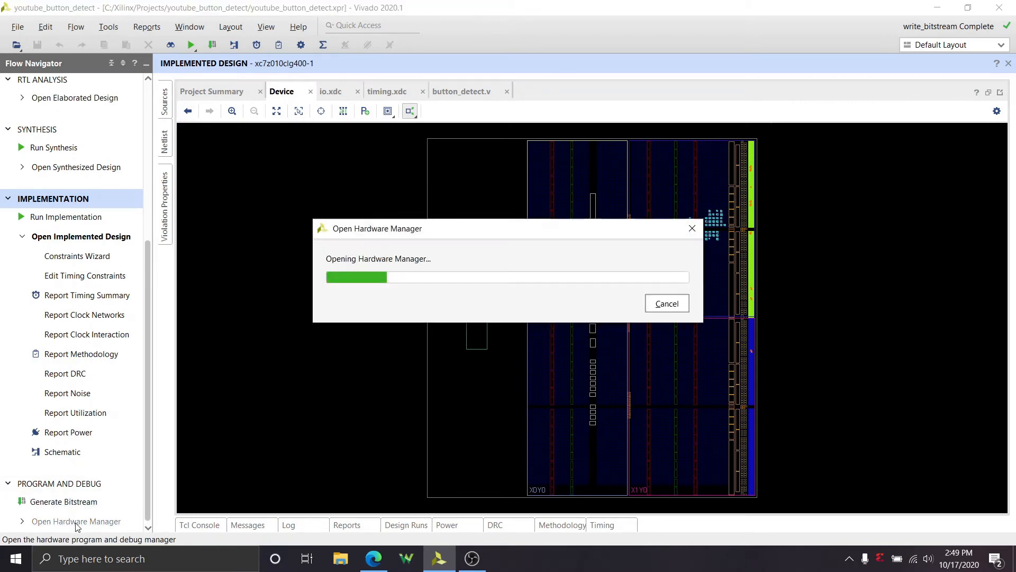
mouse_move(342, 336)
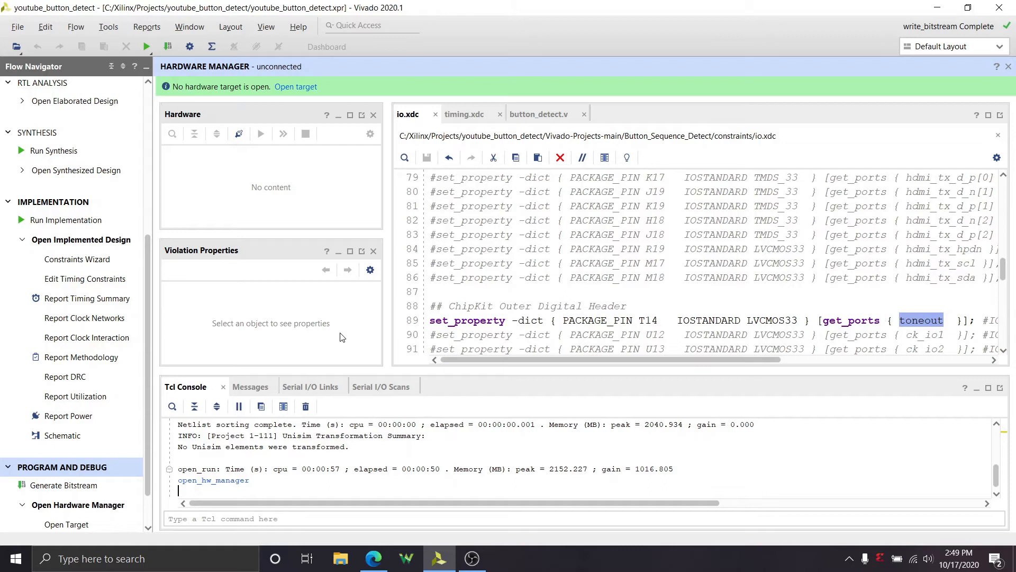
mouse_move(278, 80)
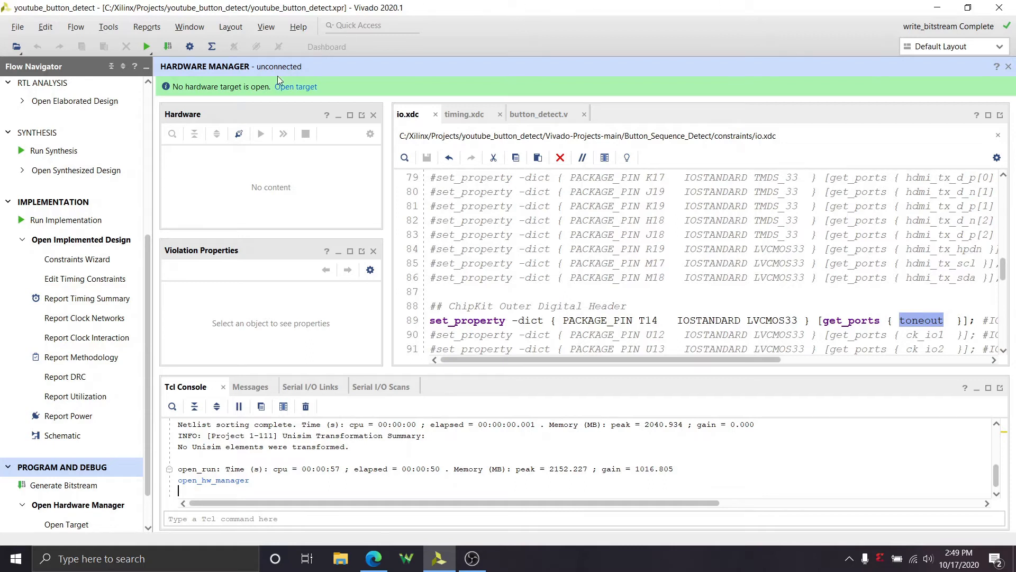
mouse_move(295, 86)
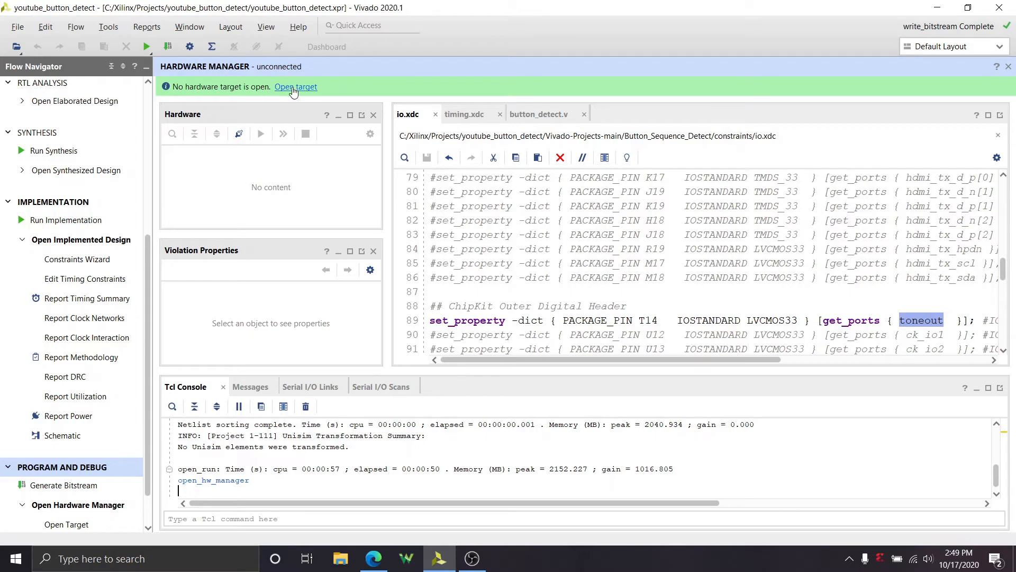
mouse_move(310, 109)
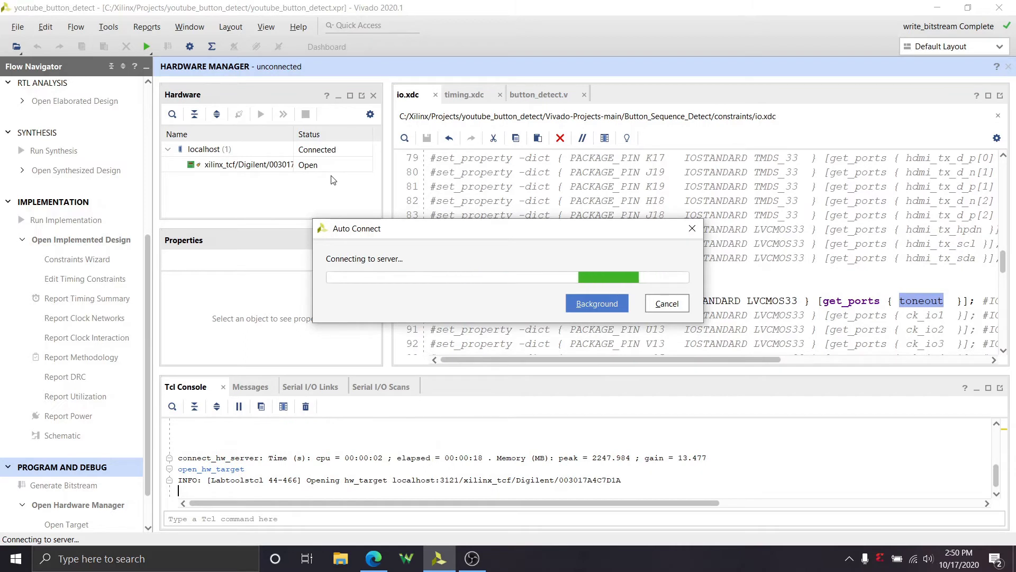
mouse_move(336, 187)
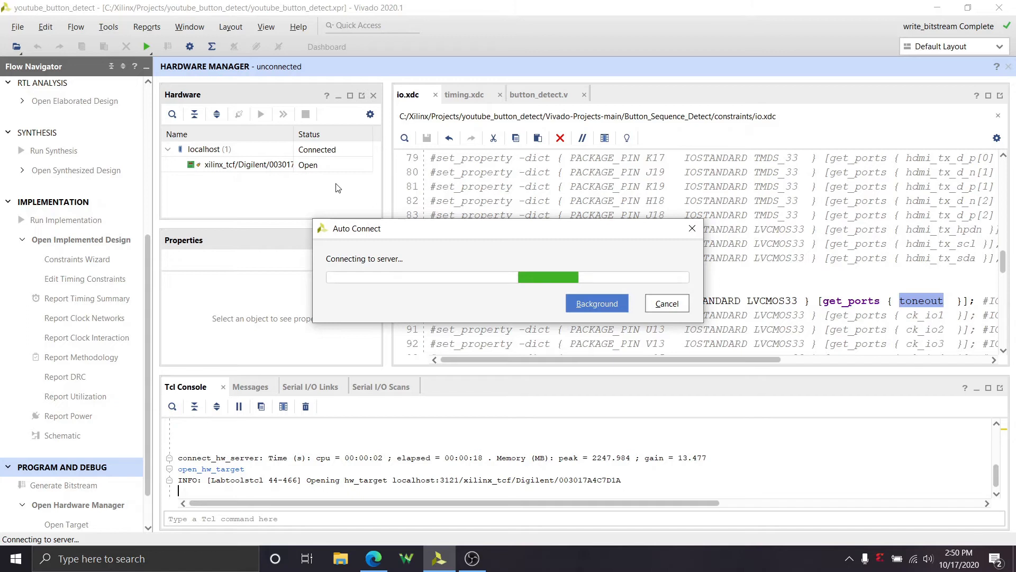
mouse_move(337, 186)
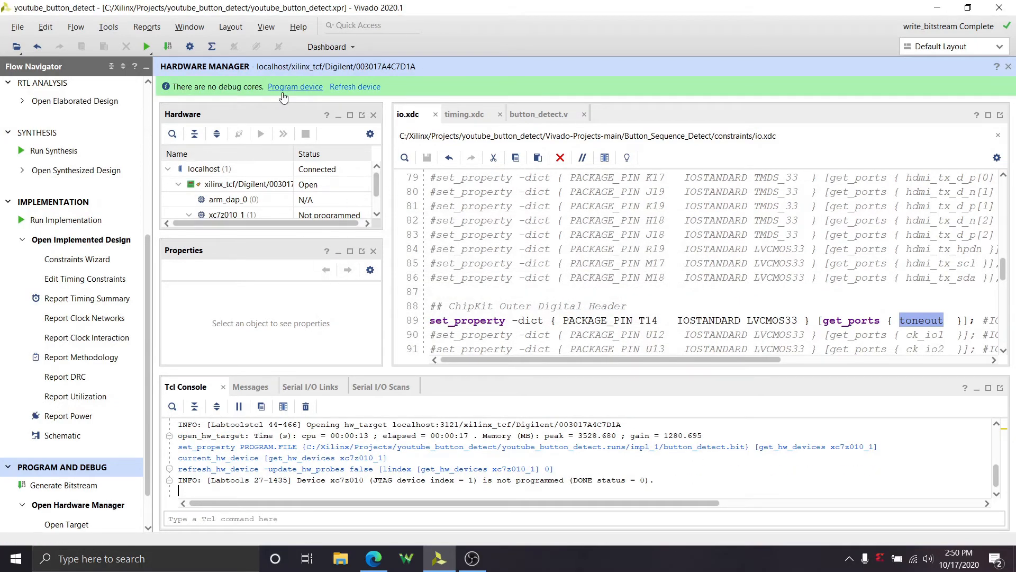
Program the device with youtube_button_detect.runs/impl_1/button_detect.bit
left_click(295, 86)
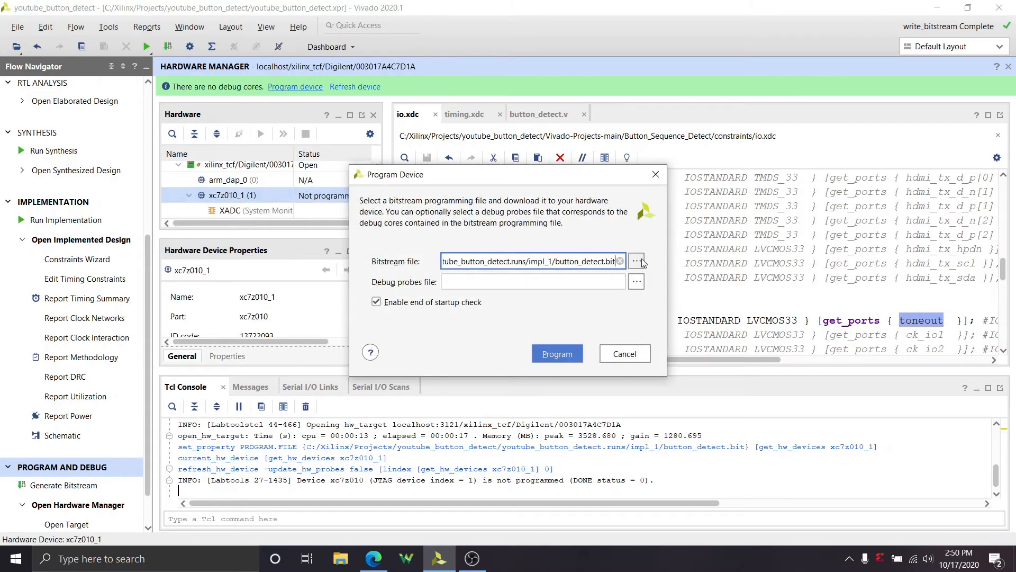
left_click(636, 260)
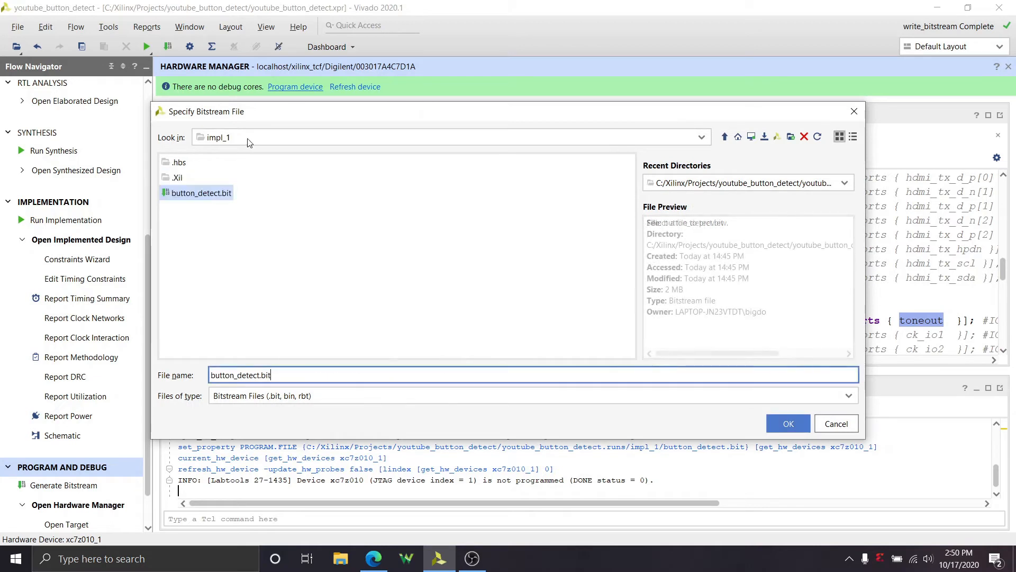
left_click(700, 136)
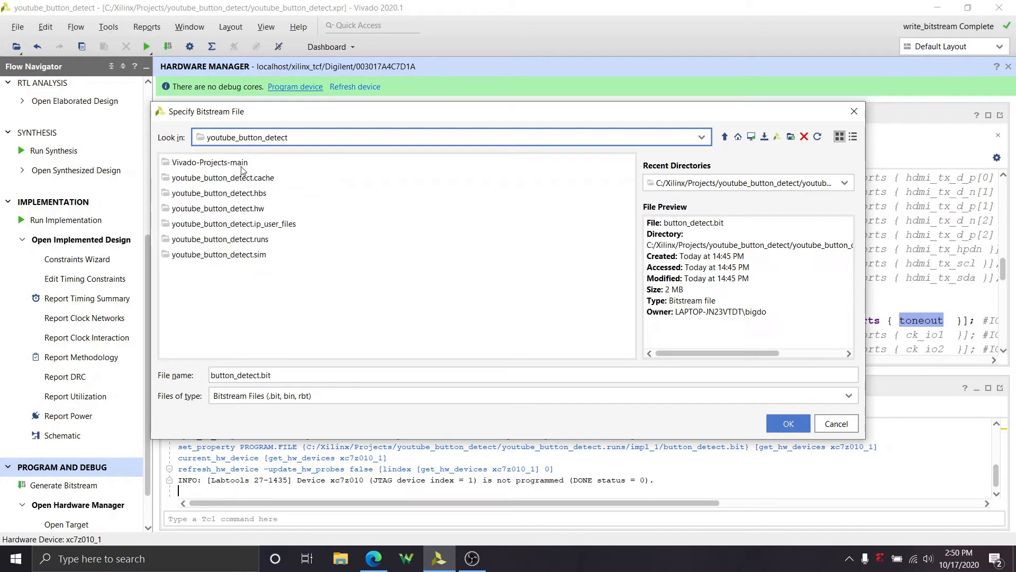
left_click(219, 238)
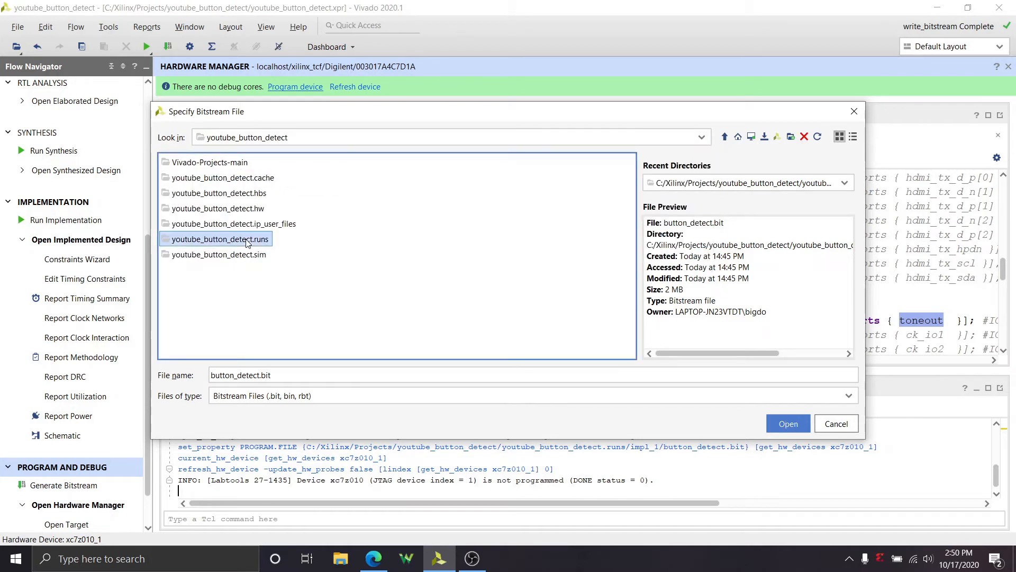
double_click(218, 239)
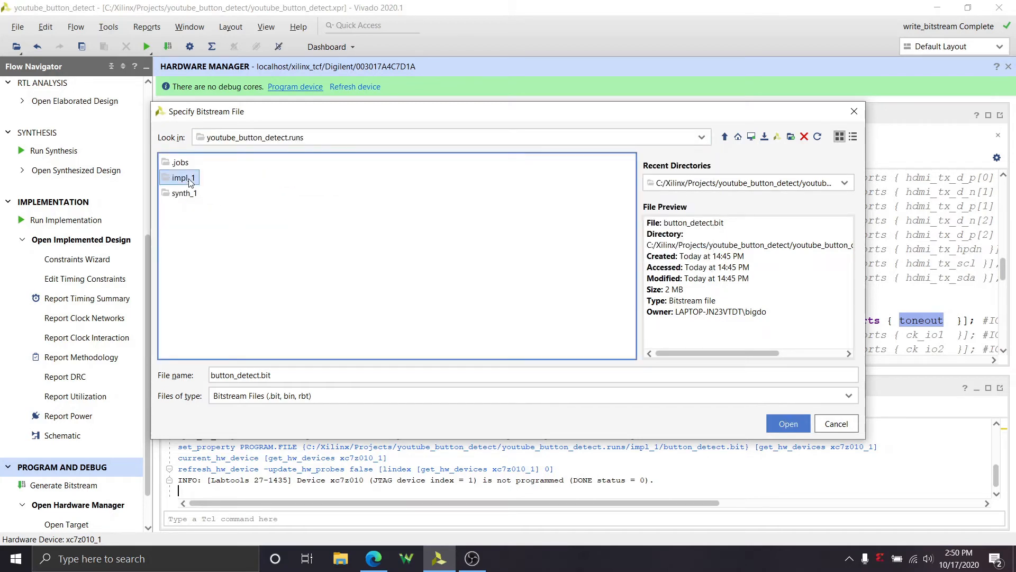
double_click(183, 178)
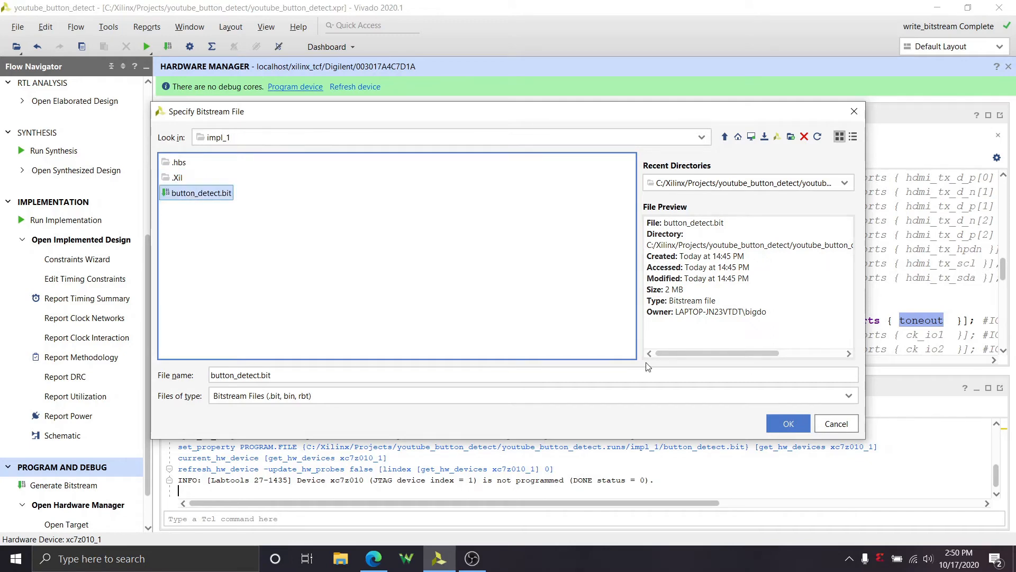
left_click(788, 424)
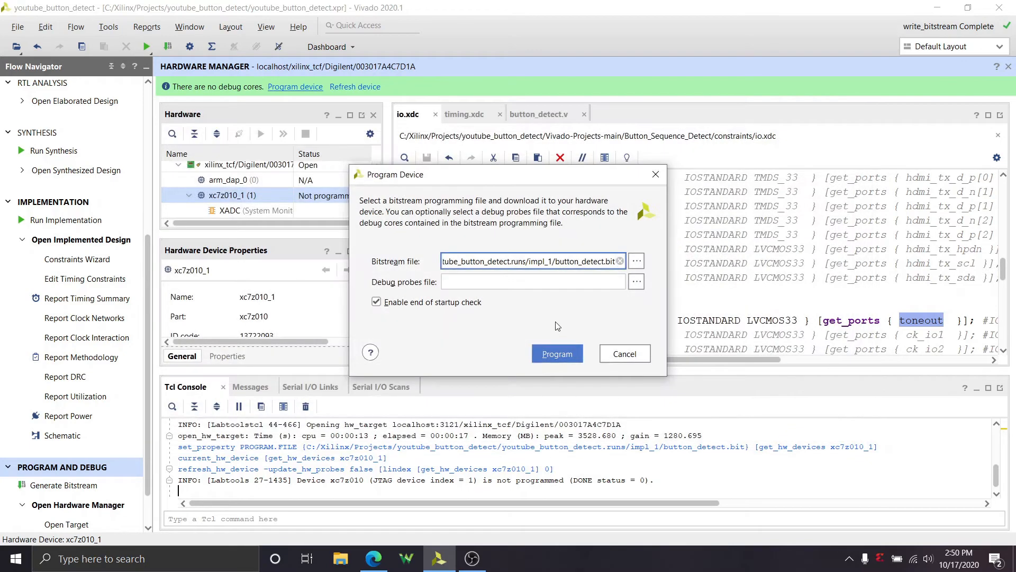
mouse_move(467, 315)
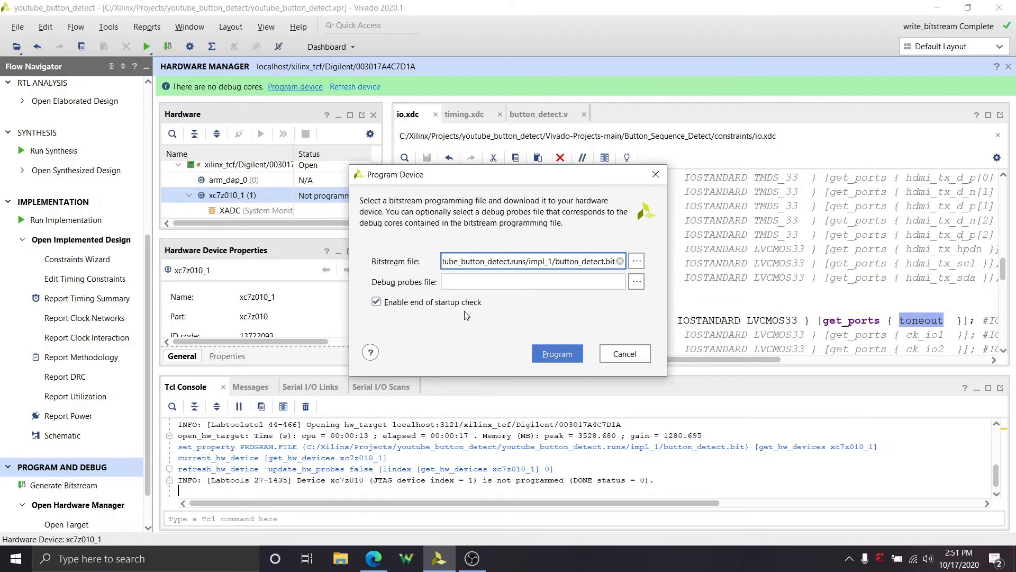
mouse_move(527, 306)
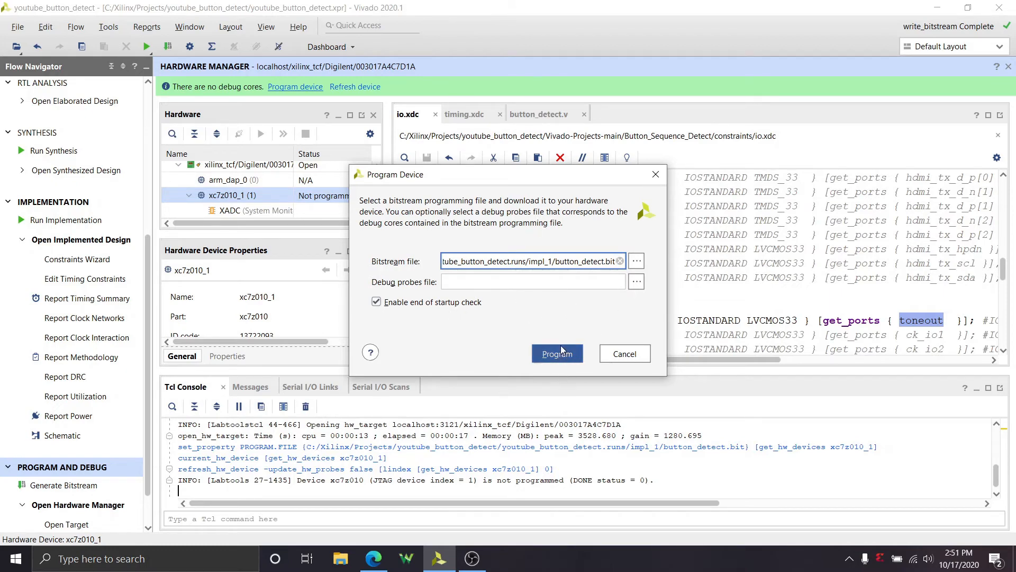
left_click(556, 354)
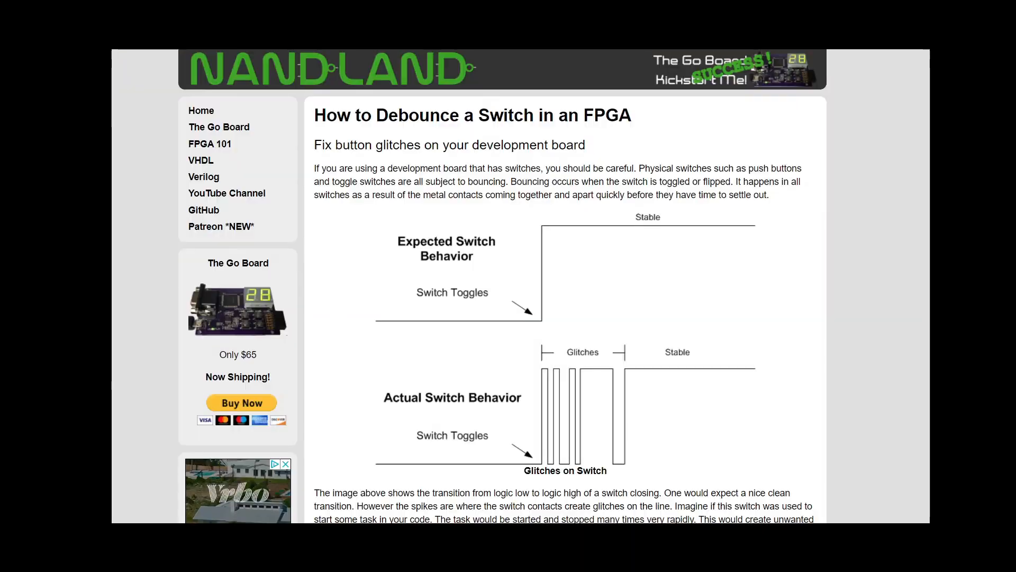
mouse_move(610, 376)
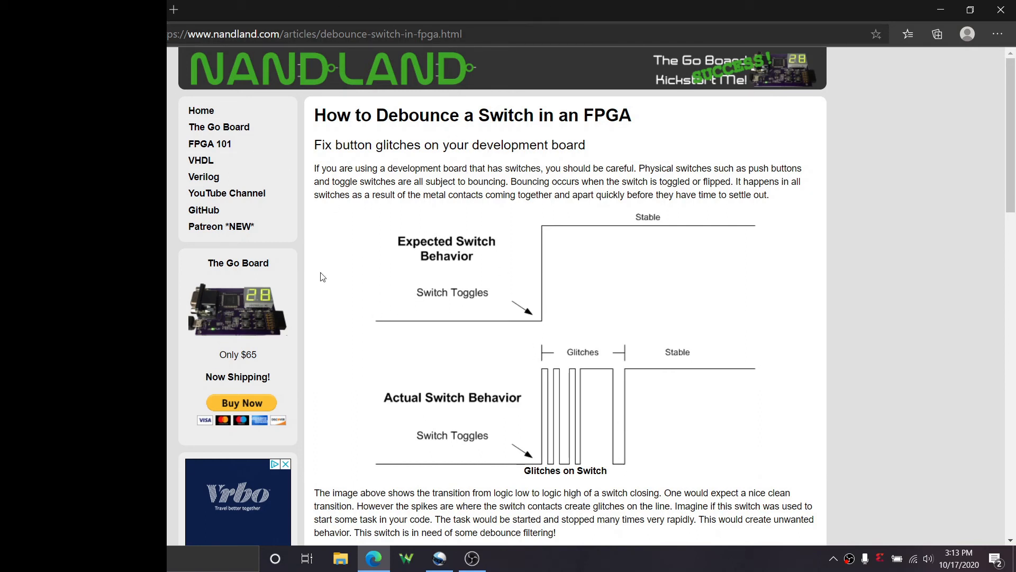
scroll("down", 3)
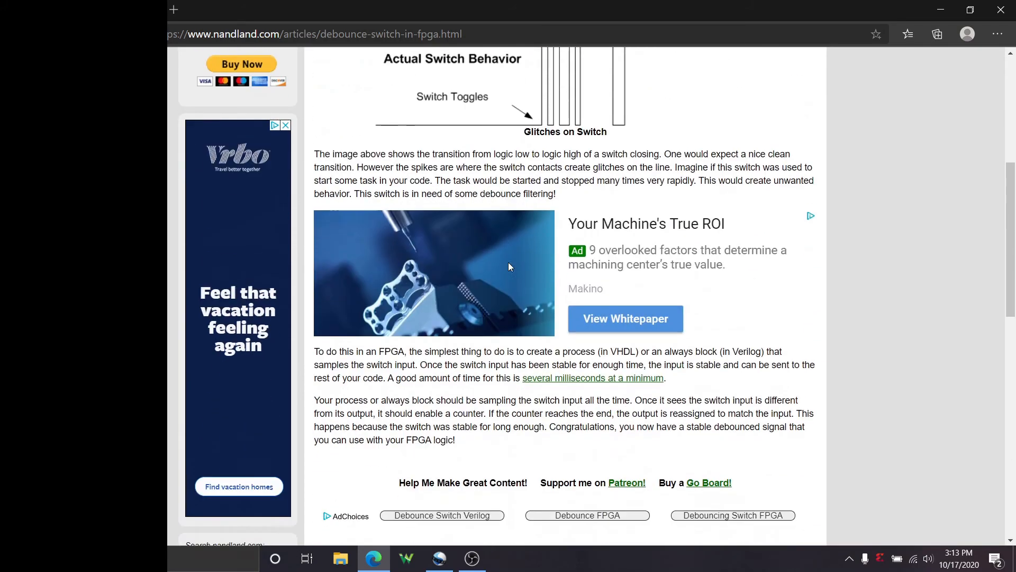
scroll("up", 3)
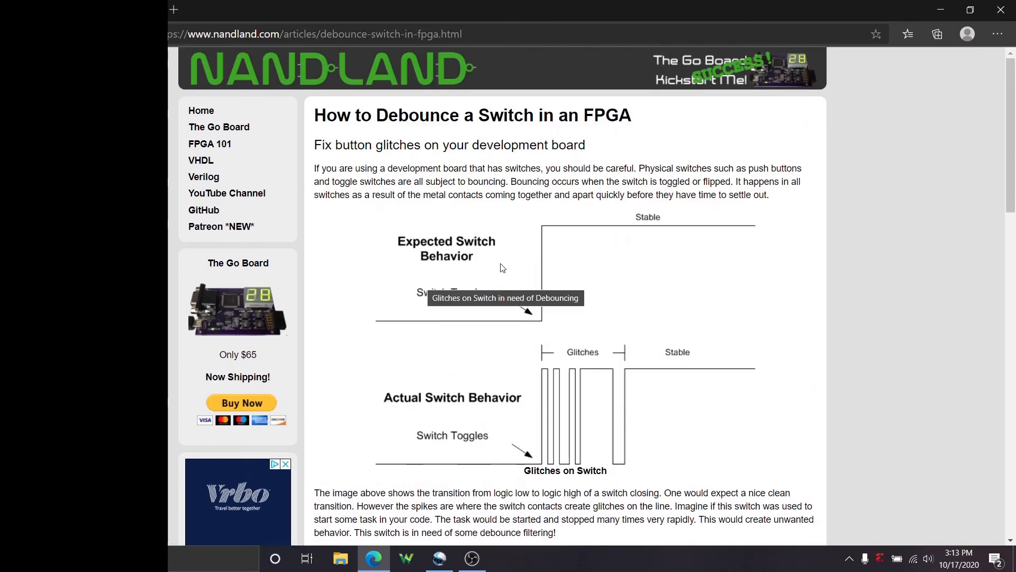
scroll("down", 3)
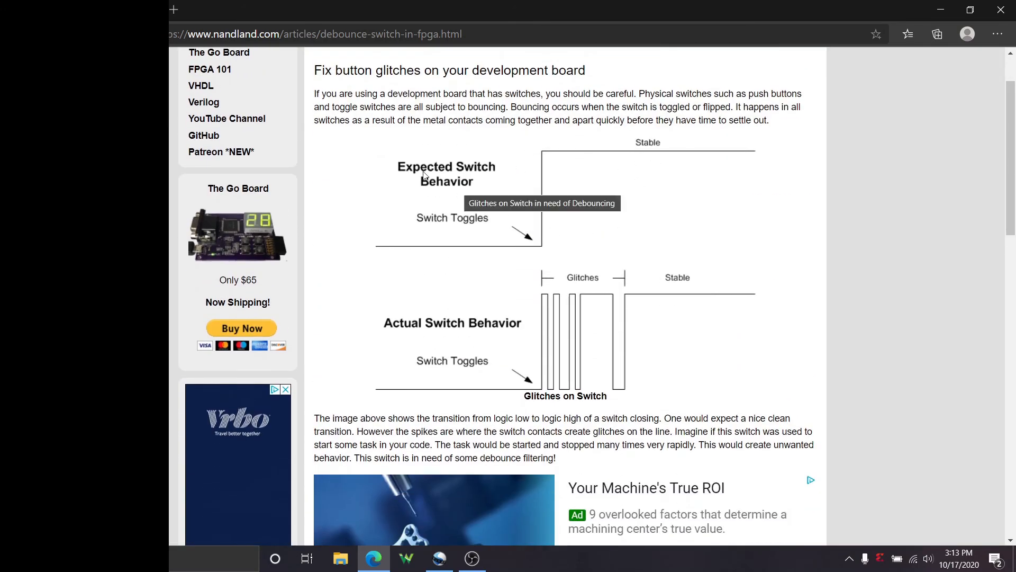
mouse_move(287, 116)
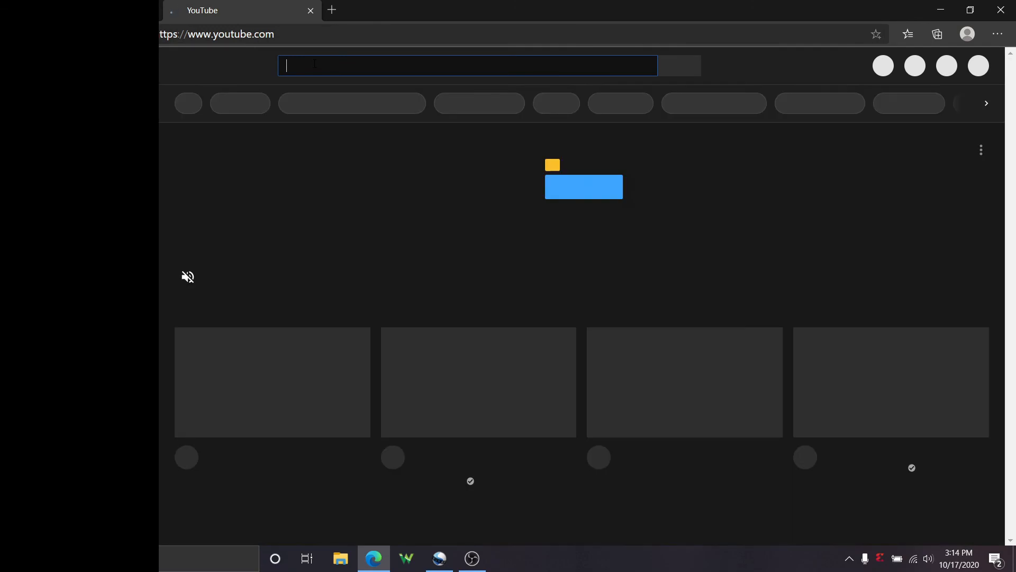
Search YouTube for 'nandland switch', fixing the missing leading 'n'
type("andland switch")
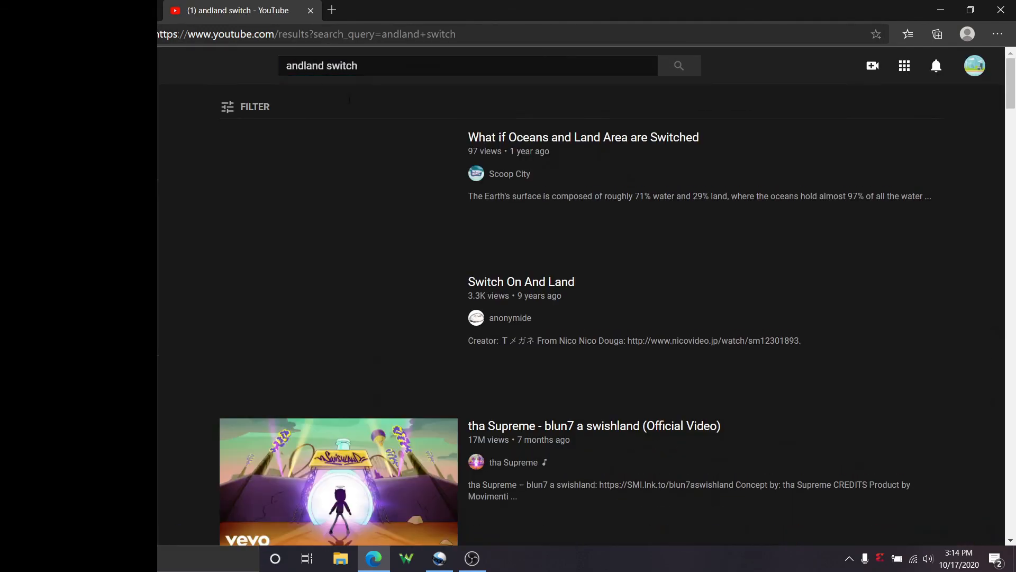
left_click(467, 66)
type("n")
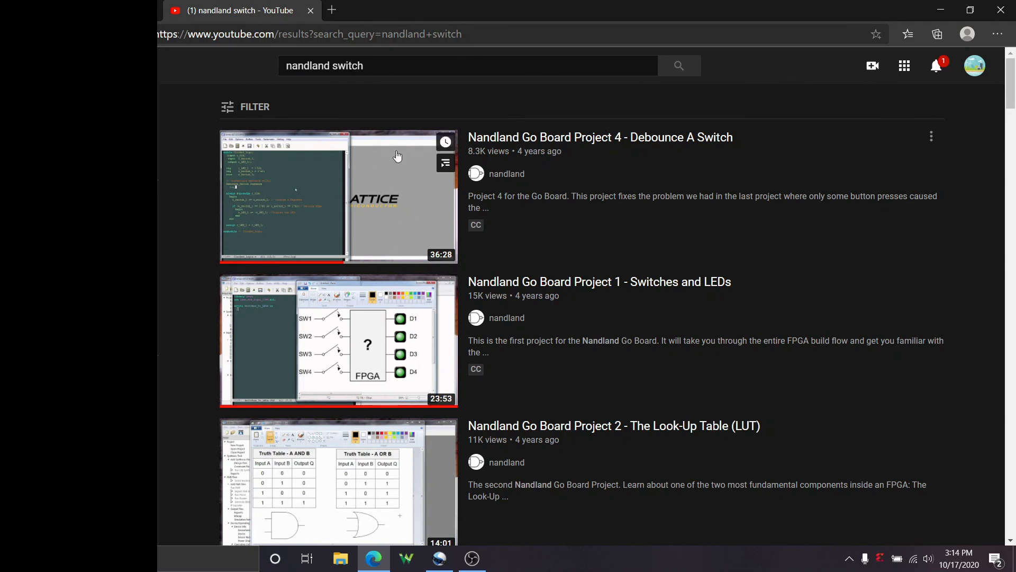
mouse_move(604, 206)
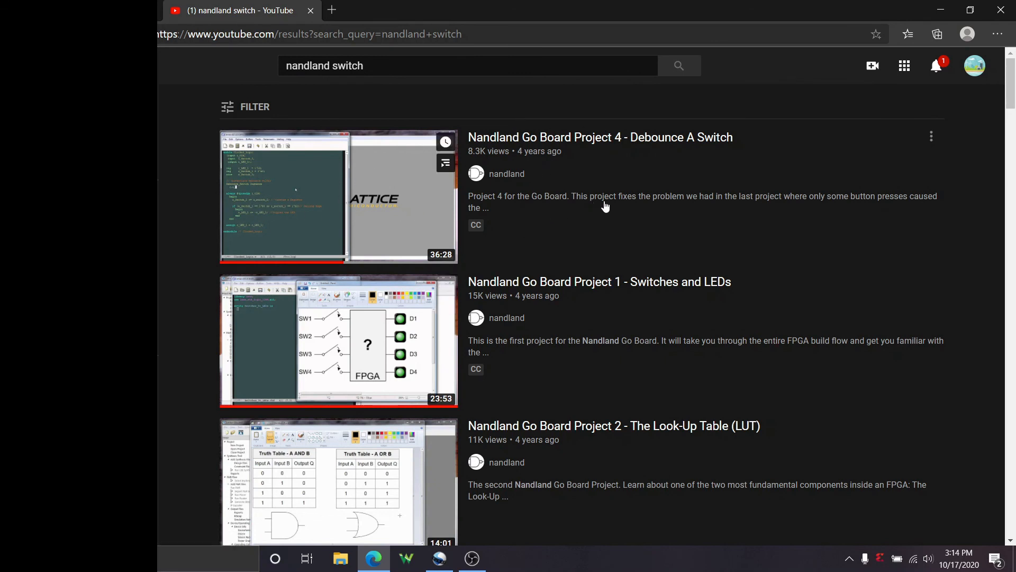